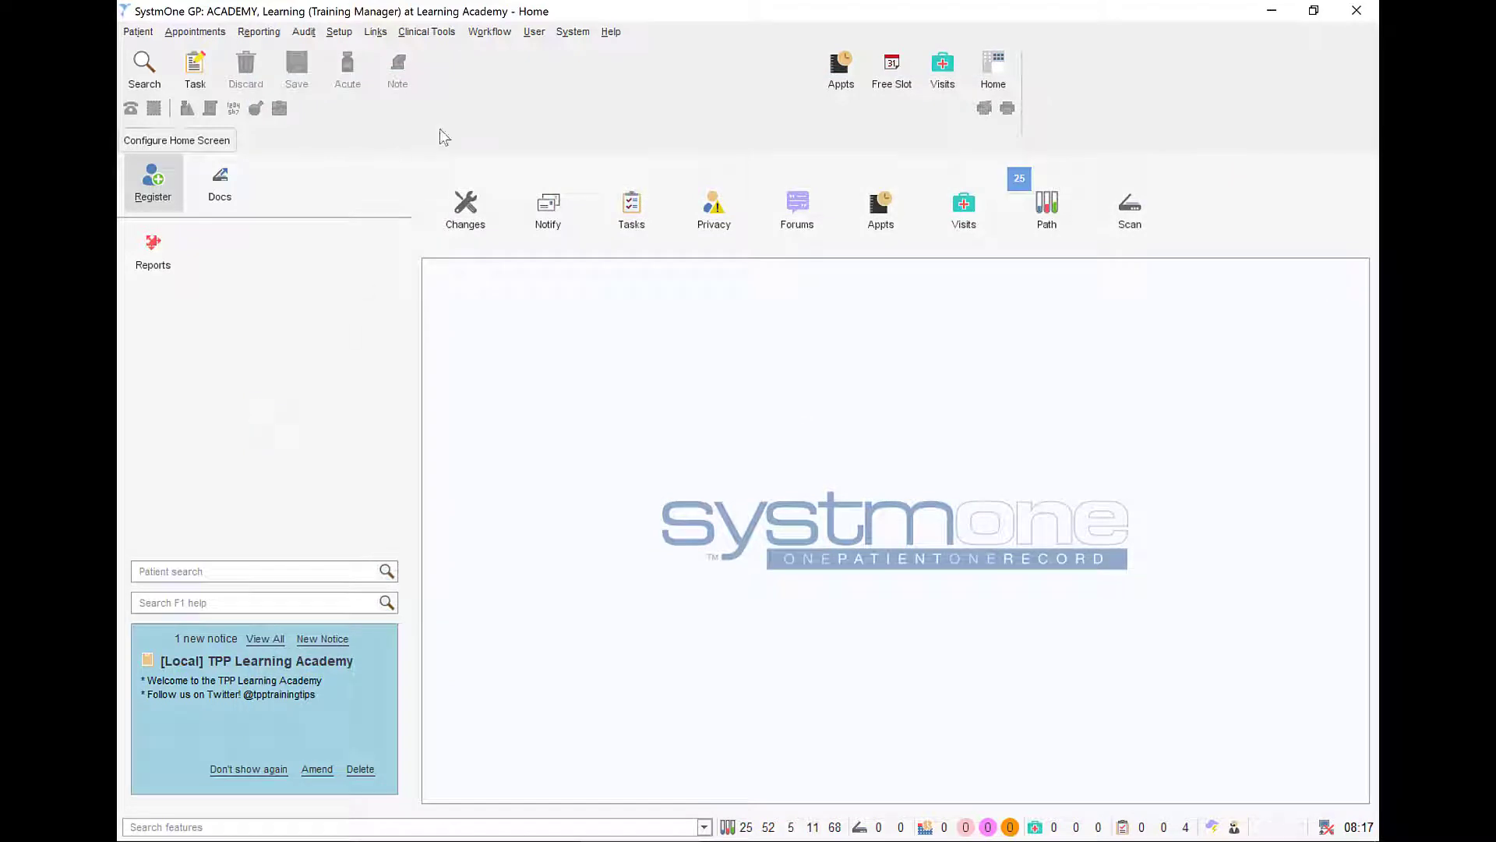
Glance at the Workflow menu, then preview incoming pathology reports via the Path icon
left_click(490, 31)
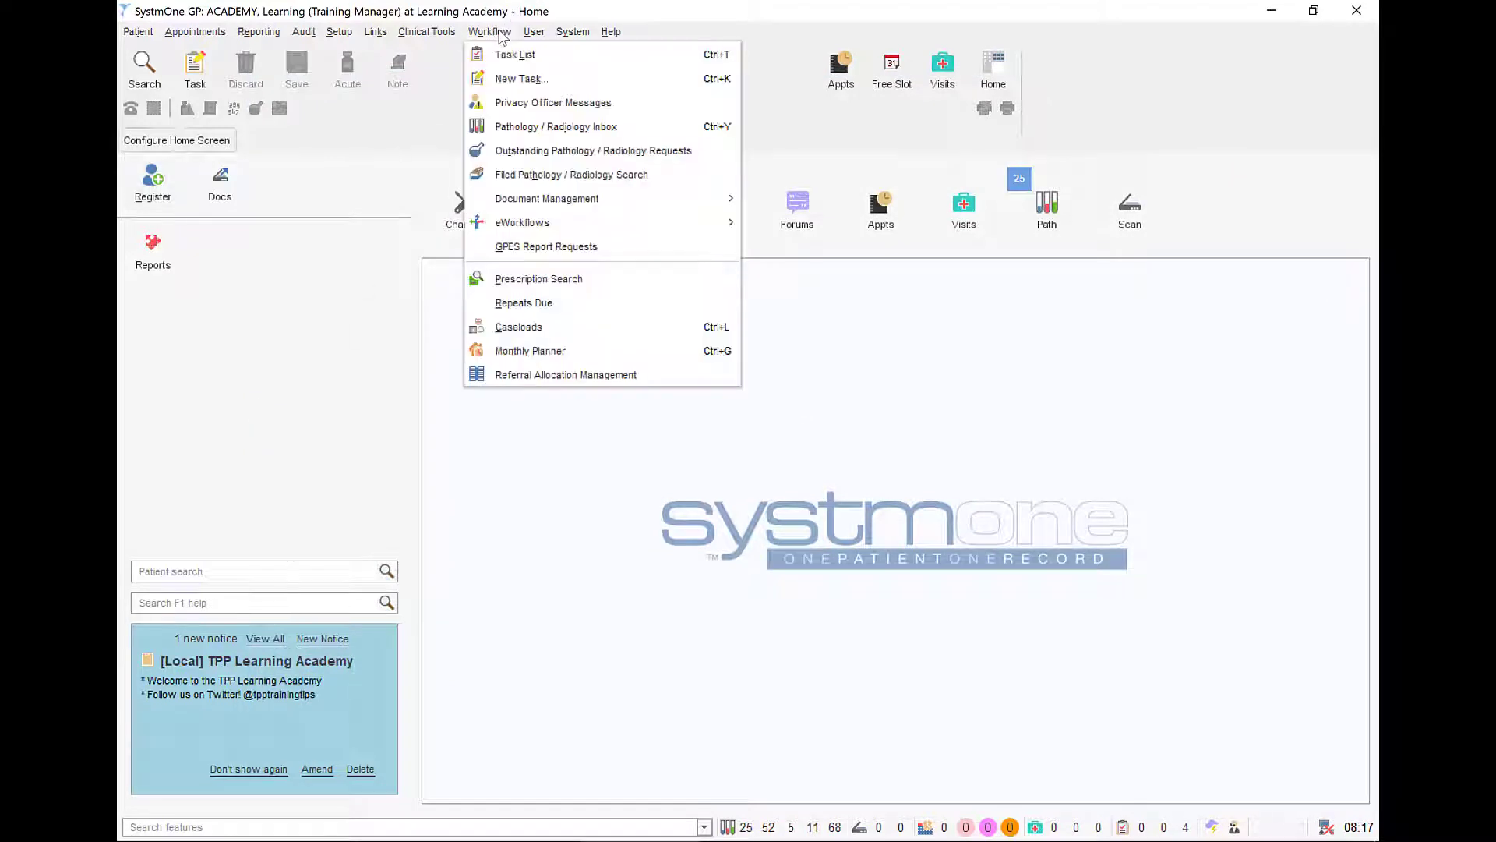
mouse_move(555, 126)
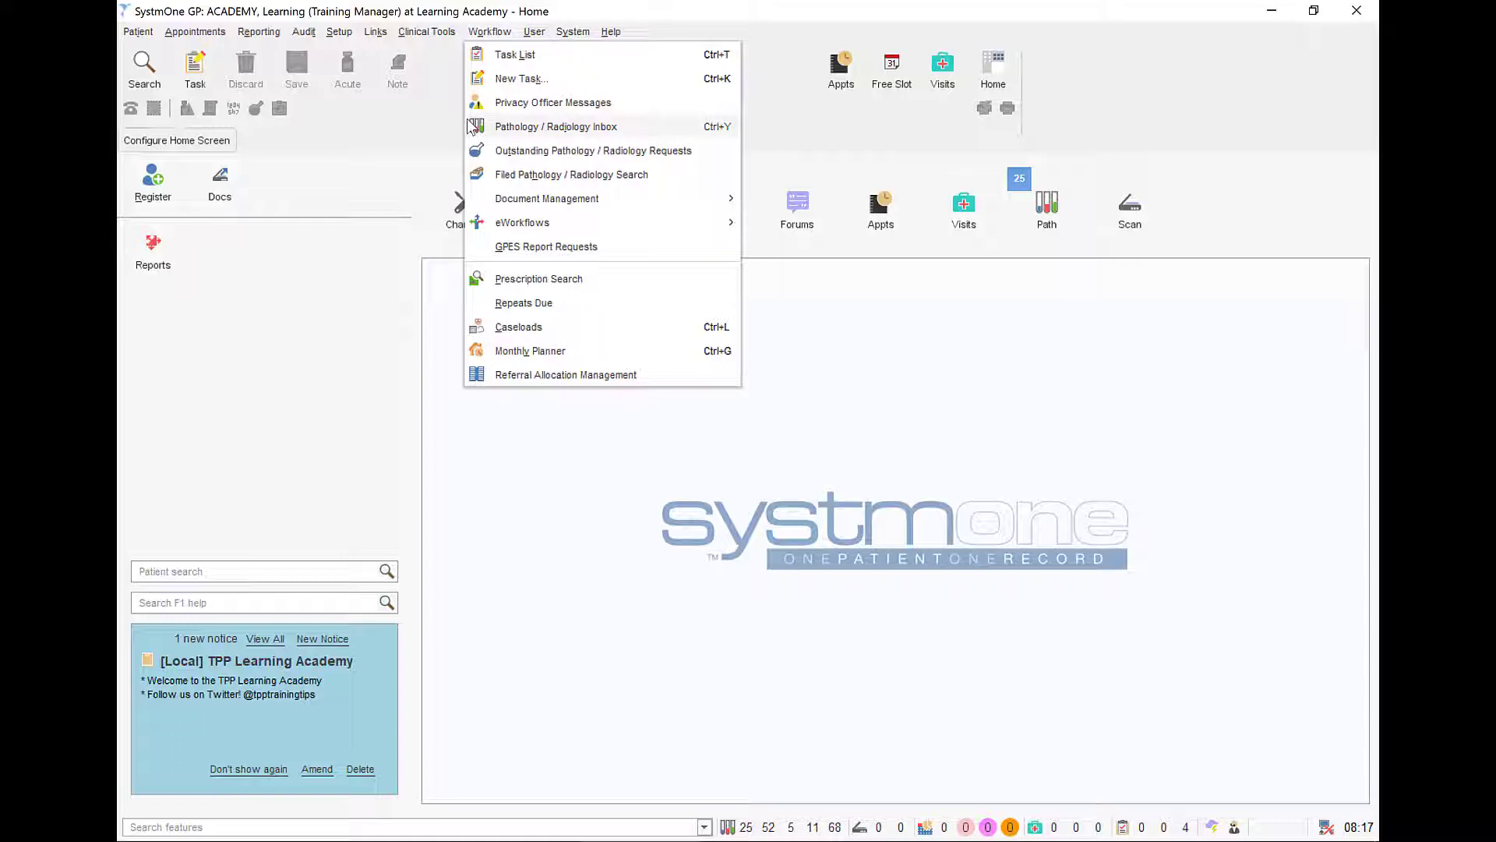
mouse_move(415, 134)
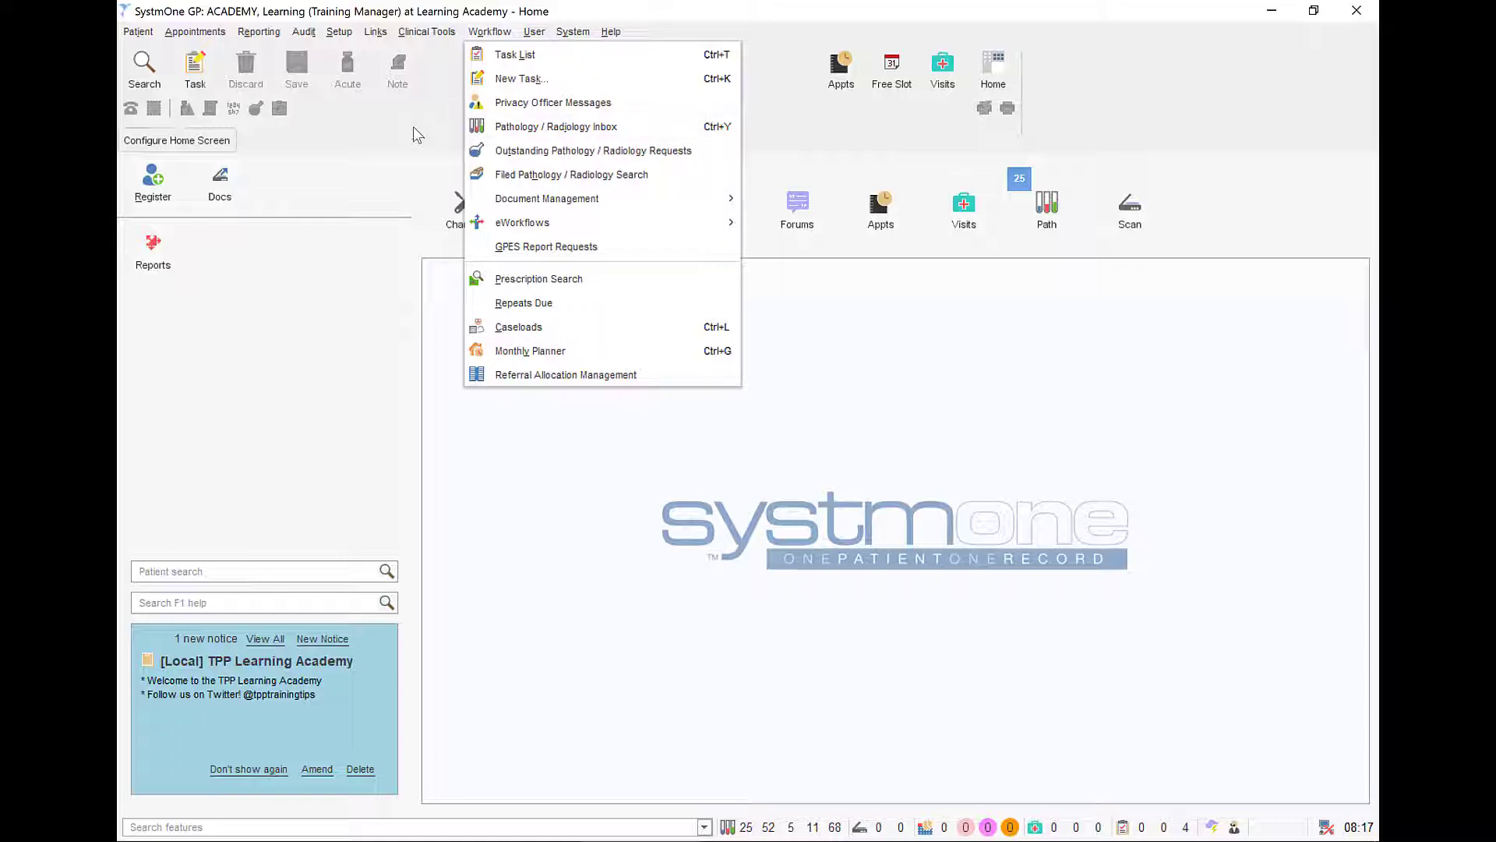
left_click(415, 134)
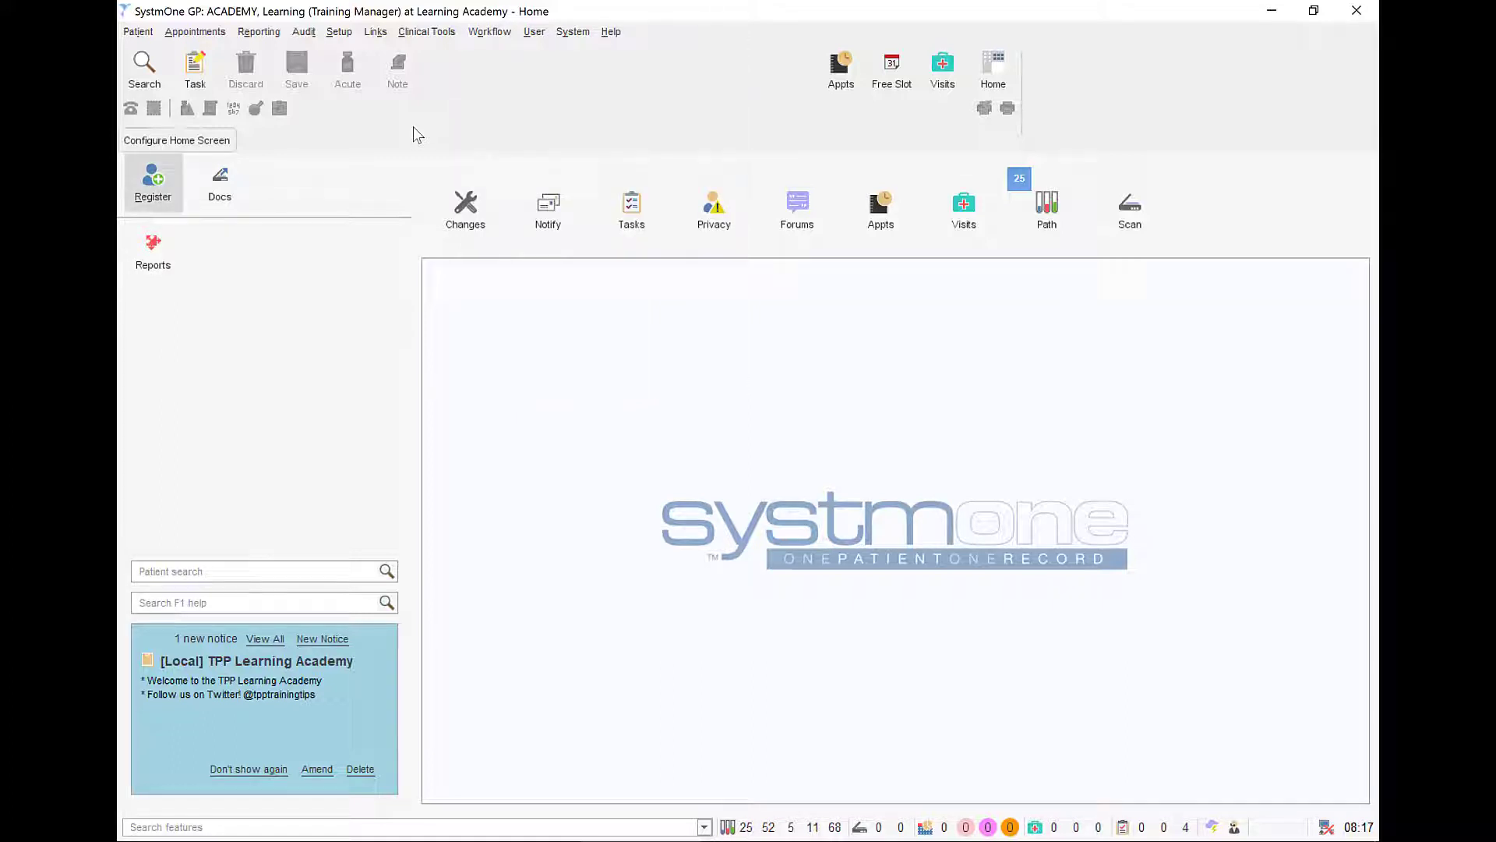
mouse_move(1048, 202)
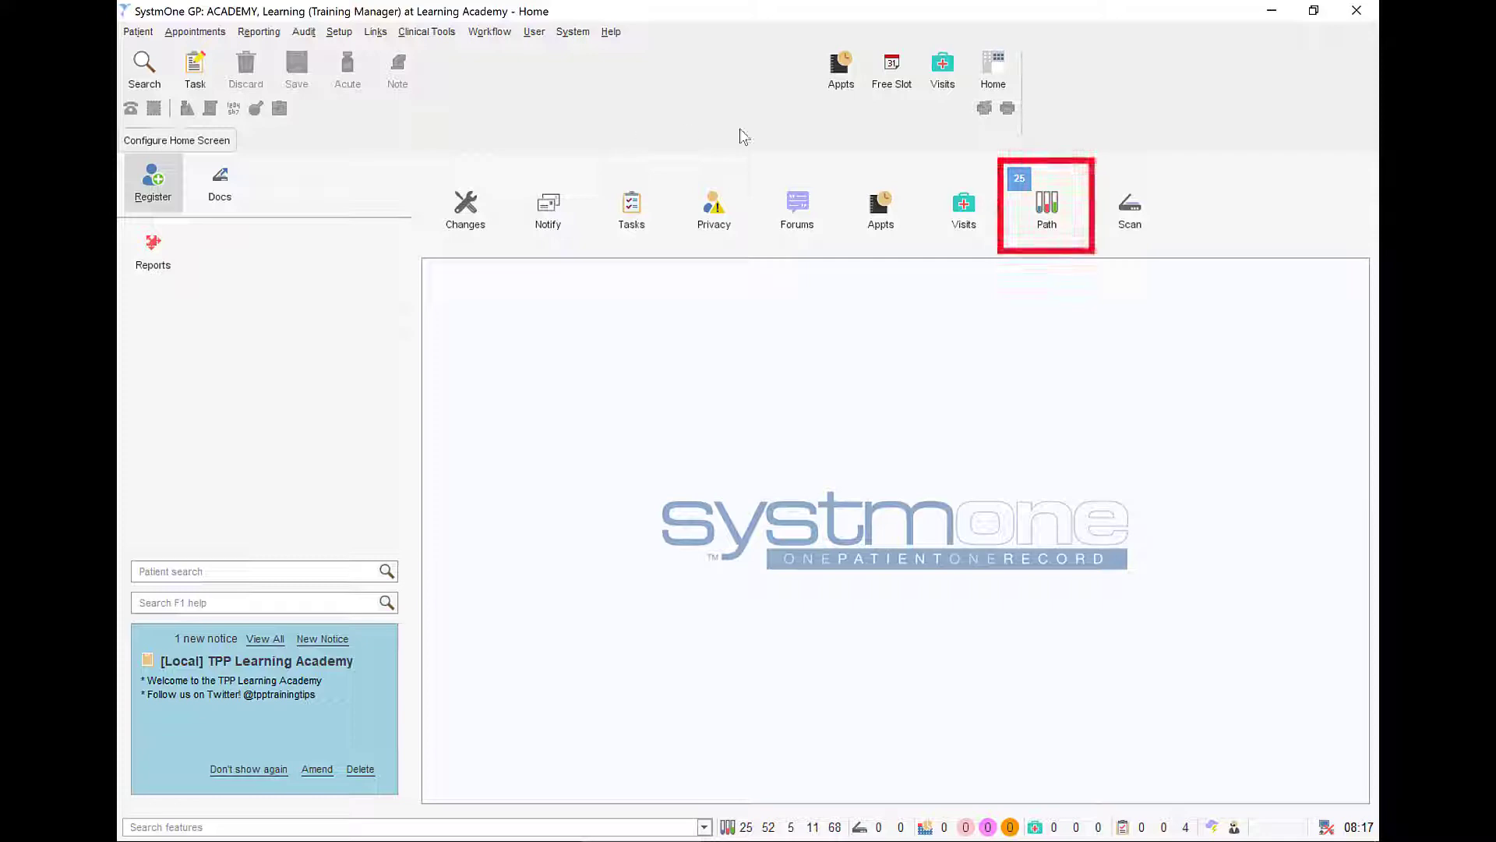
left_click(1046, 206)
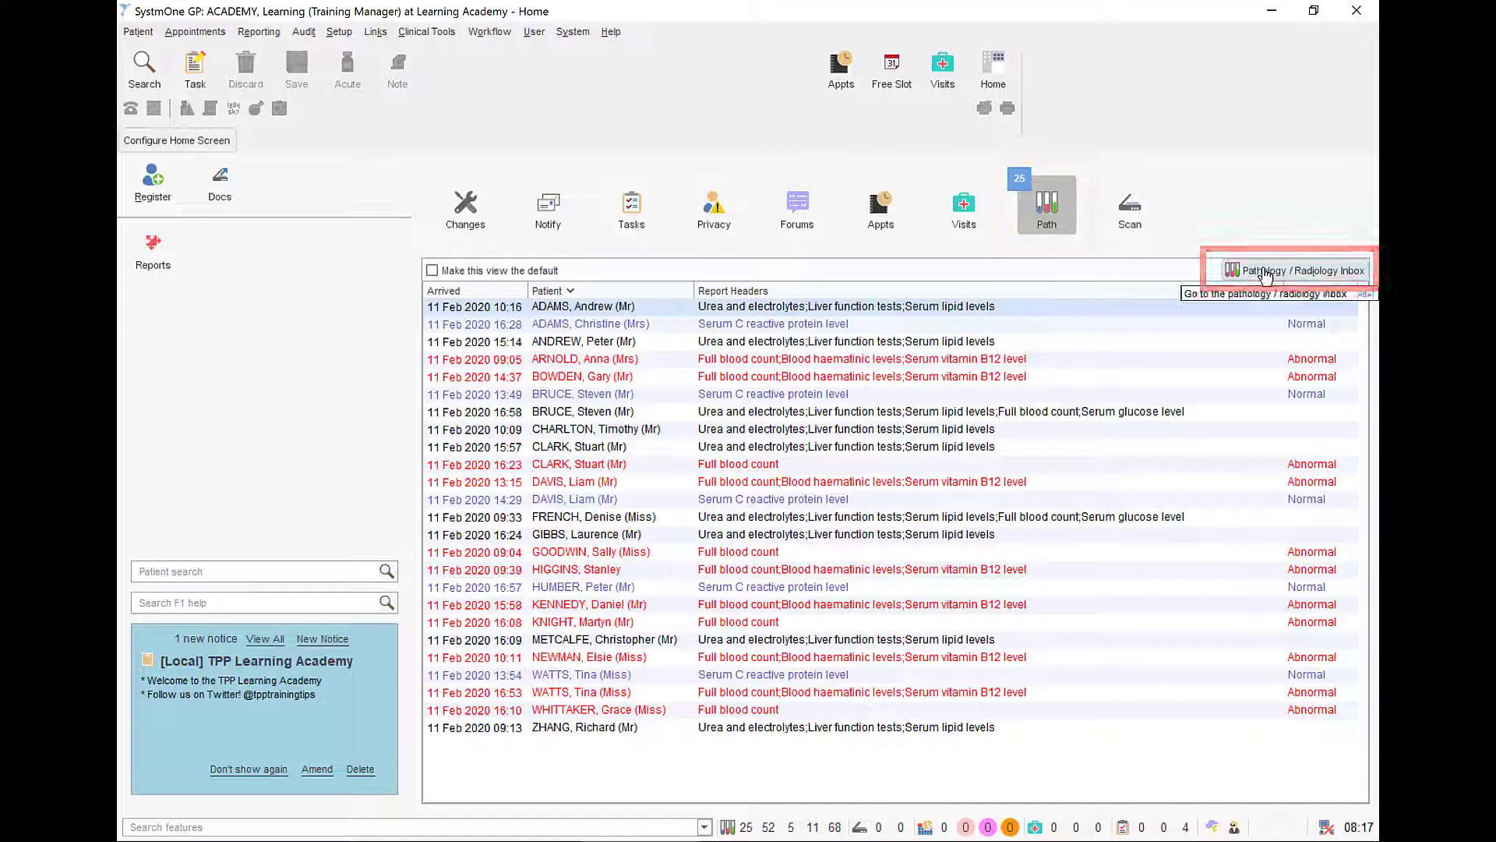
left_click(1289, 269)
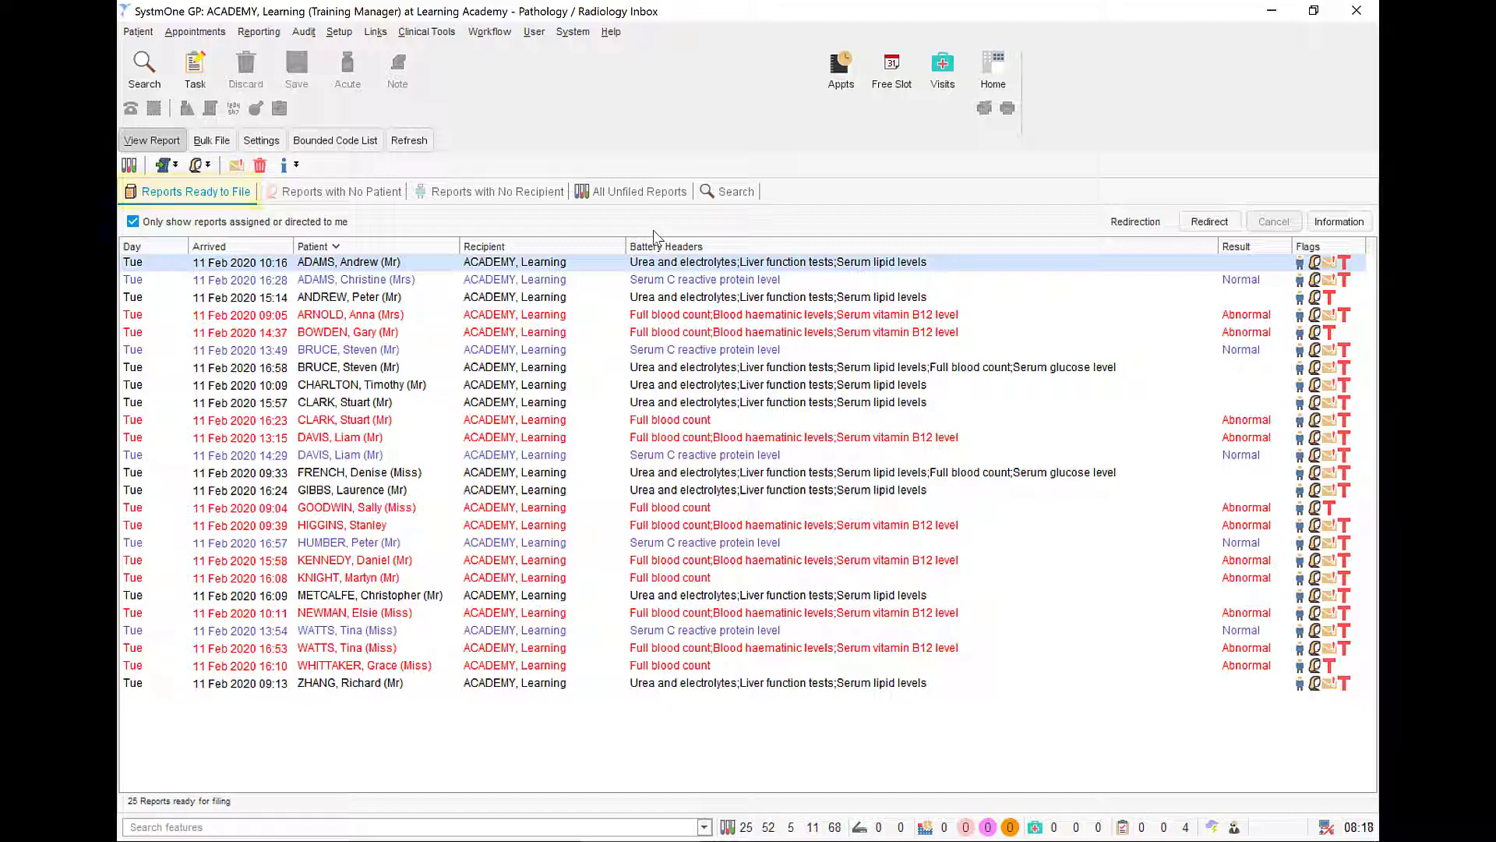
left_click(734, 190)
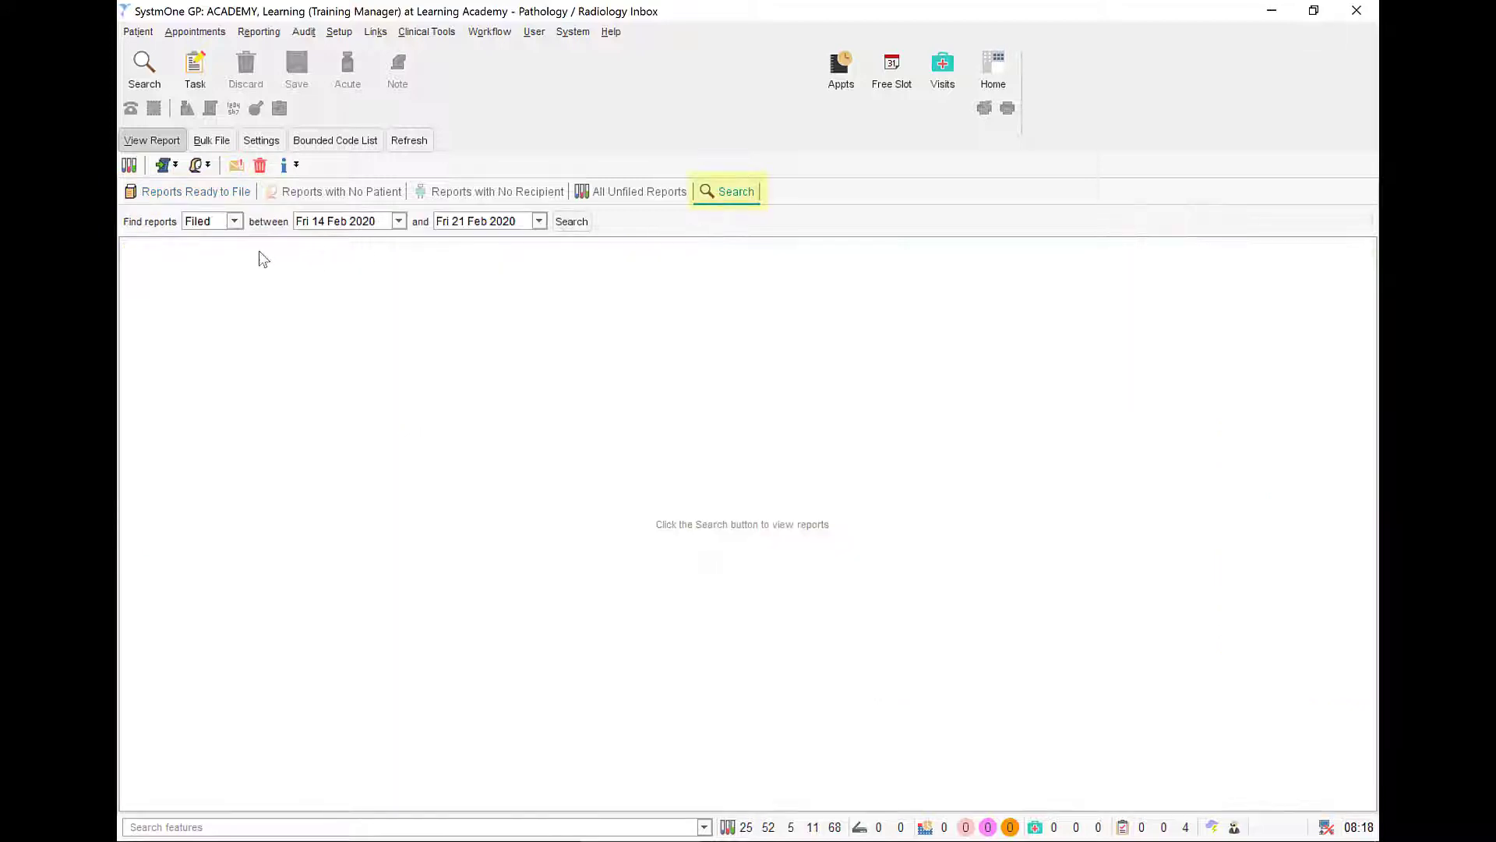
left_click(232, 220)
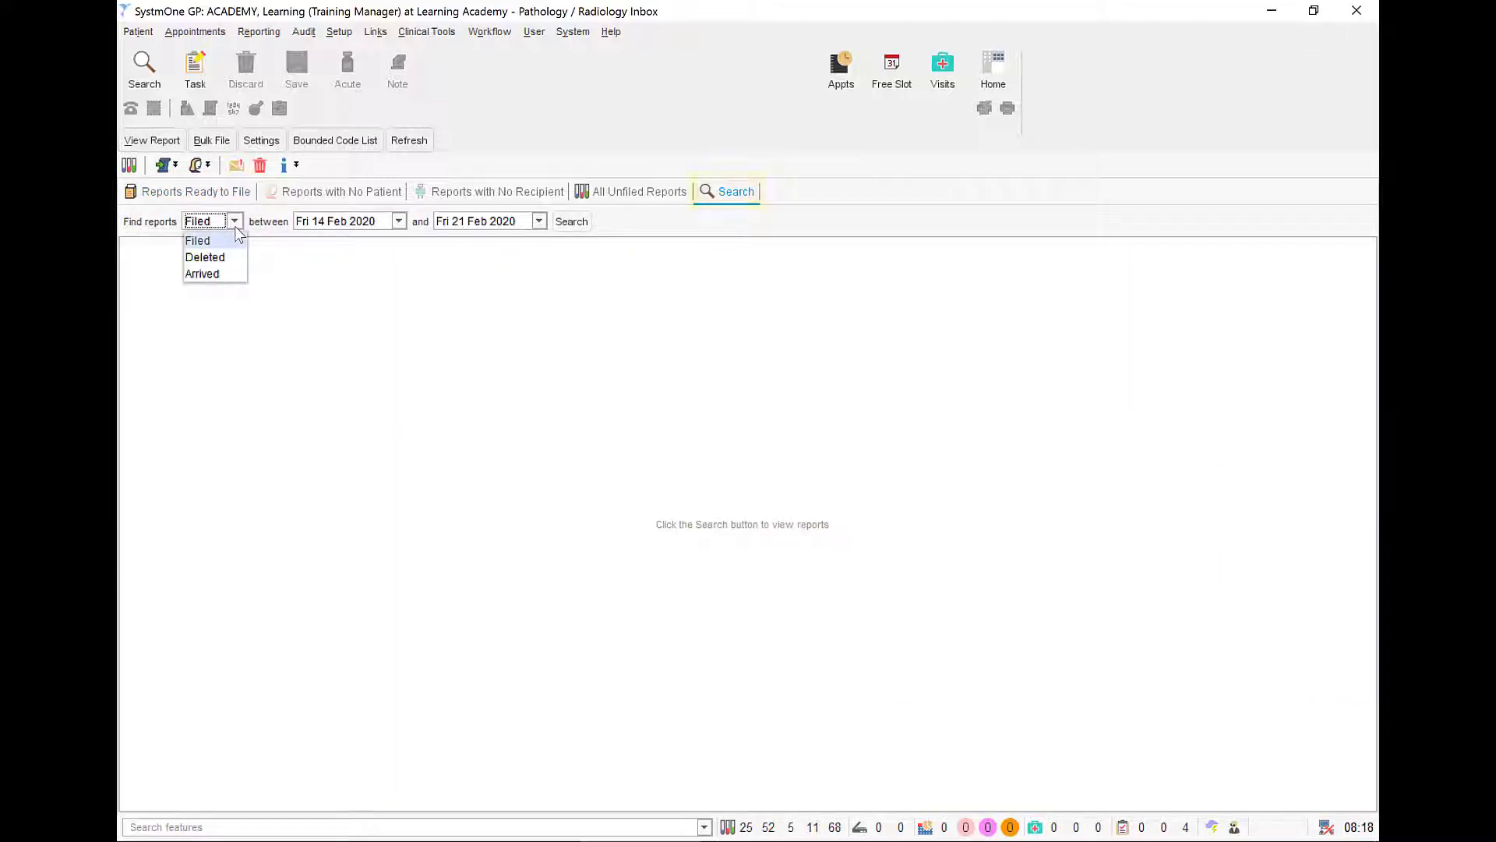
left_click(198, 240)
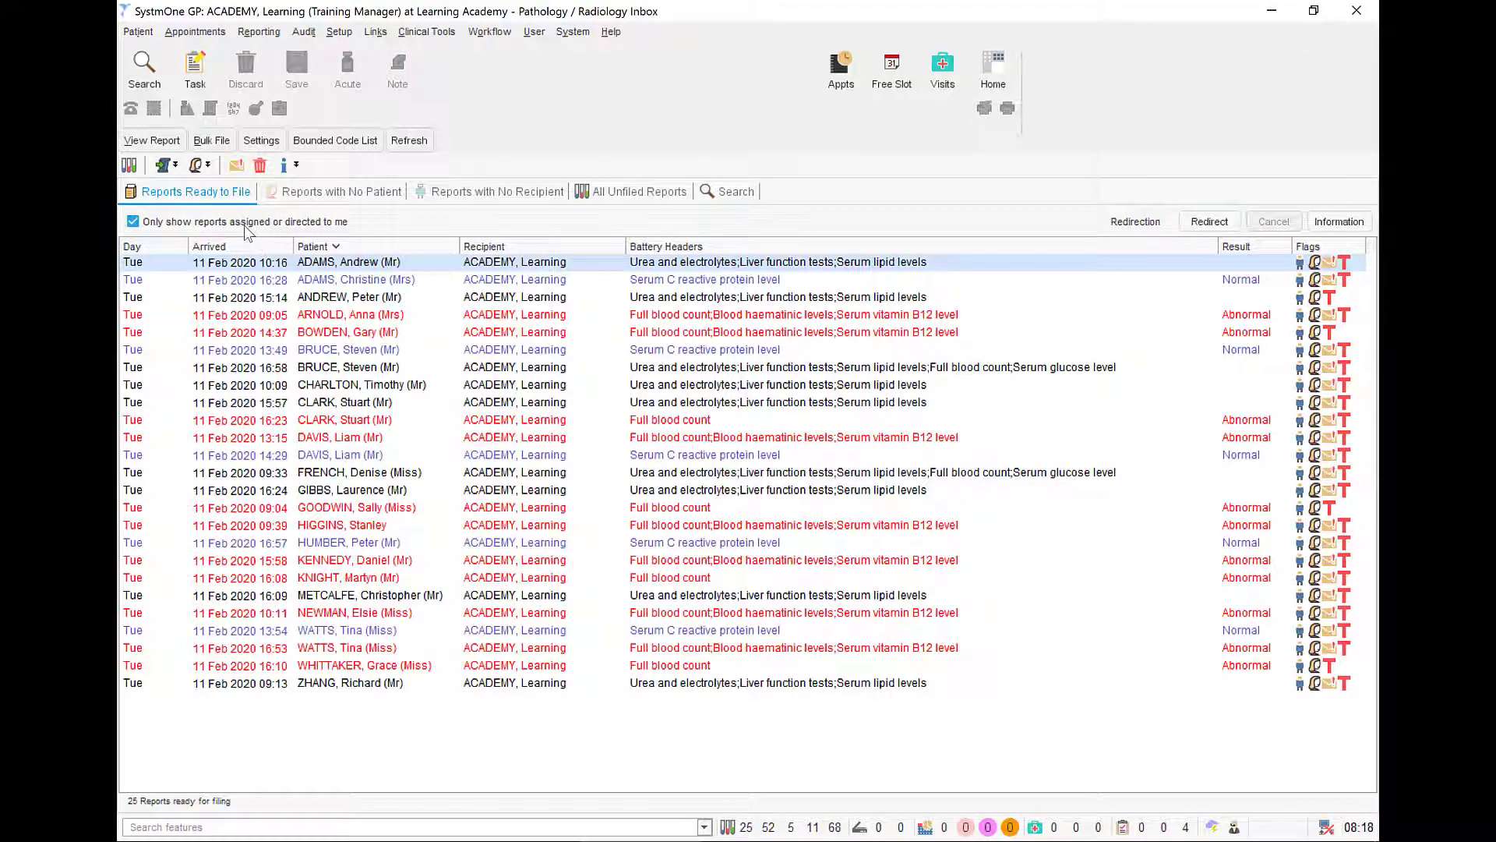
left_click(131, 221)
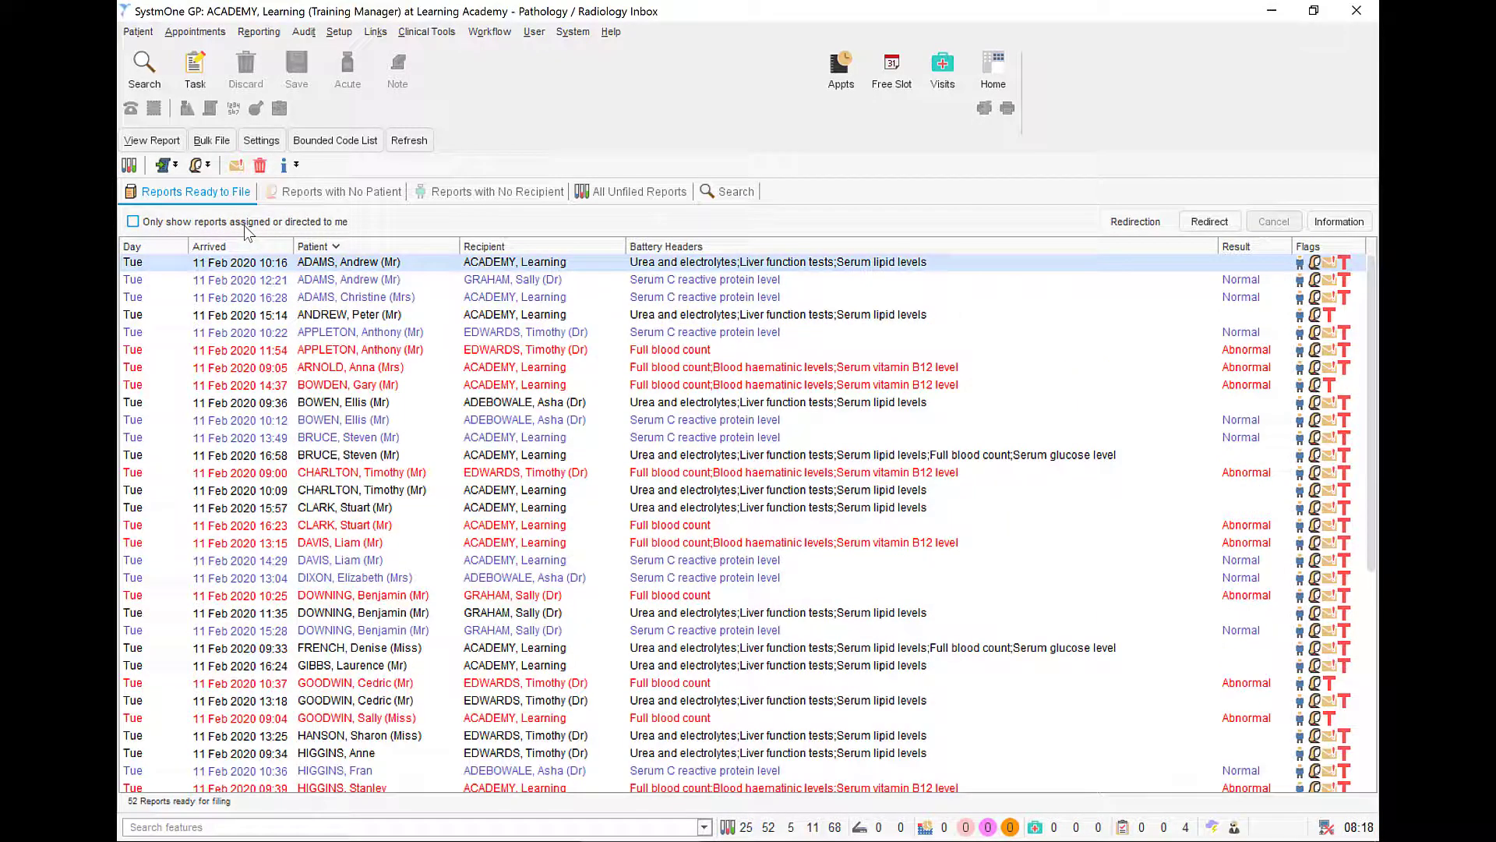
left_click(132, 221)
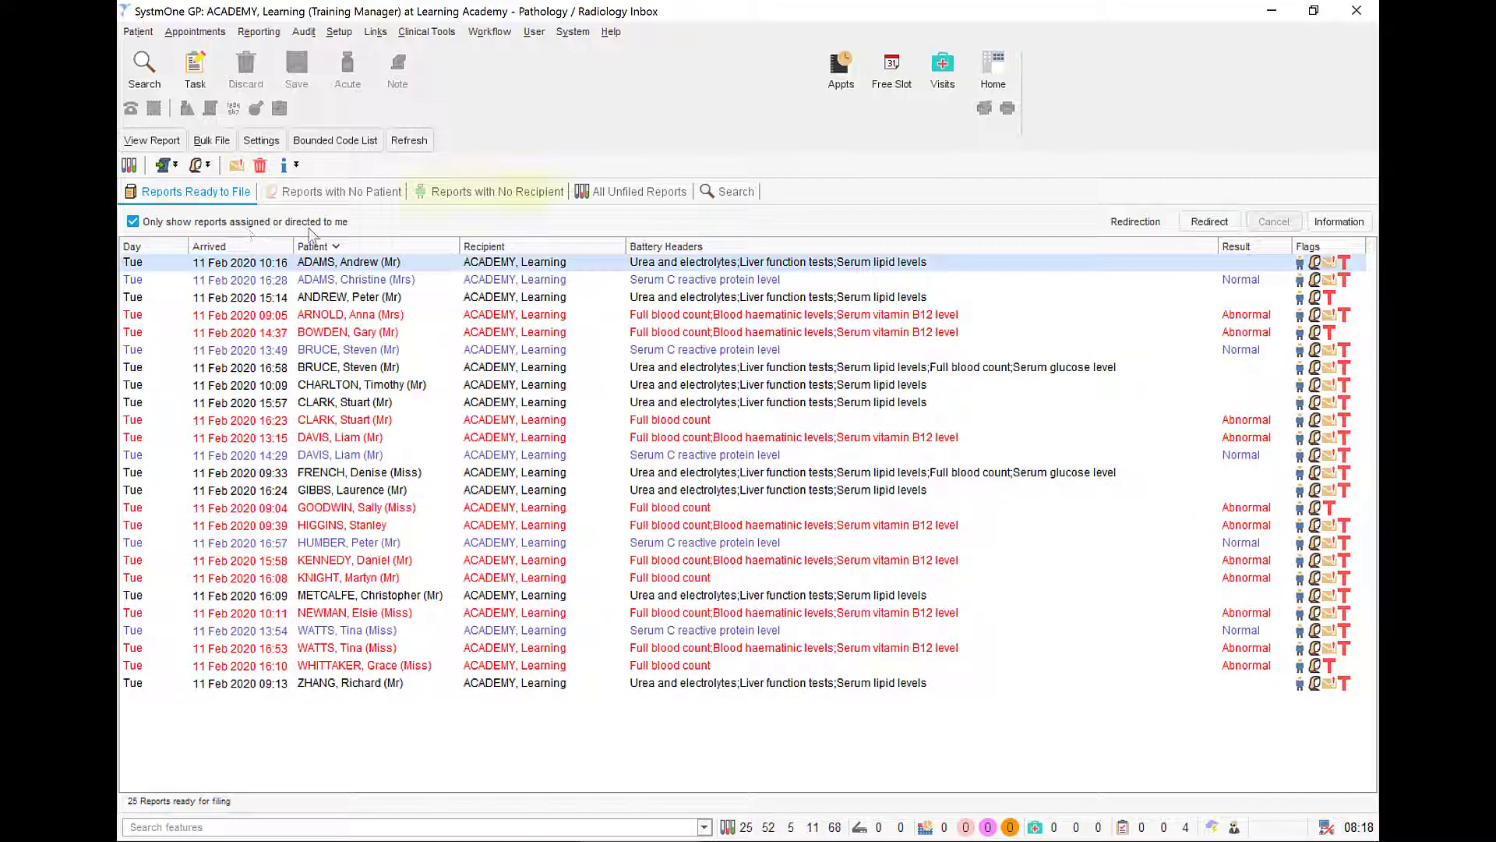
left_click(496, 190)
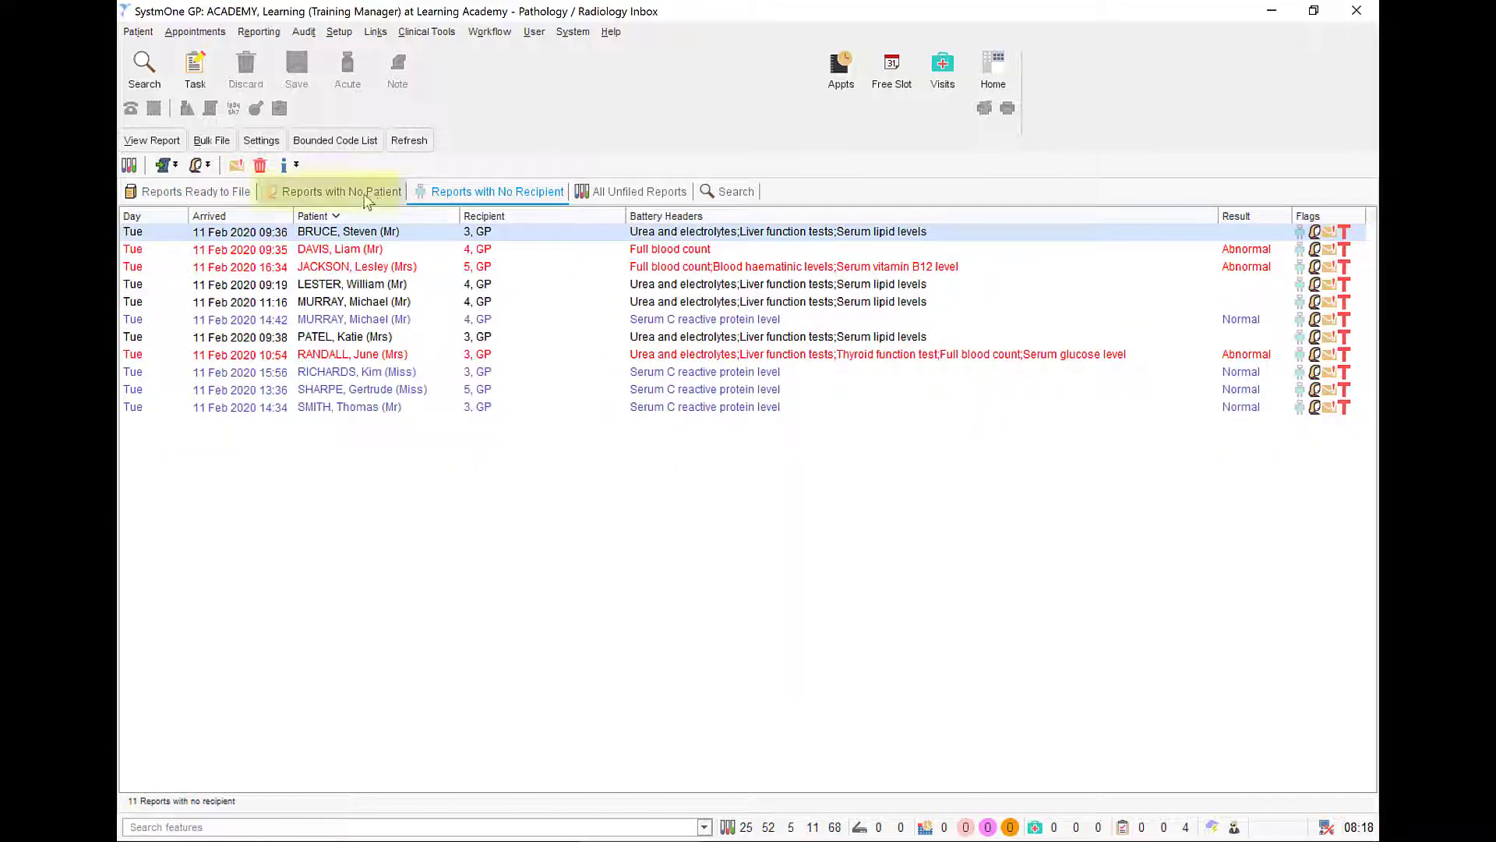
left_click(341, 190)
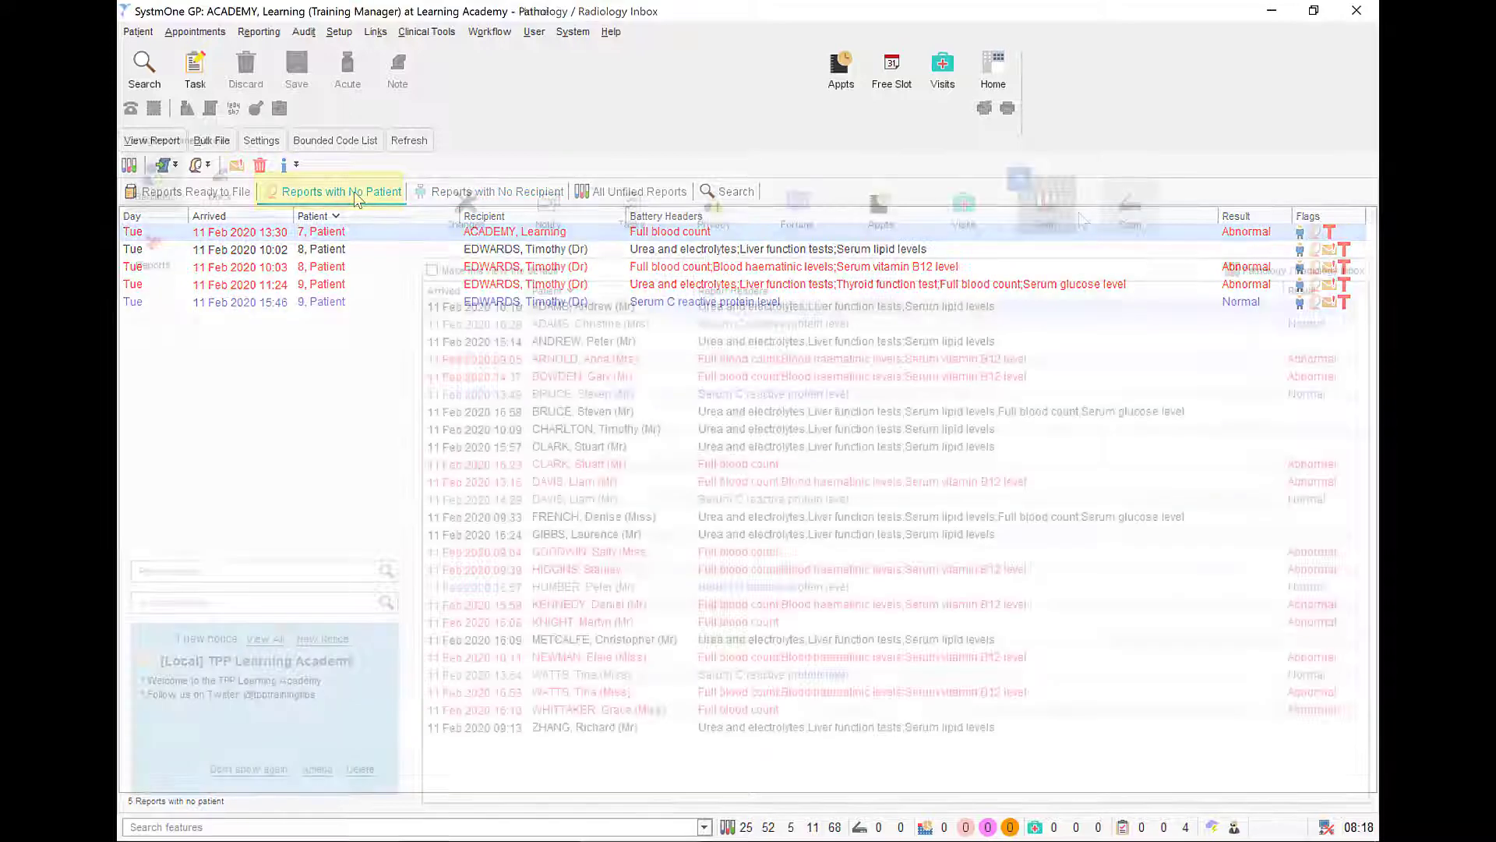
left_click(993, 67)
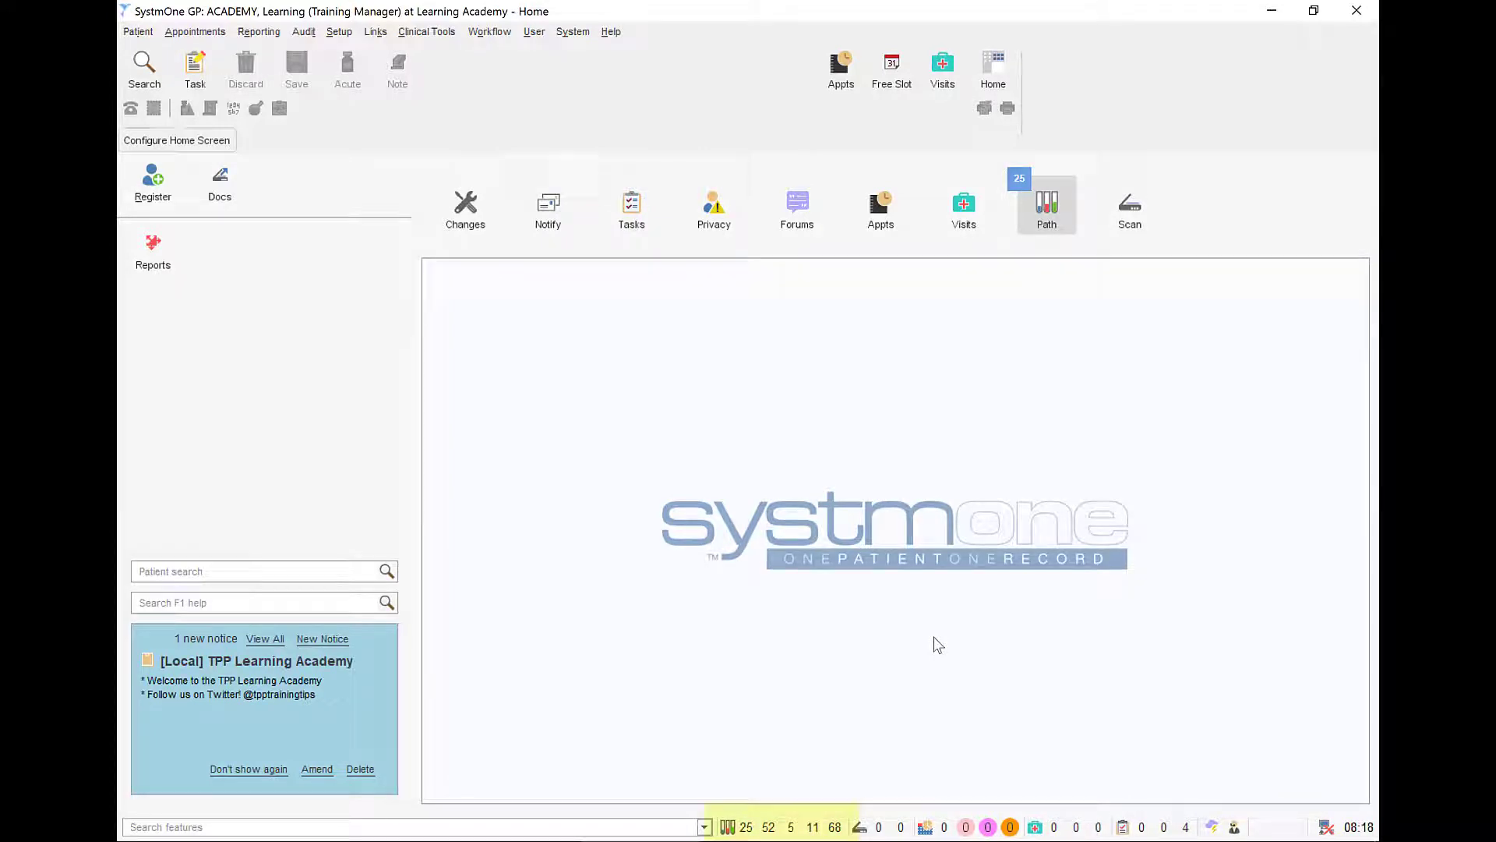
mouse_move(941, 647)
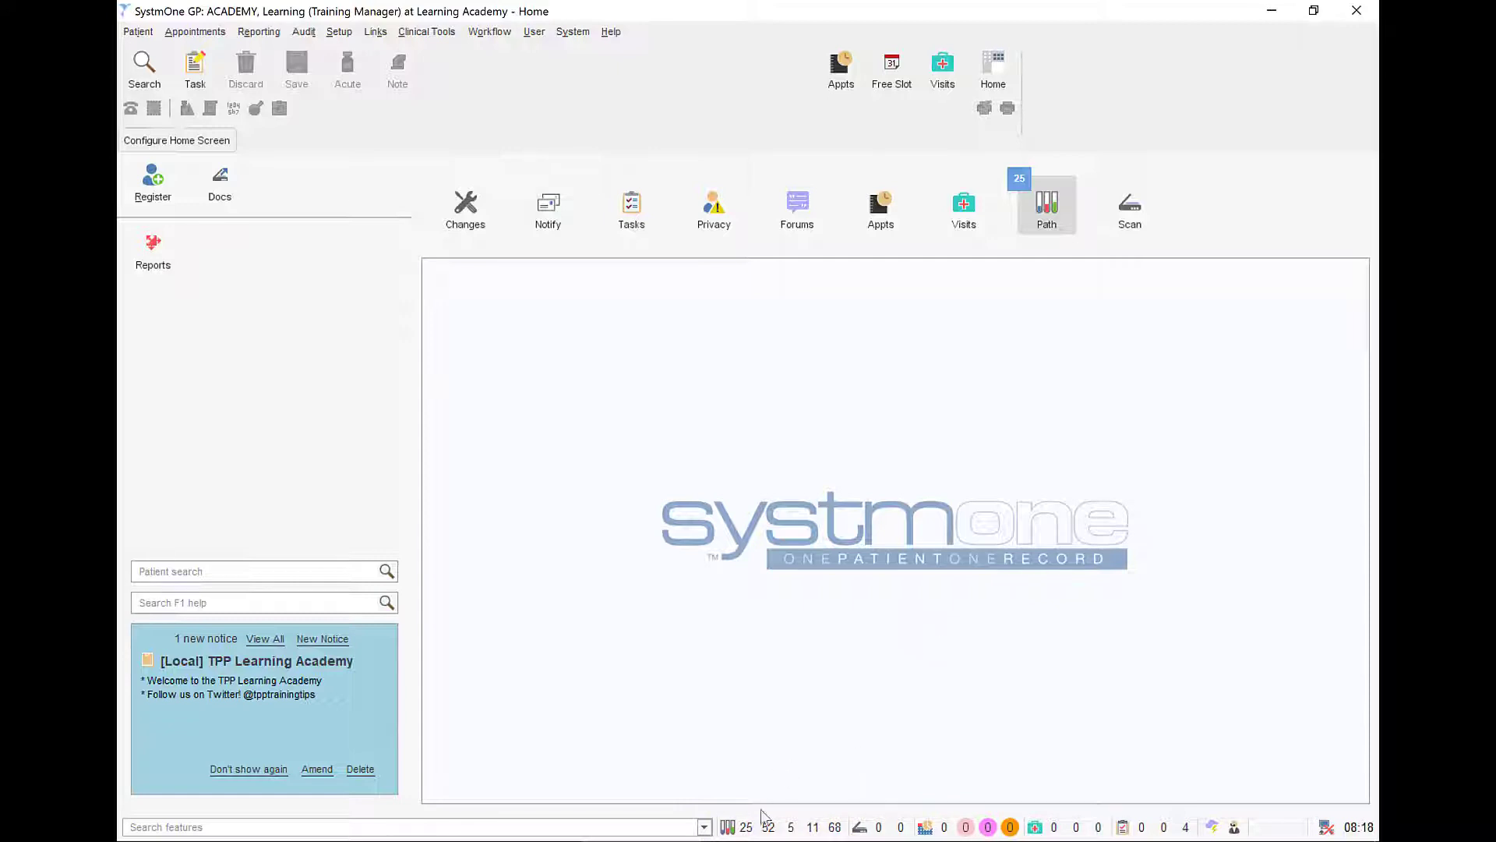
mouse_move(747, 826)
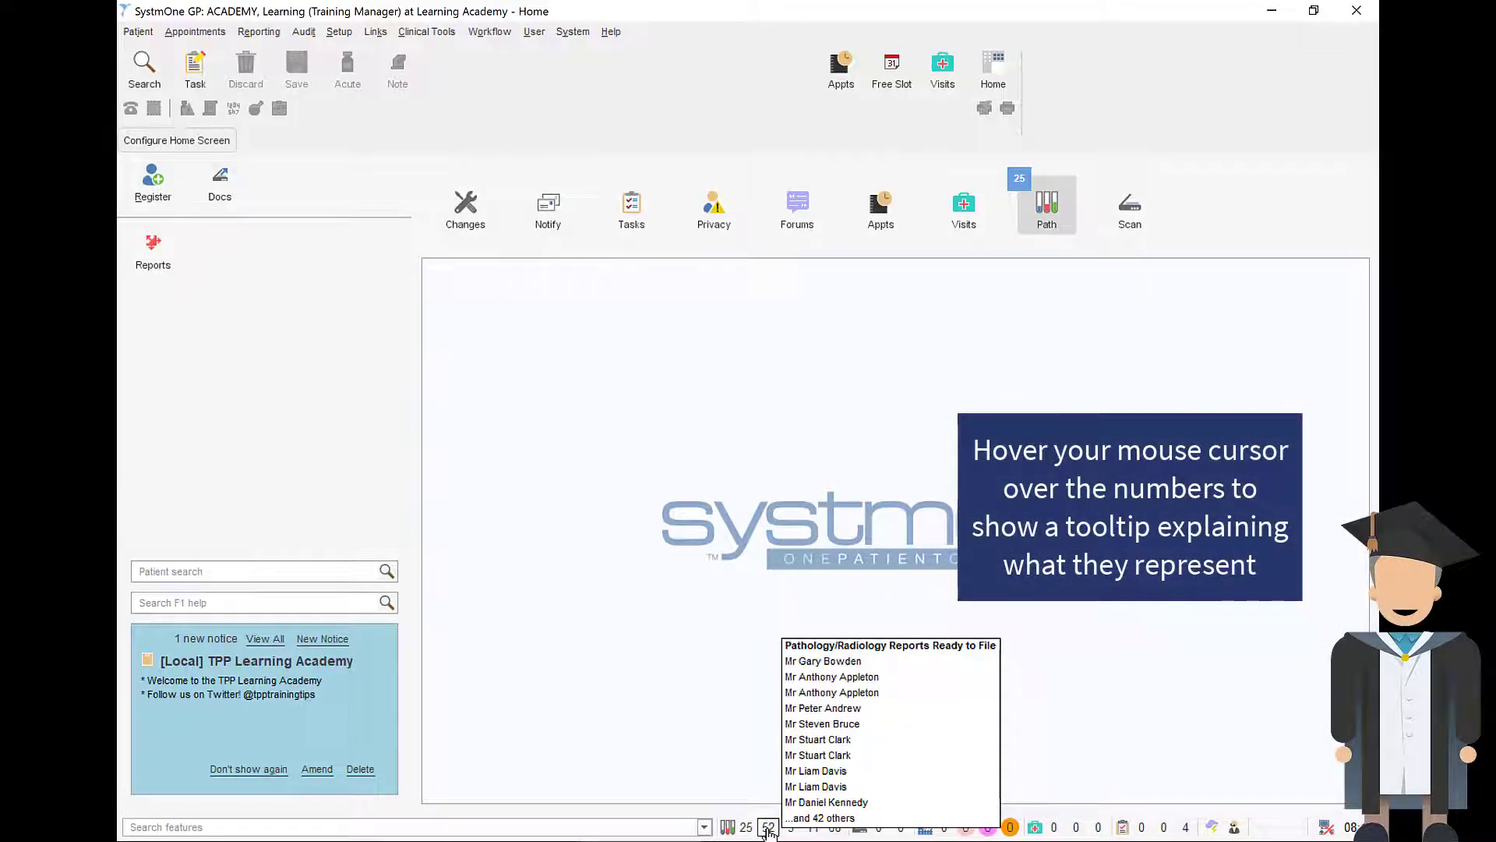
mouse_move(768, 799)
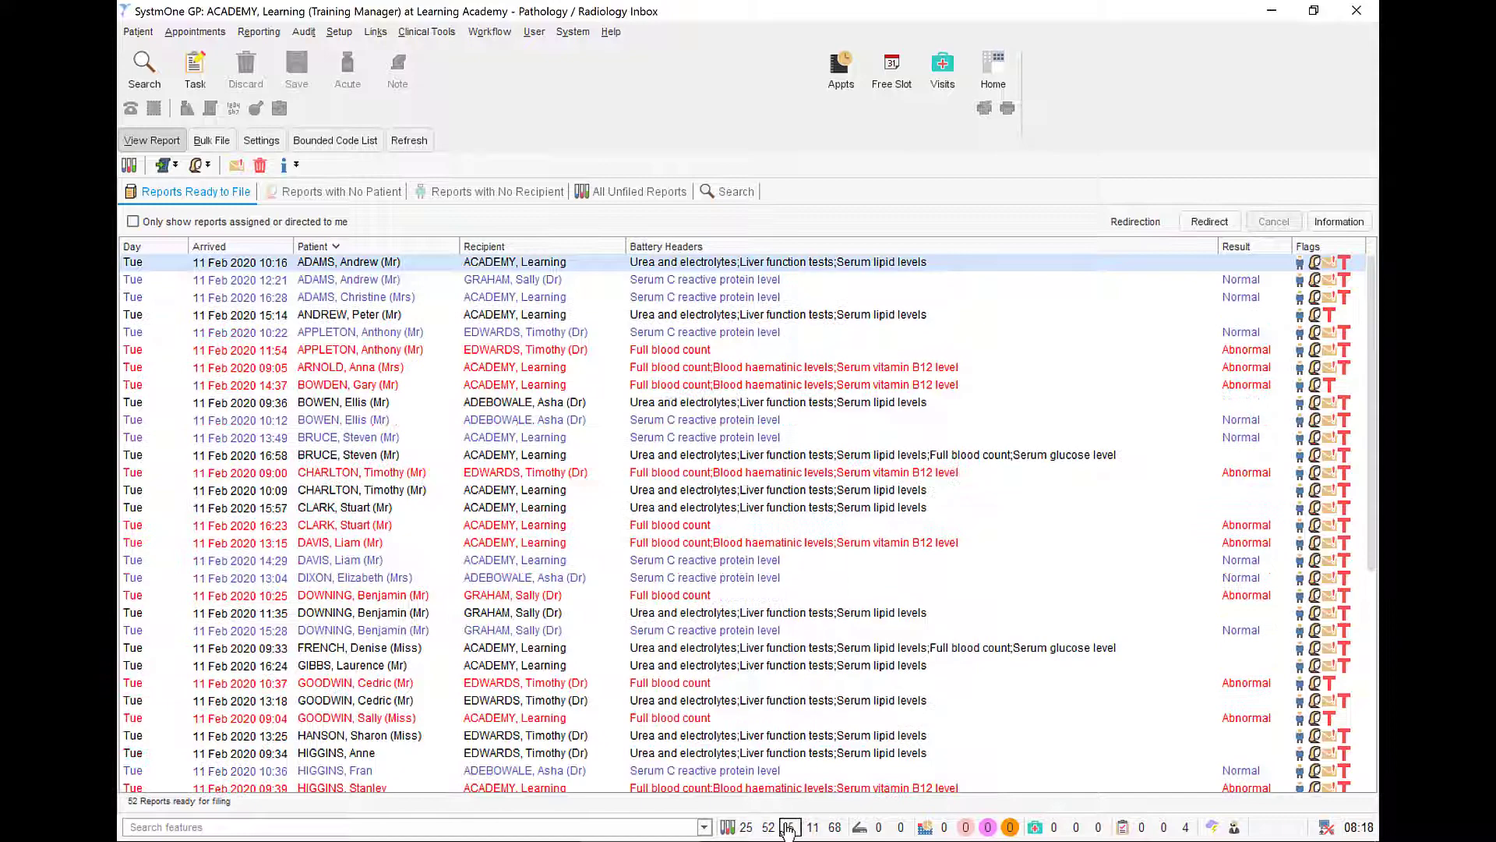
Check reports with no patient, then show only my 25 reports ready to file
left_click(341, 191)
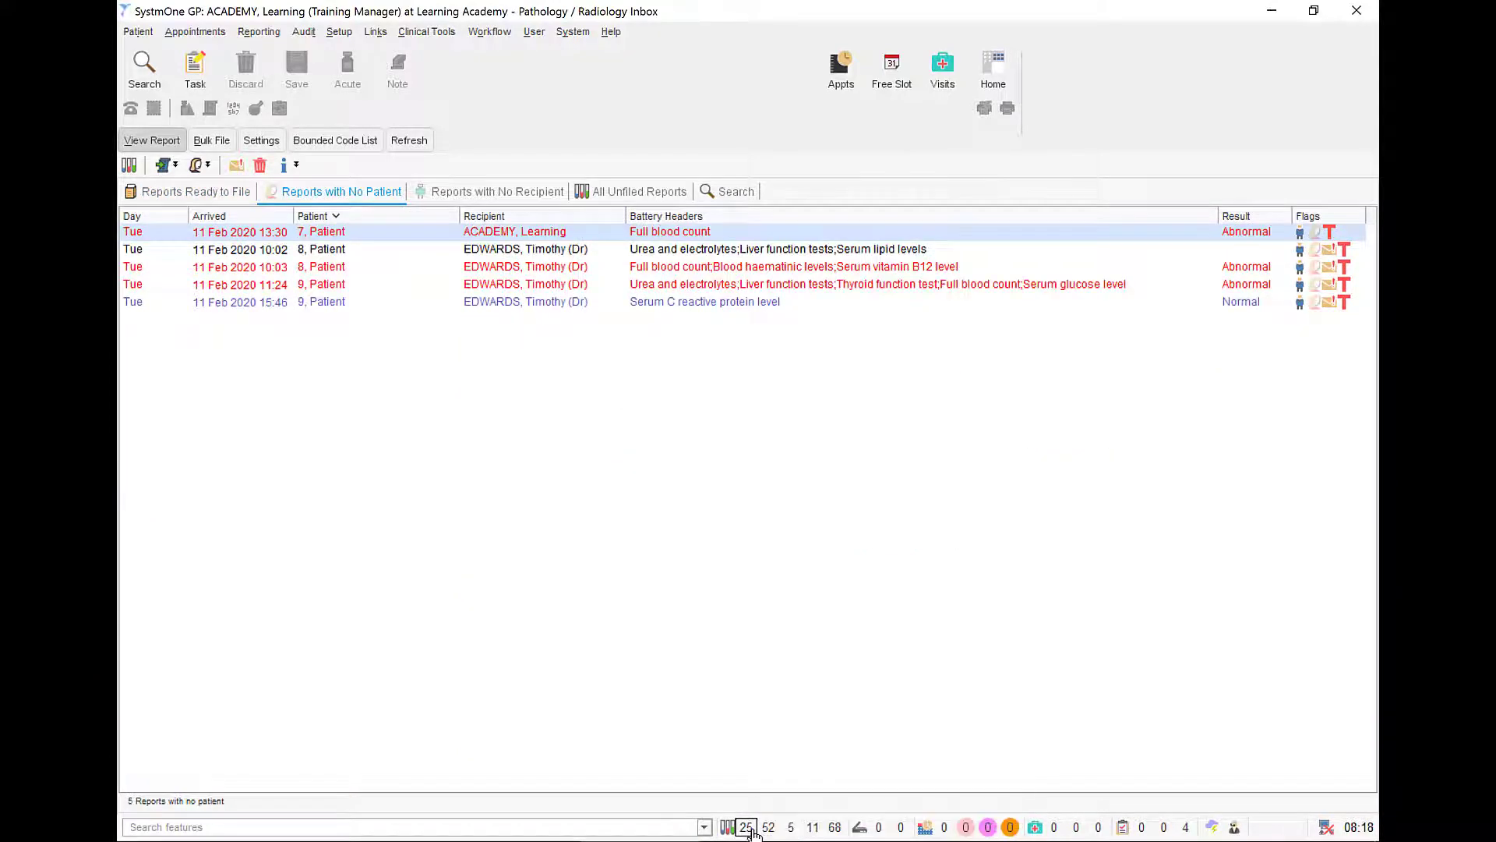
left_click(196, 190)
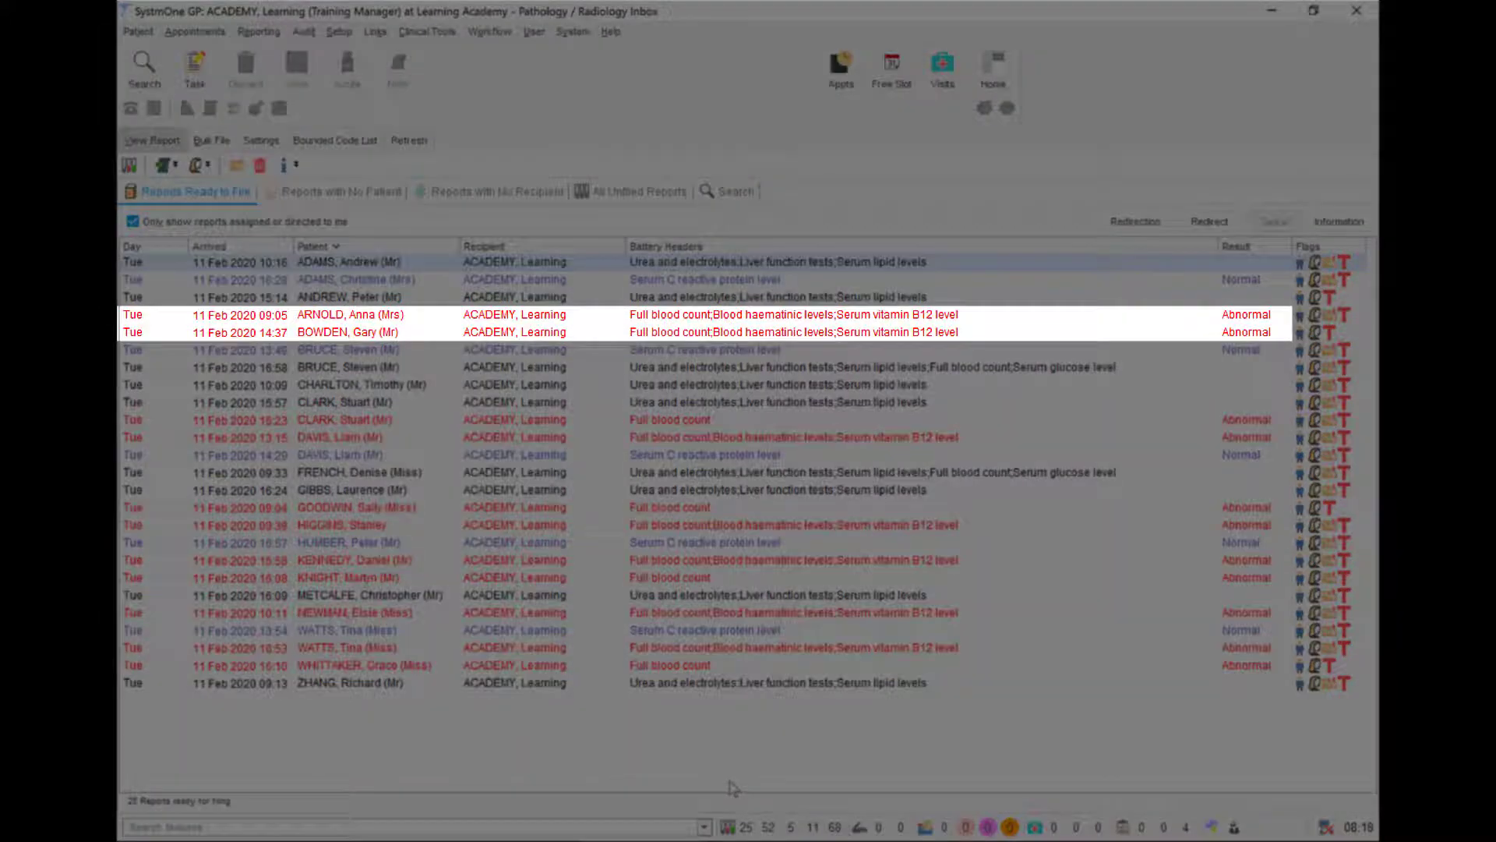
left_click(382, 350)
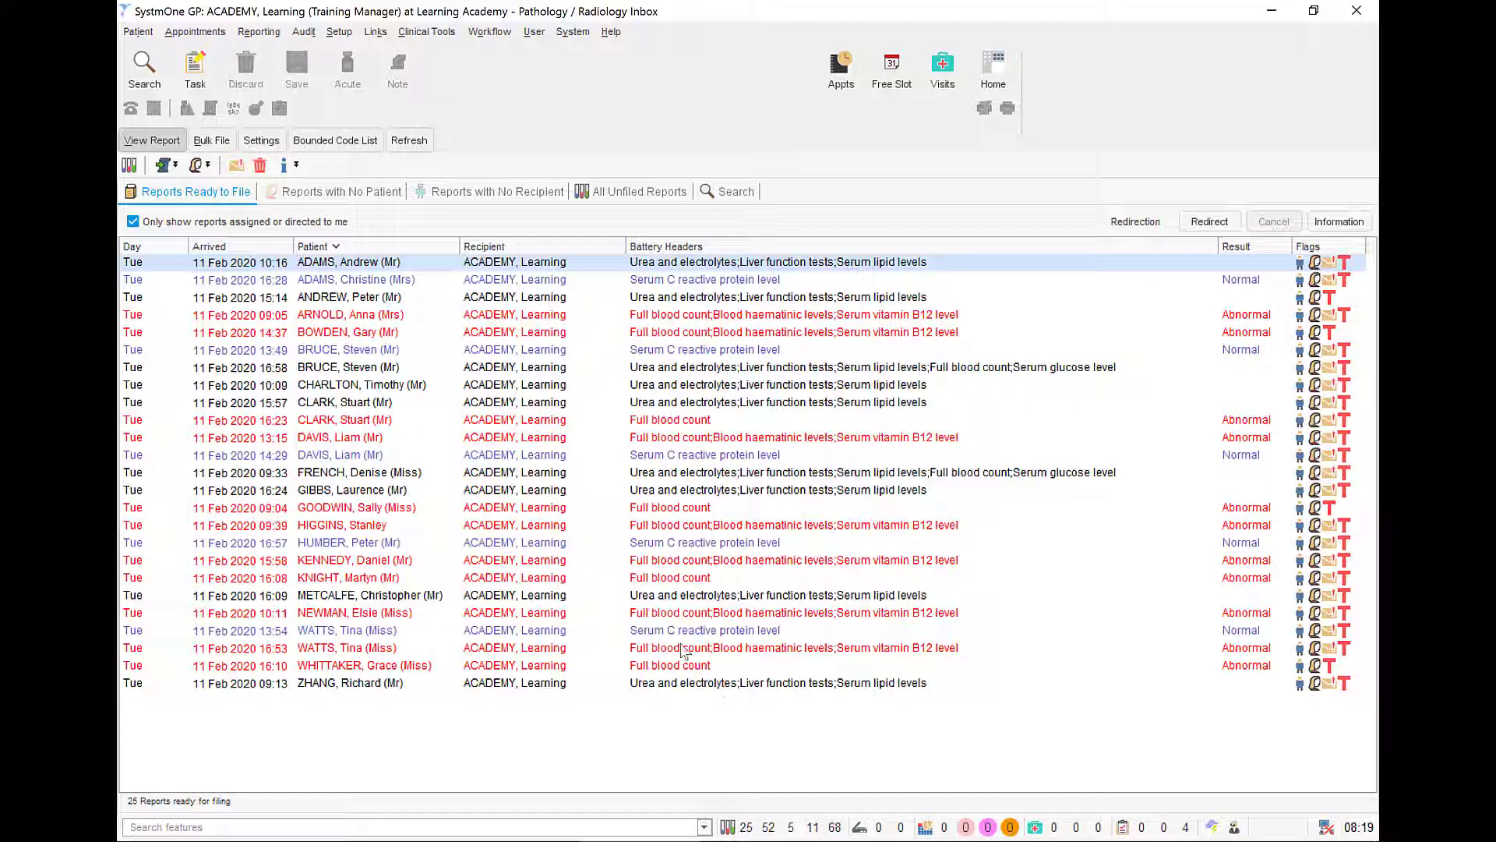
Bring up the actions for the abnormal full blood count report near the bottom of the list
right_click(657, 648)
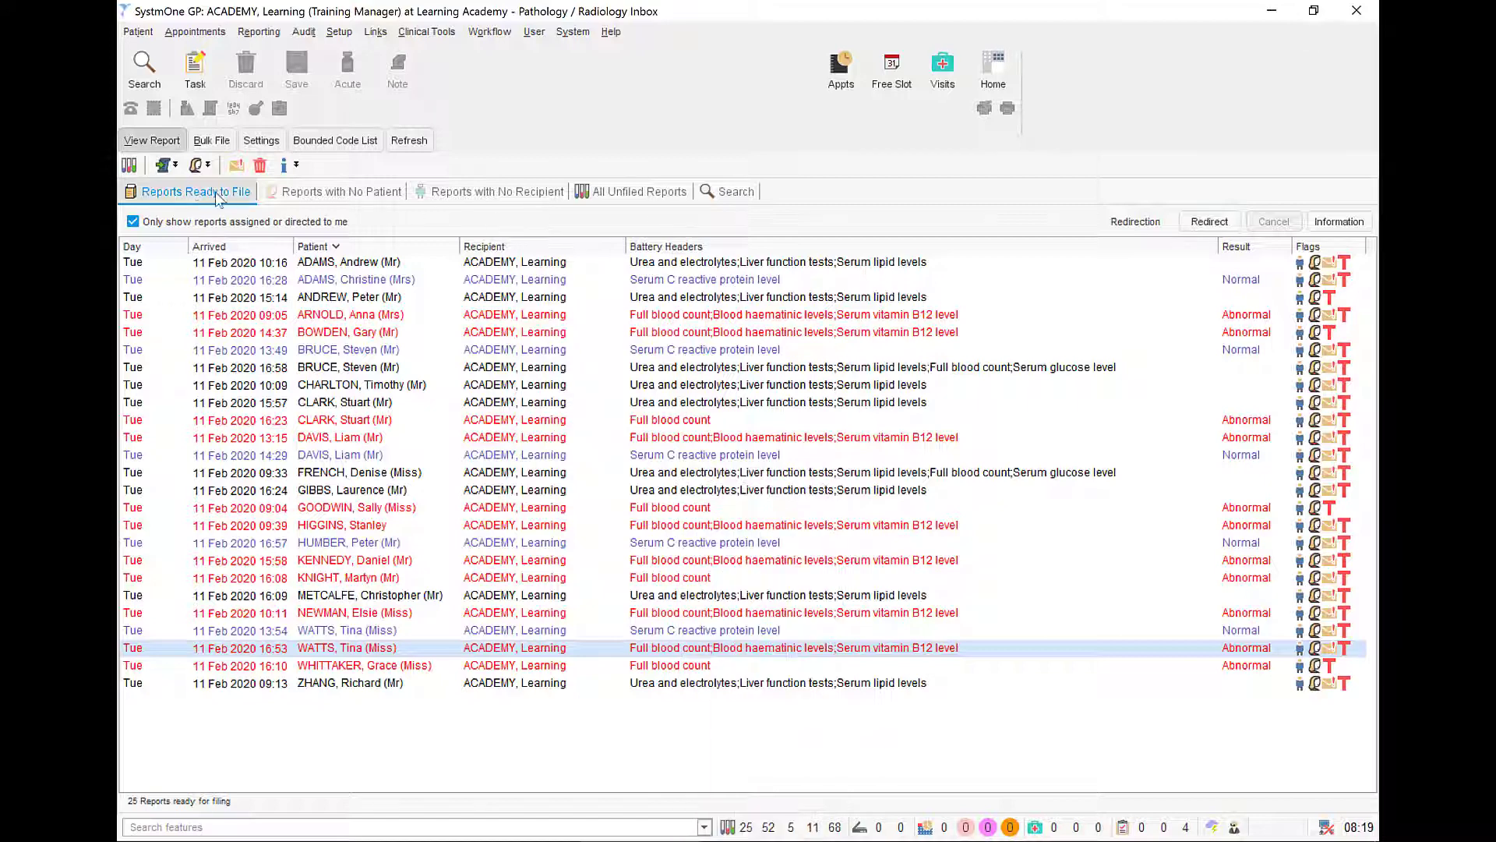
left_click(195, 163)
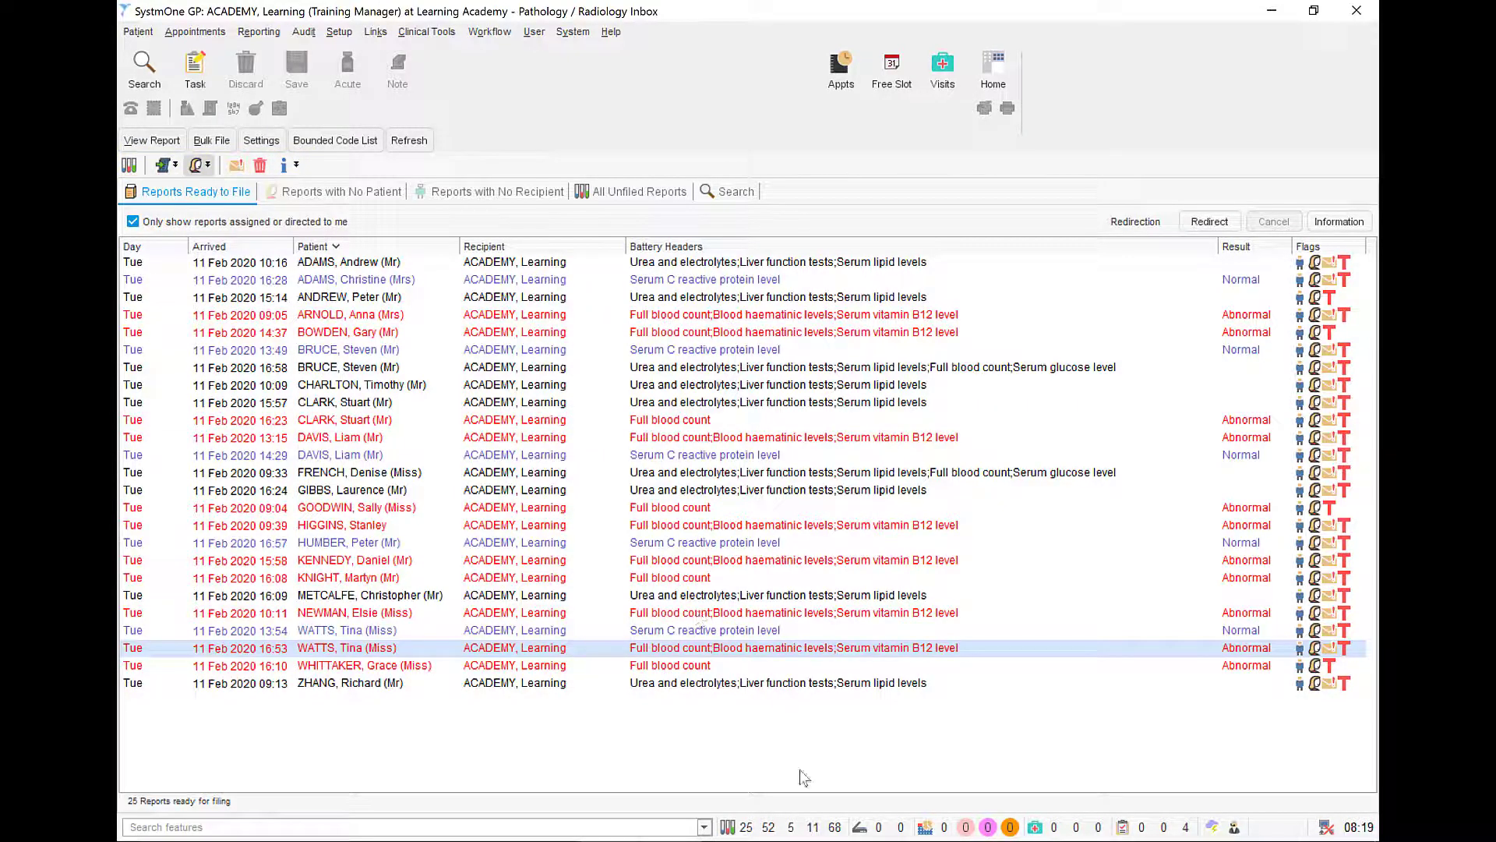
left_click(318, 246)
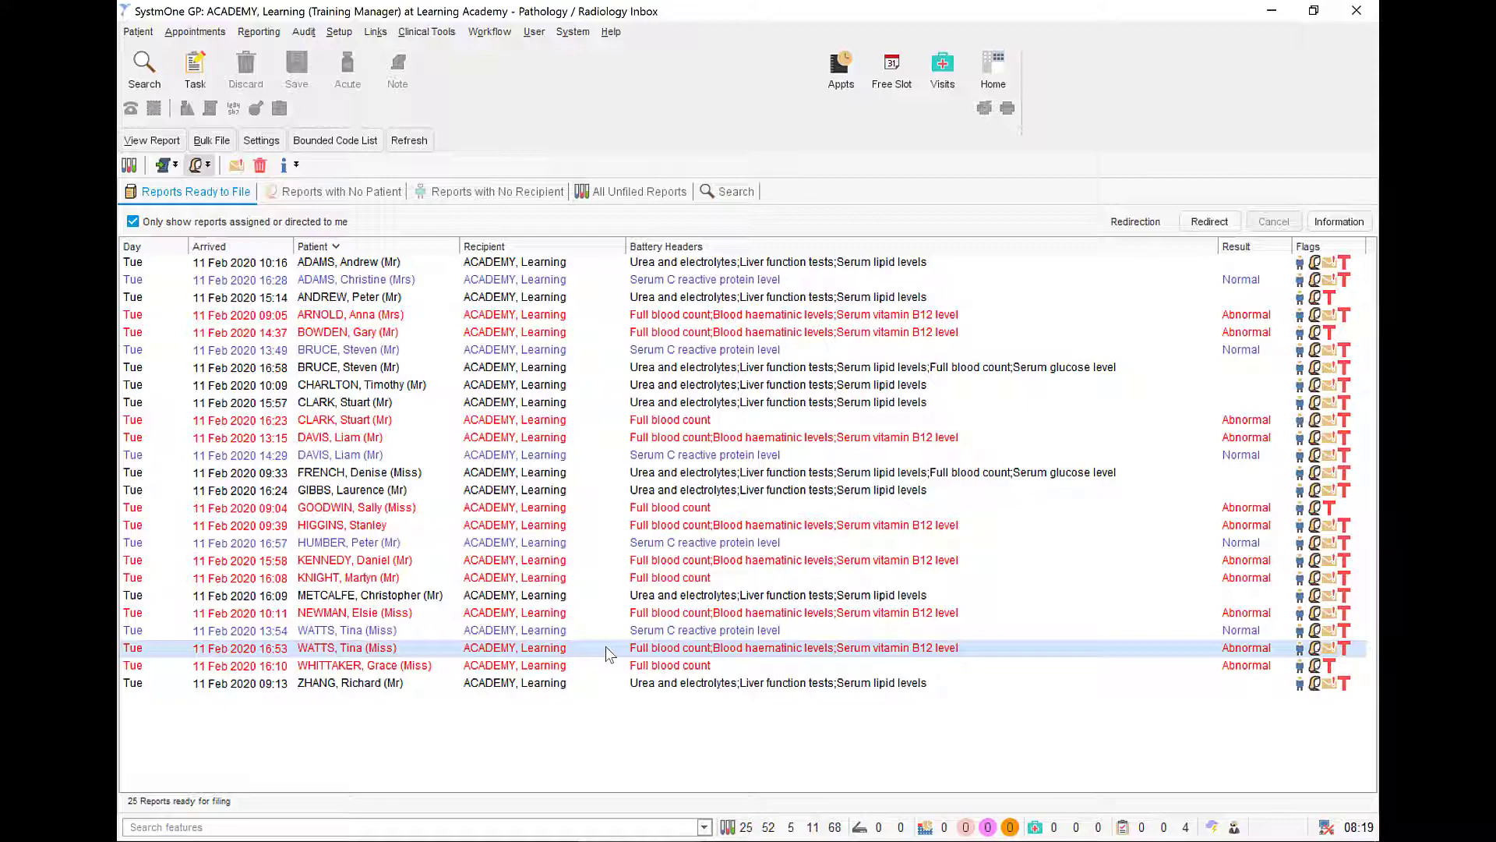
right_click(611, 647)
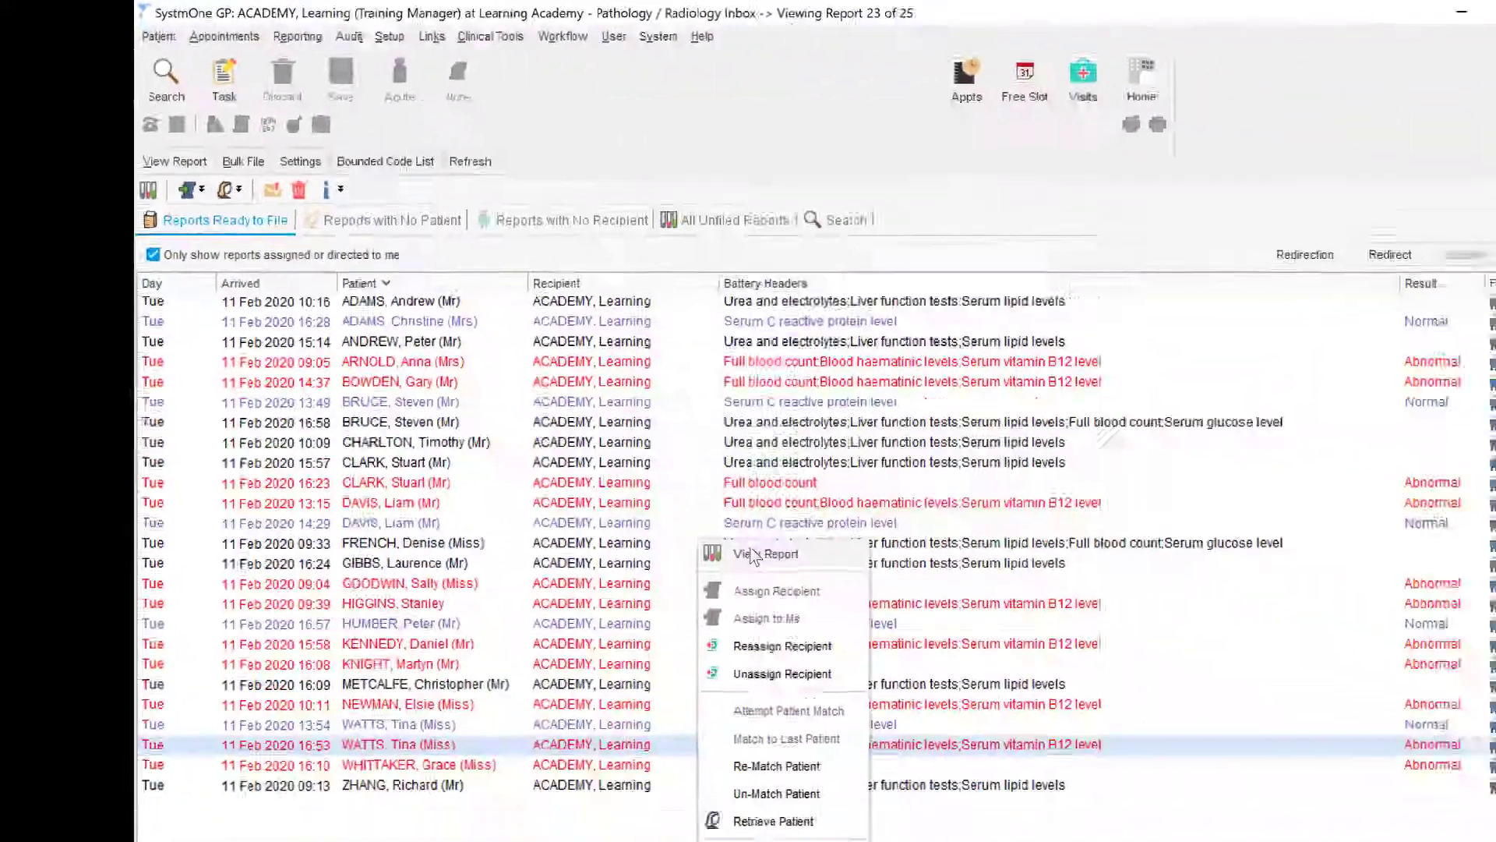
View the report and review past haemoglobin, white cell, haematocrit and red cell readings
left_click(770, 555)
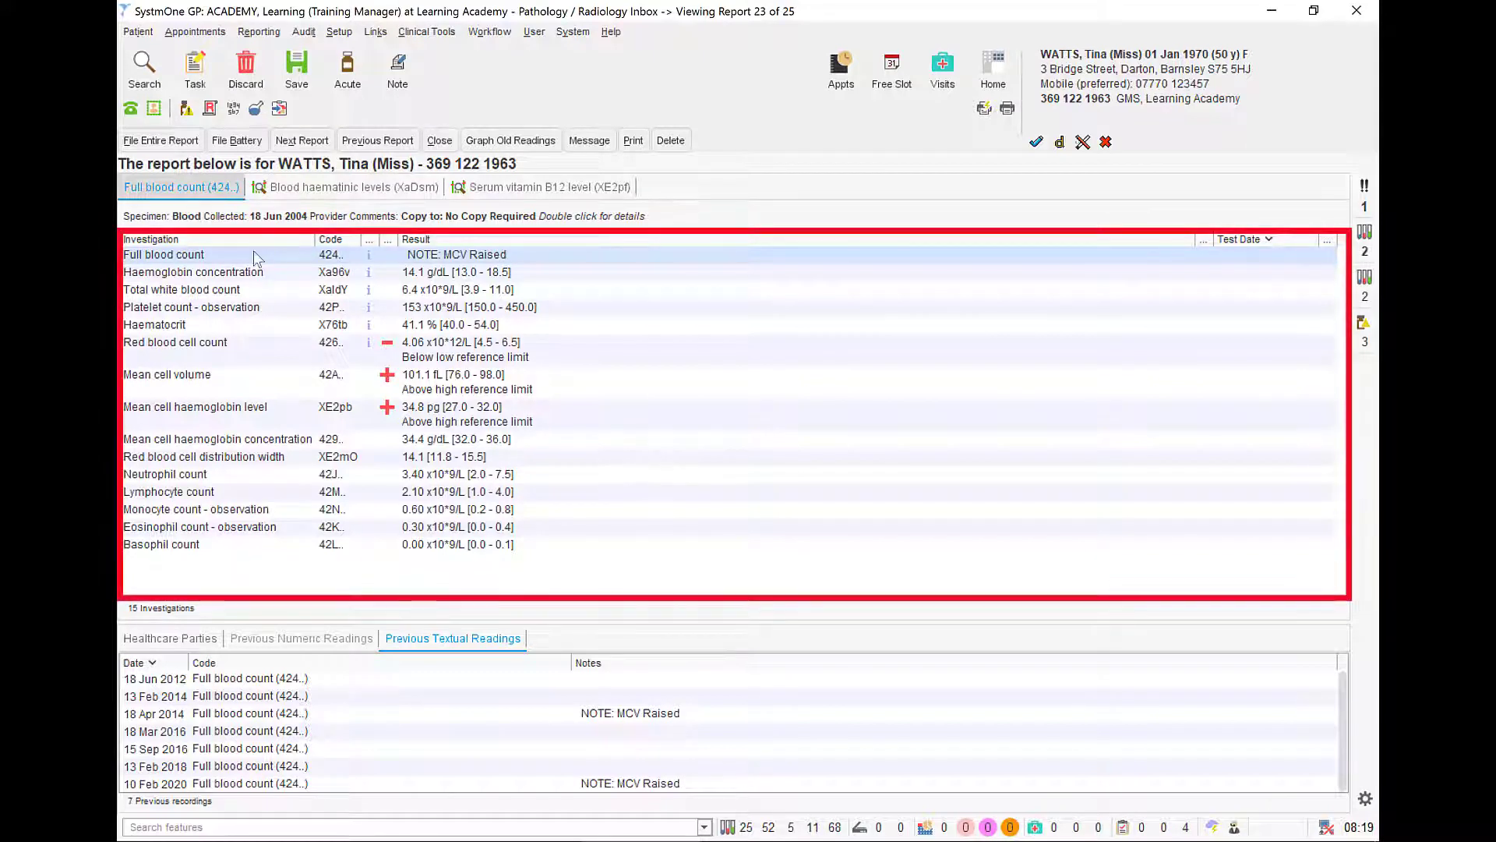
left_click(193, 271)
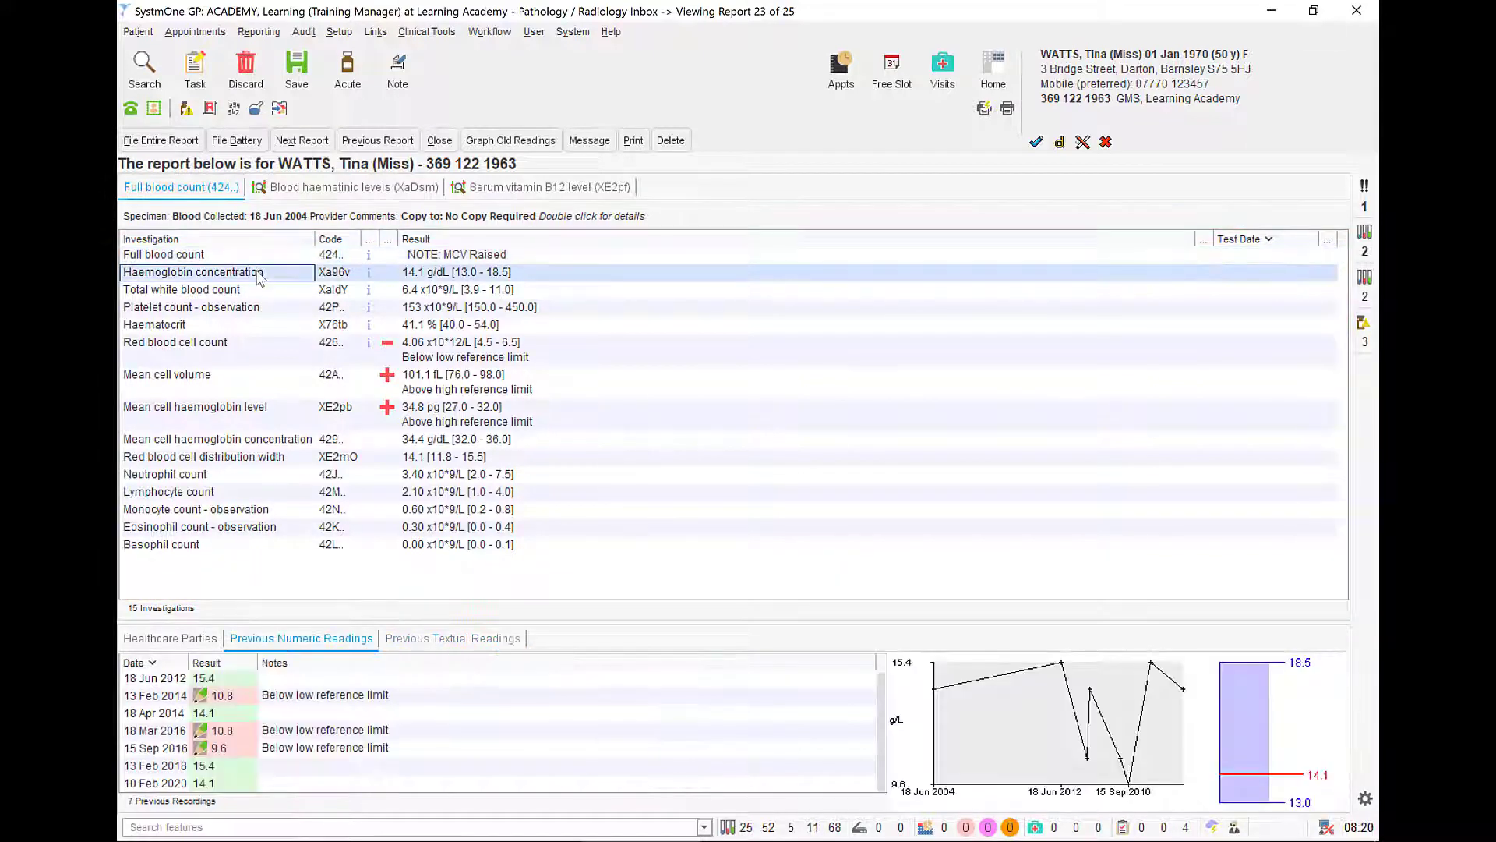
left_click(181, 290)
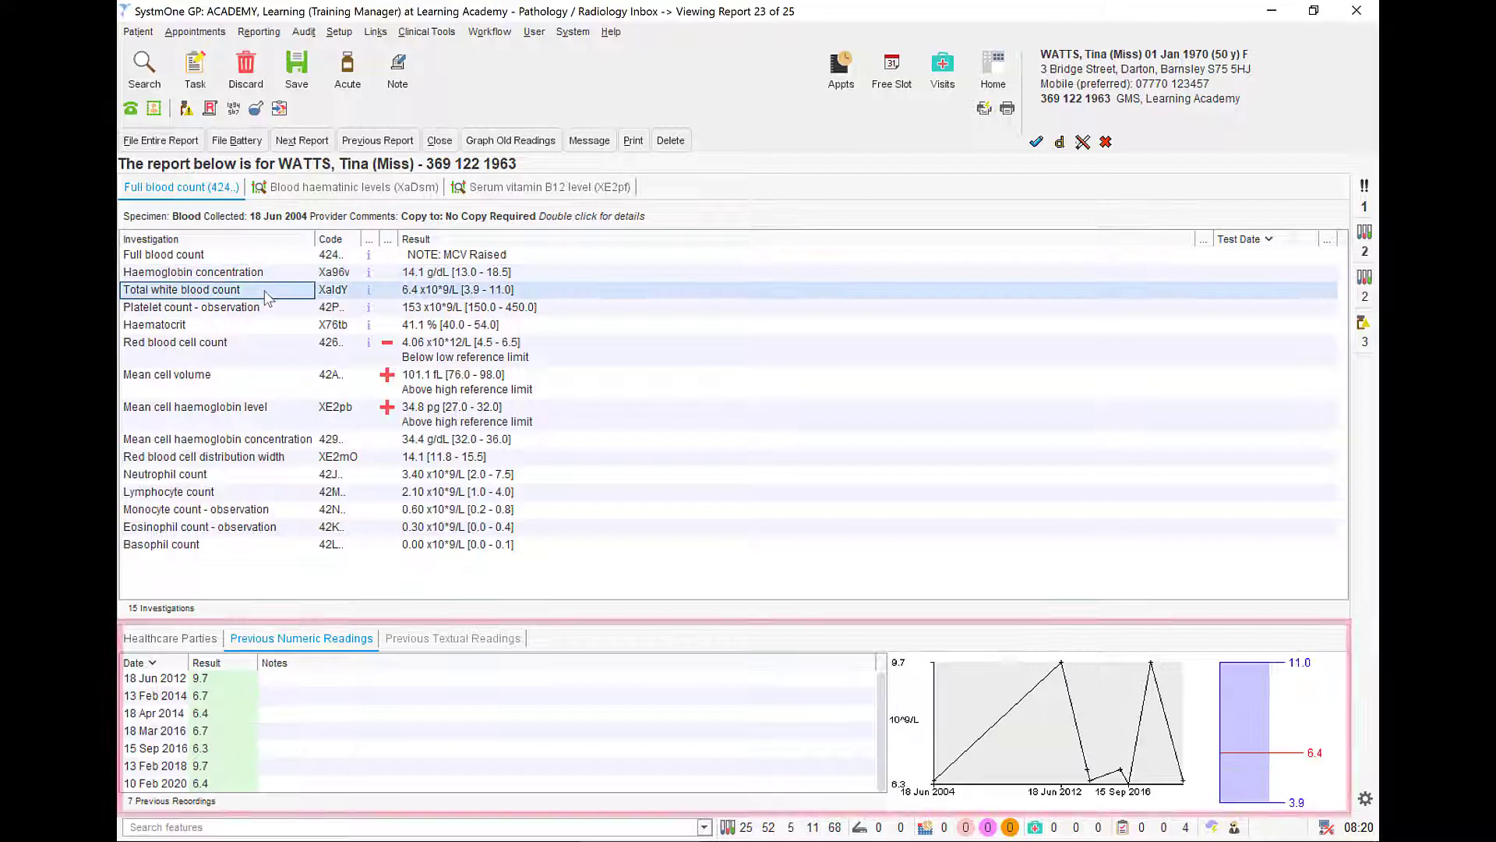
left_click(180, 324)
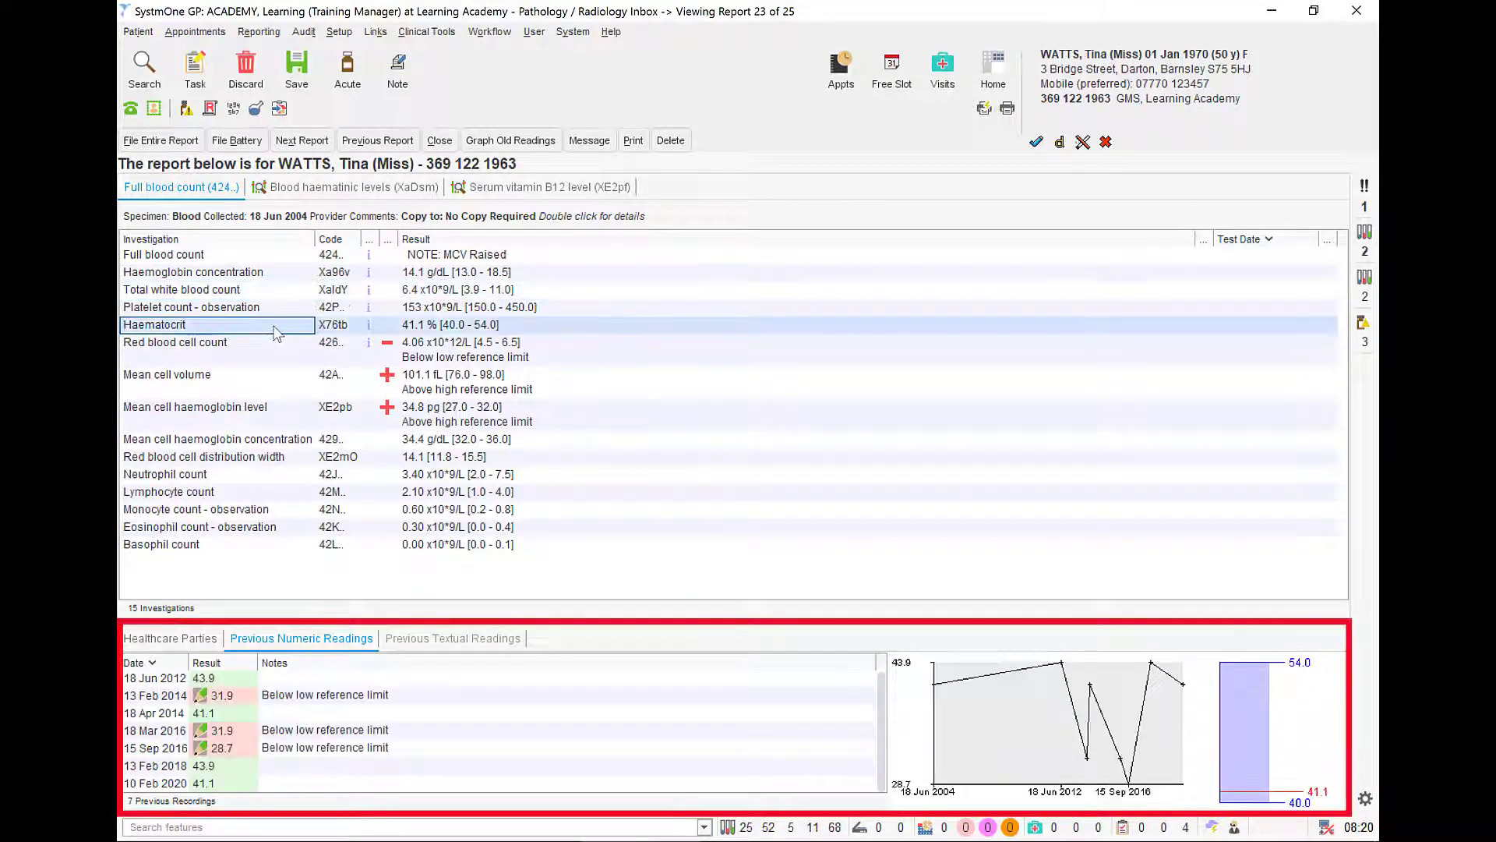
left_click(175, 341)
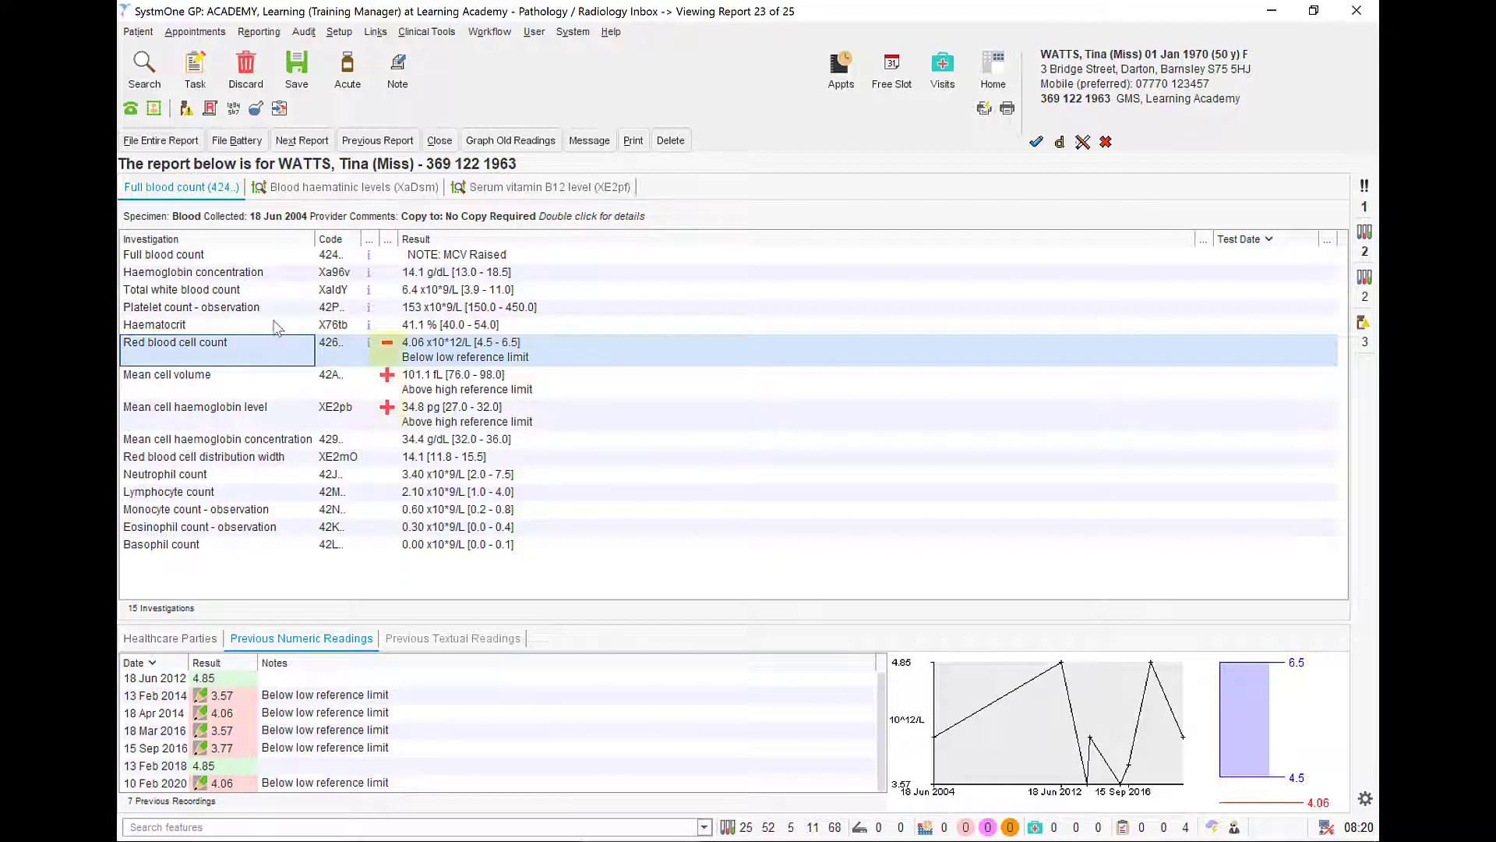
mouse_move(277, 315)
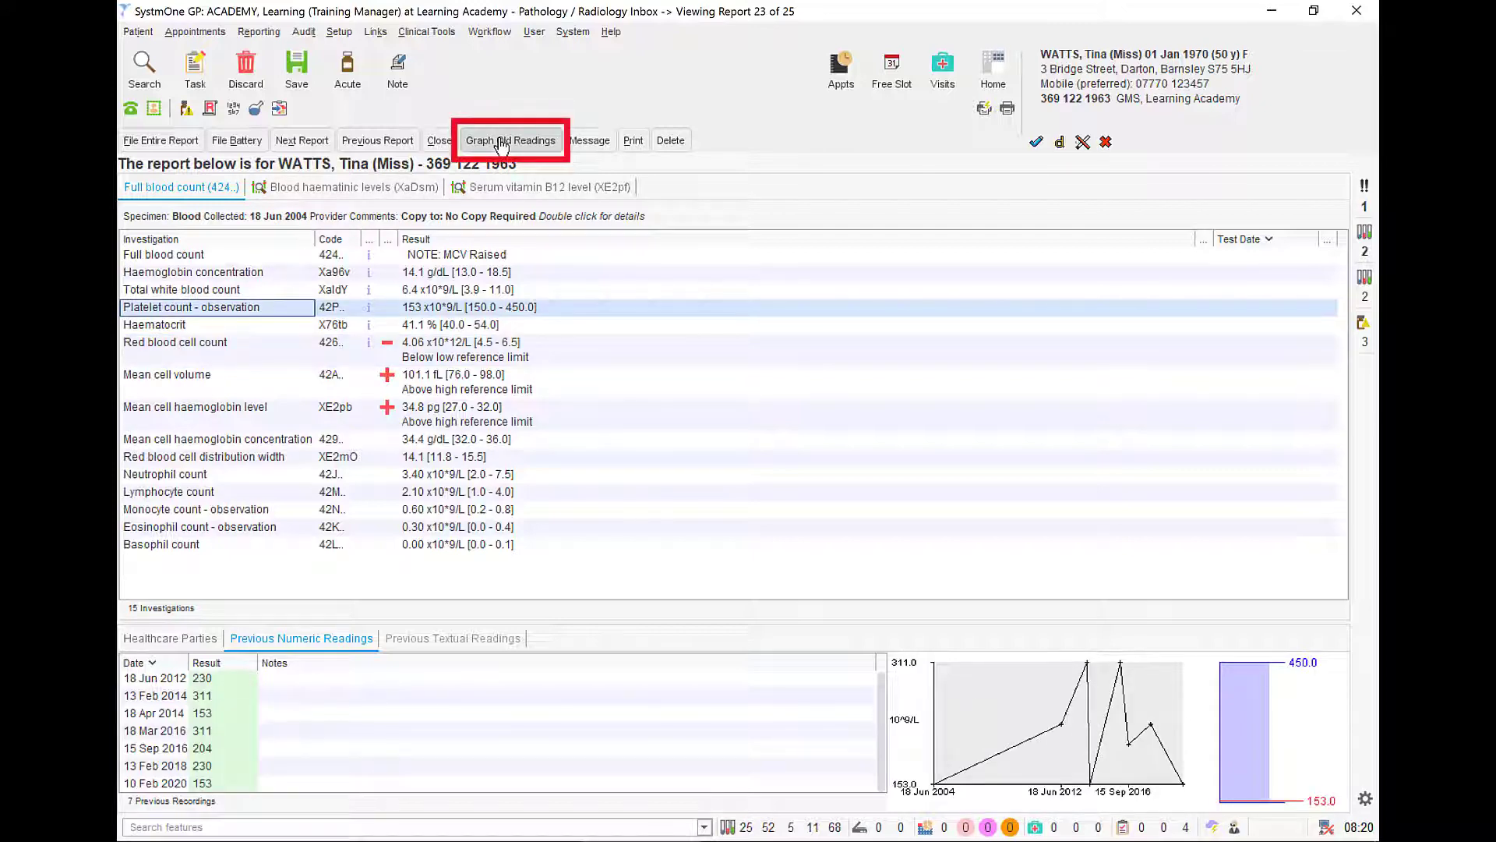
Graph the patient's old readings with the BP Graph preset, then close the graph
left_click(511, 140)
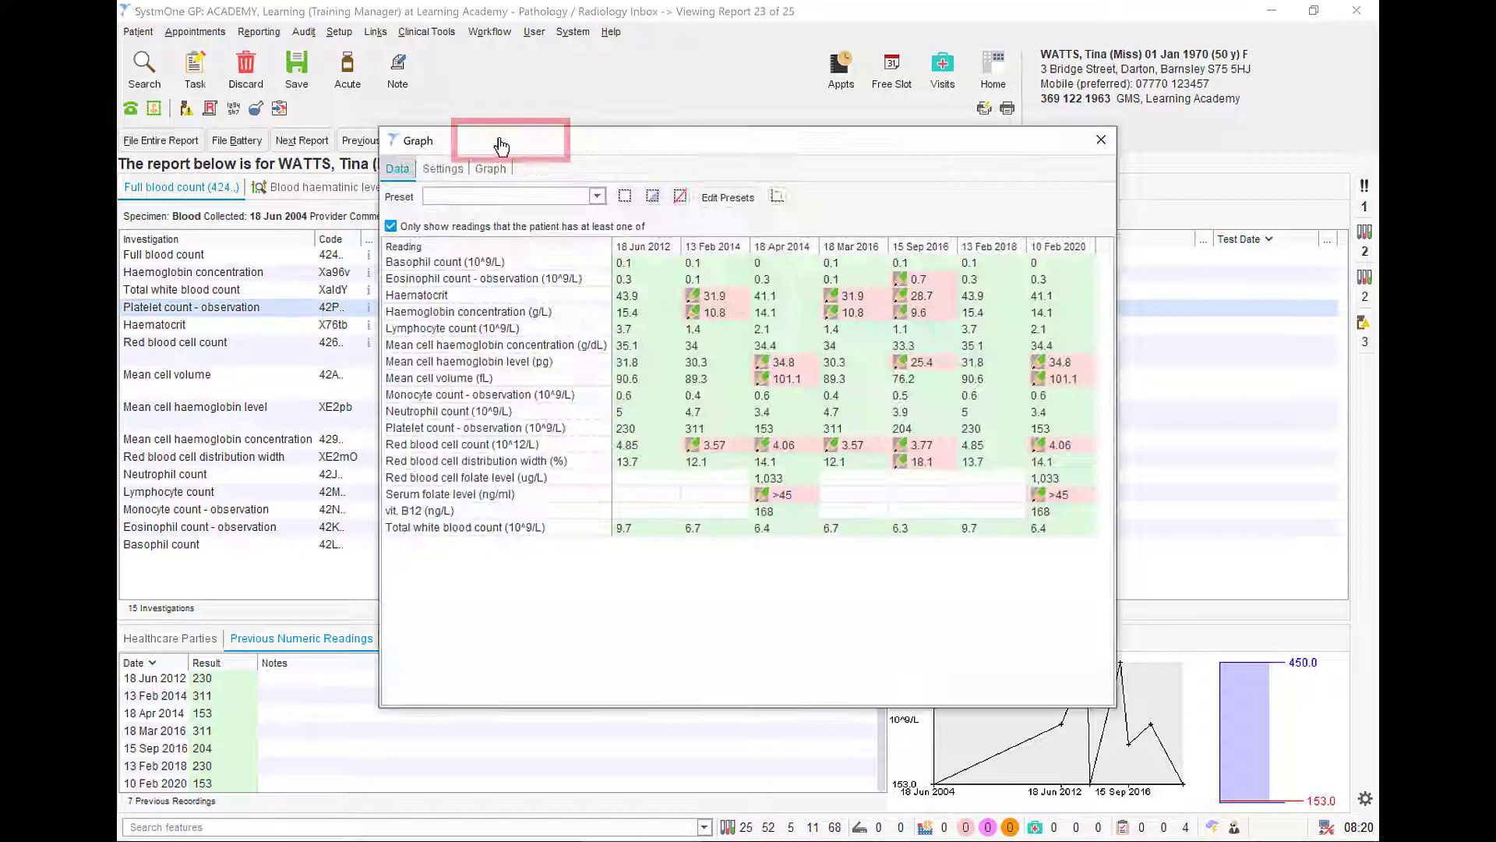
left_click(597, 197)
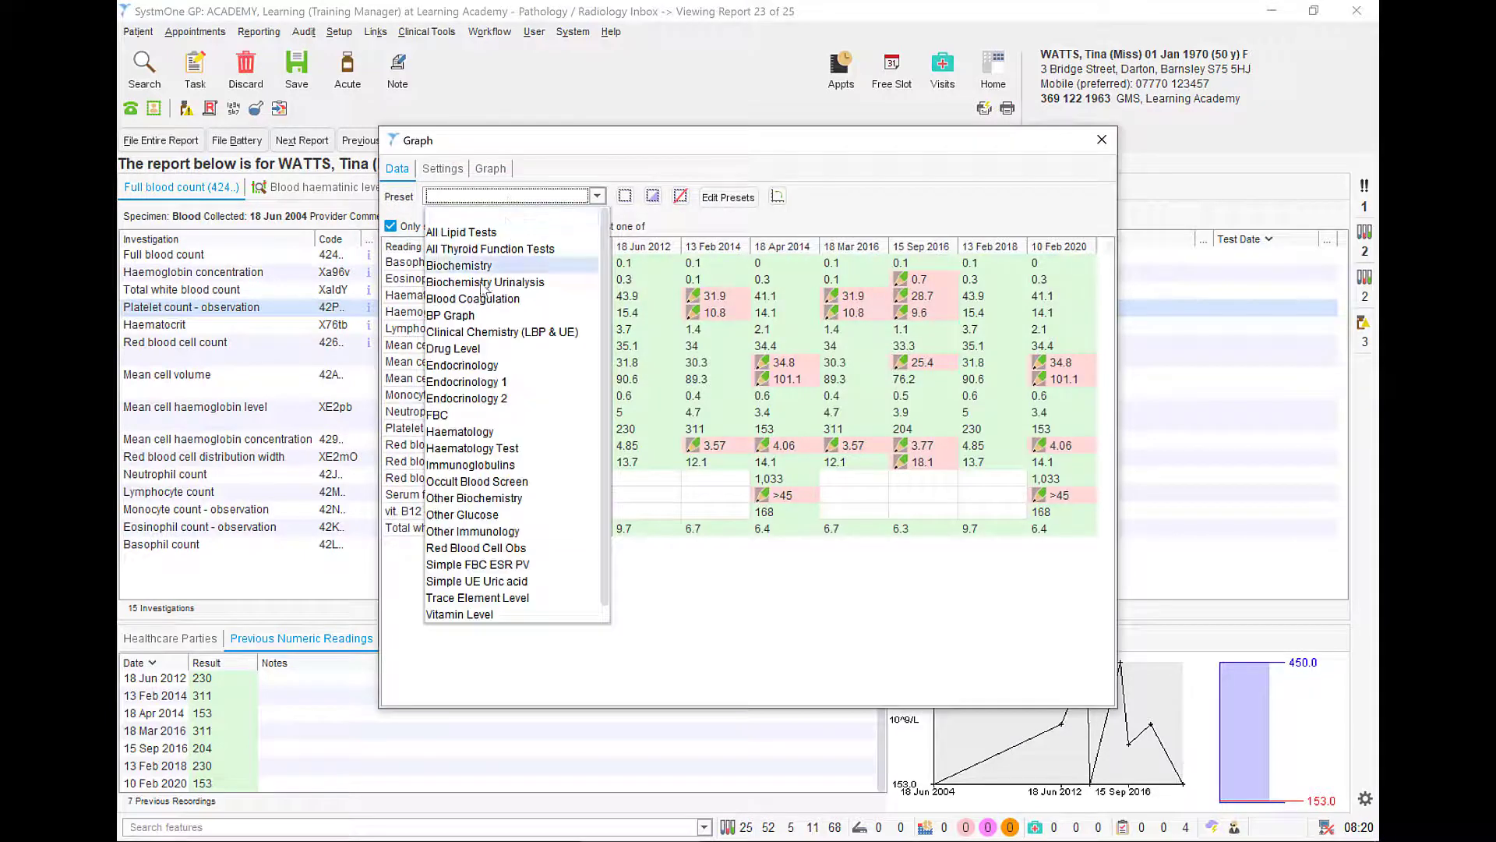
left_click(448, 314)
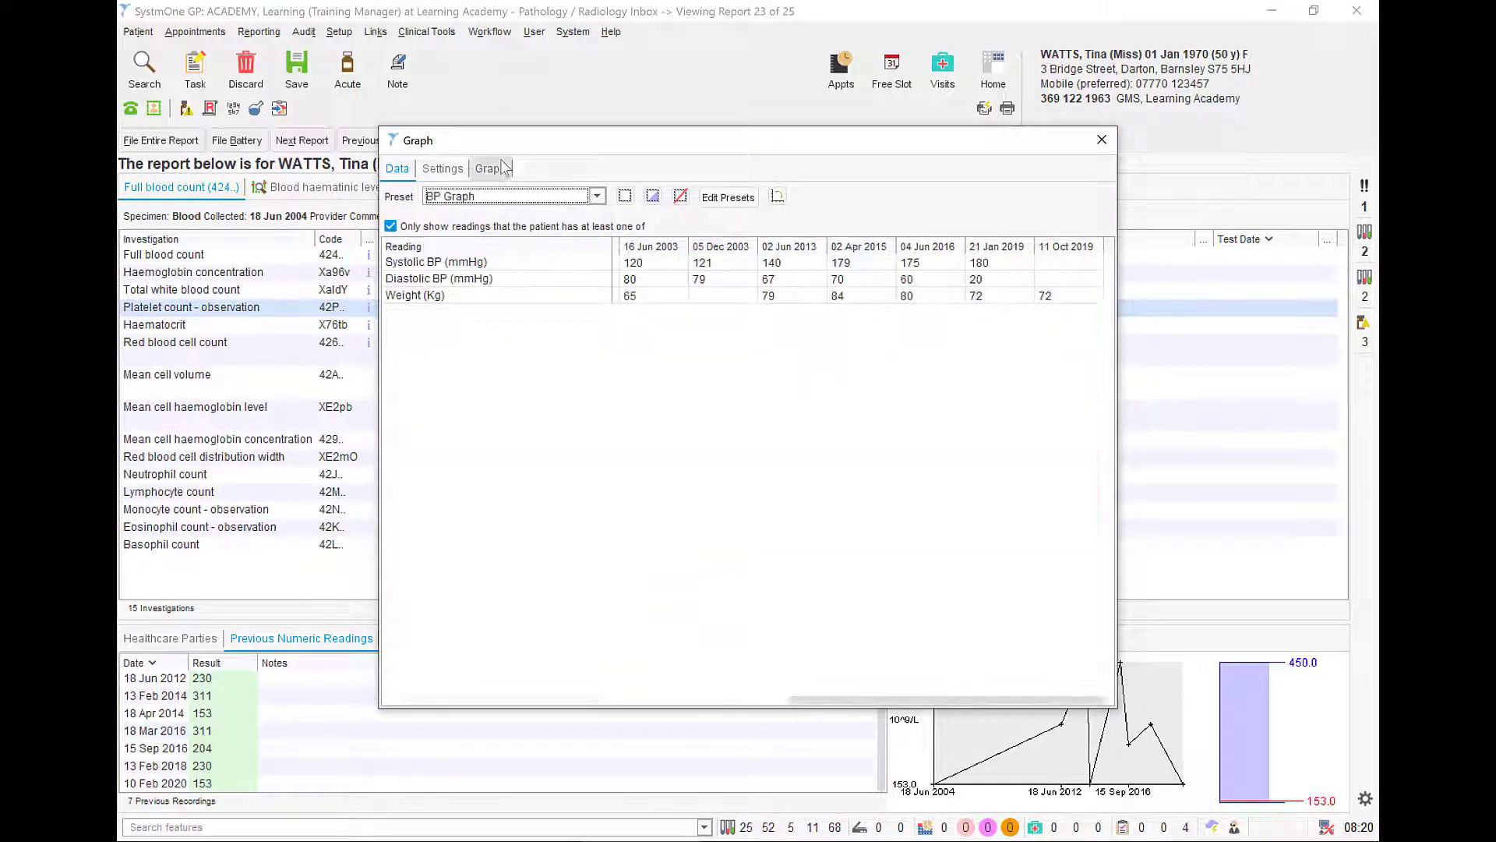
left_click(489, 168)
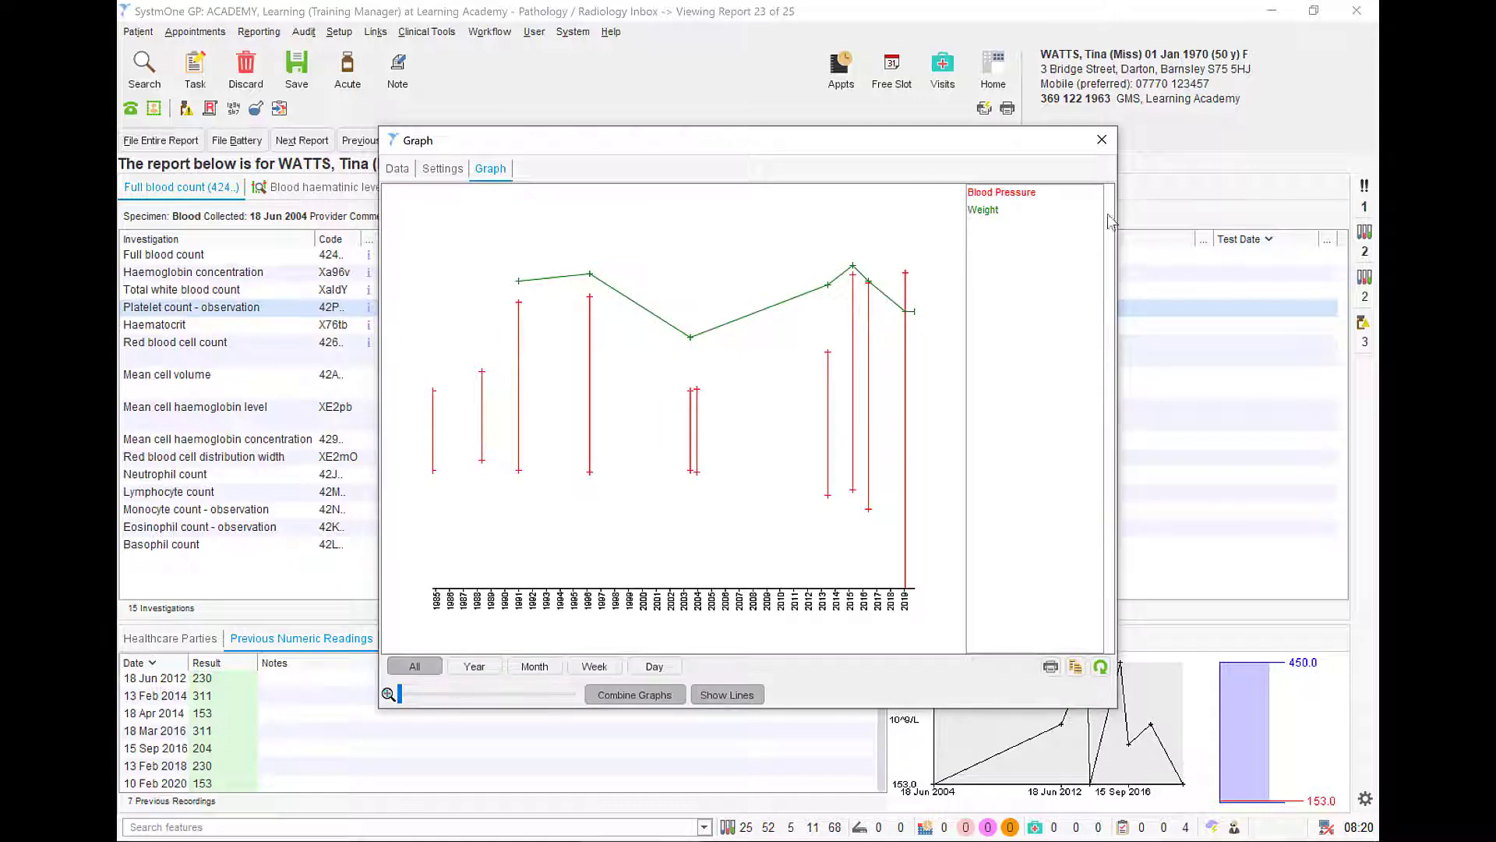
left_click(1102, 139)
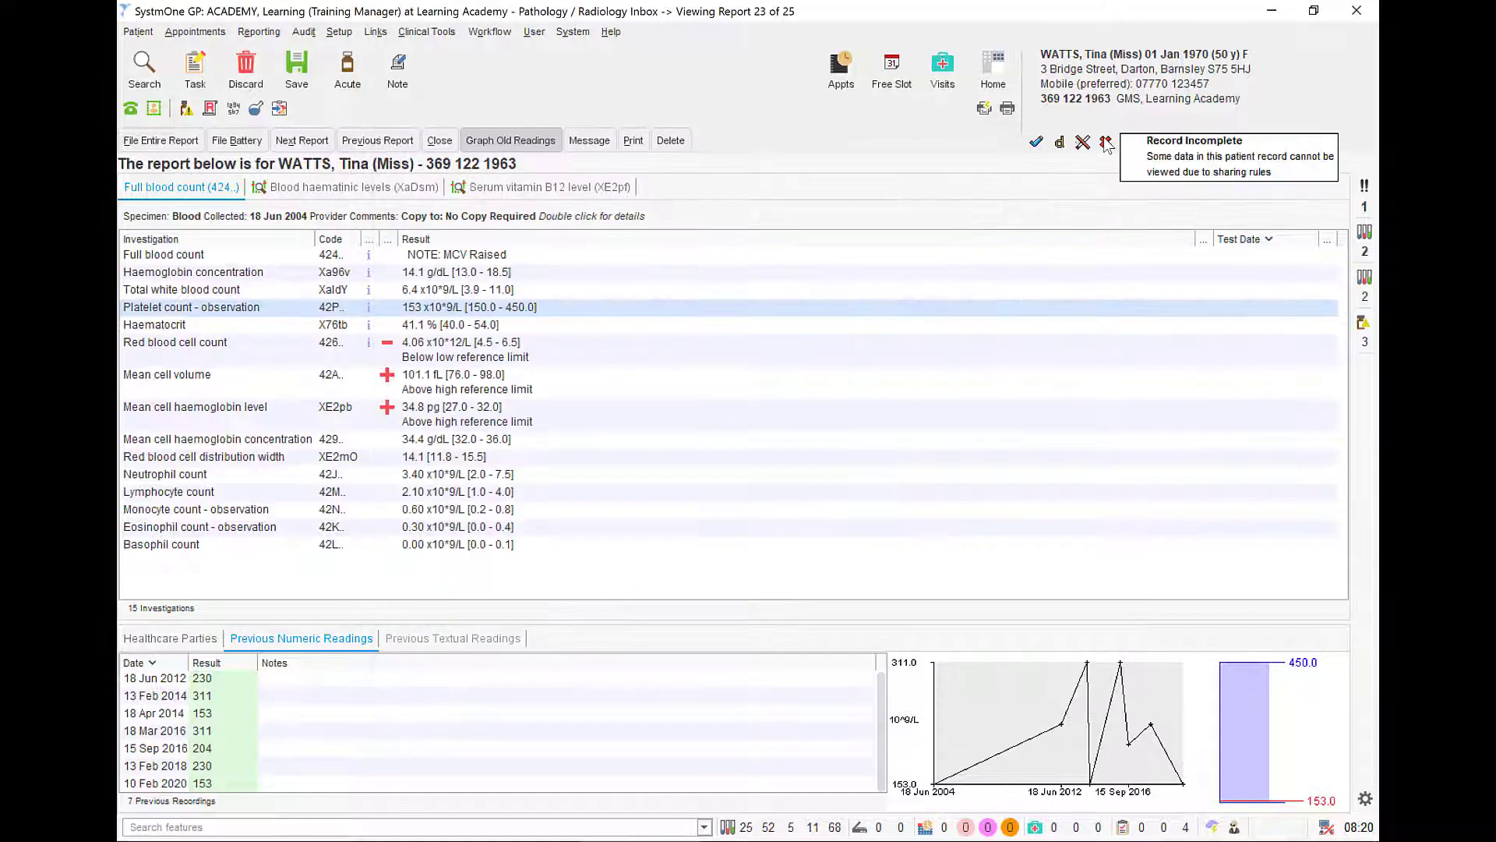
mouse_move(674, 208)
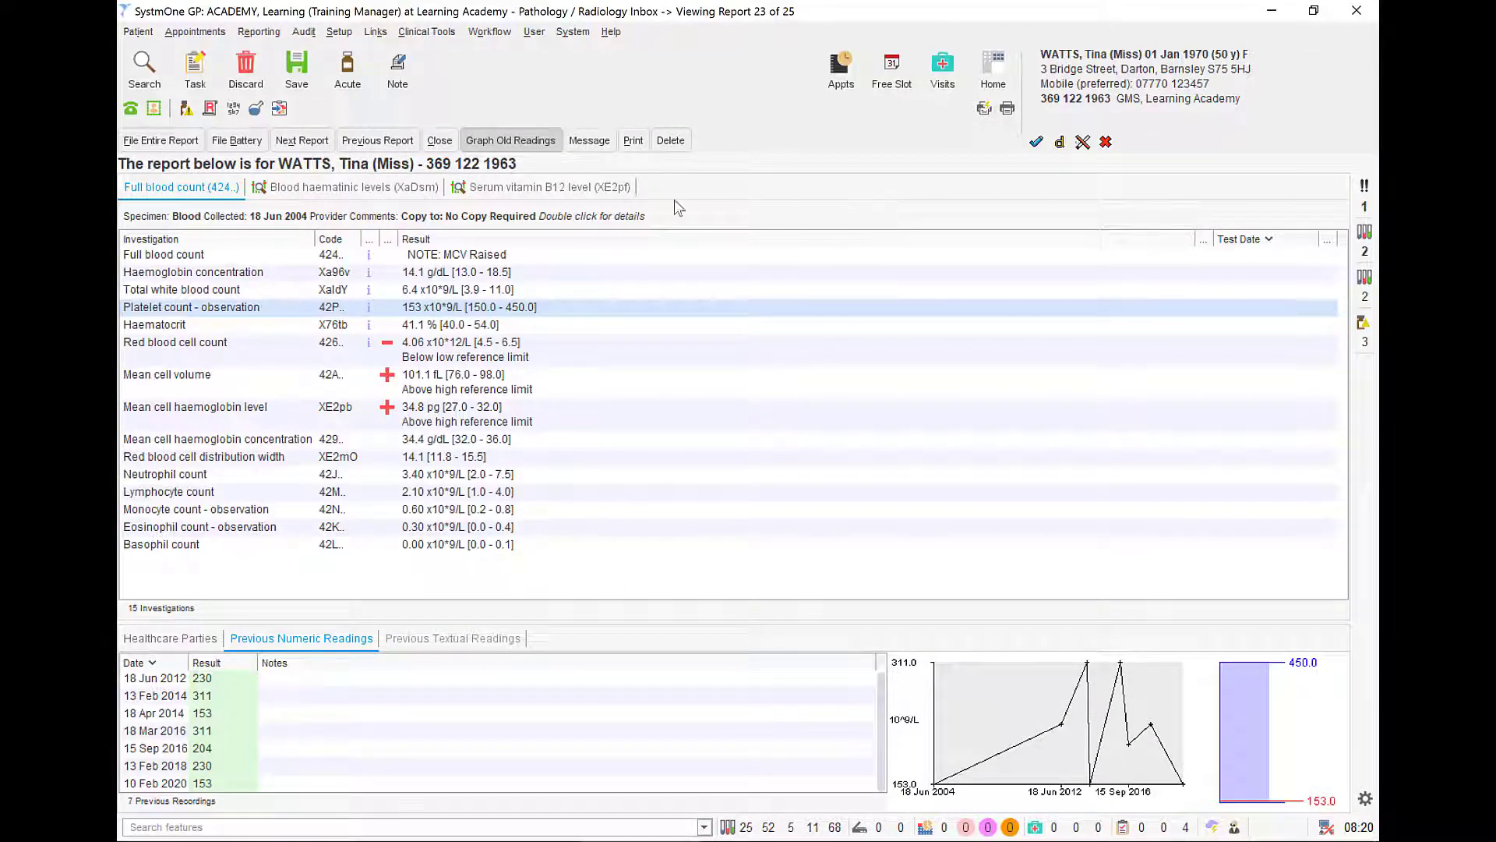
Review the blood haematinic levels and serum B12 results, then go to the patient's record
left_click(334, 186)
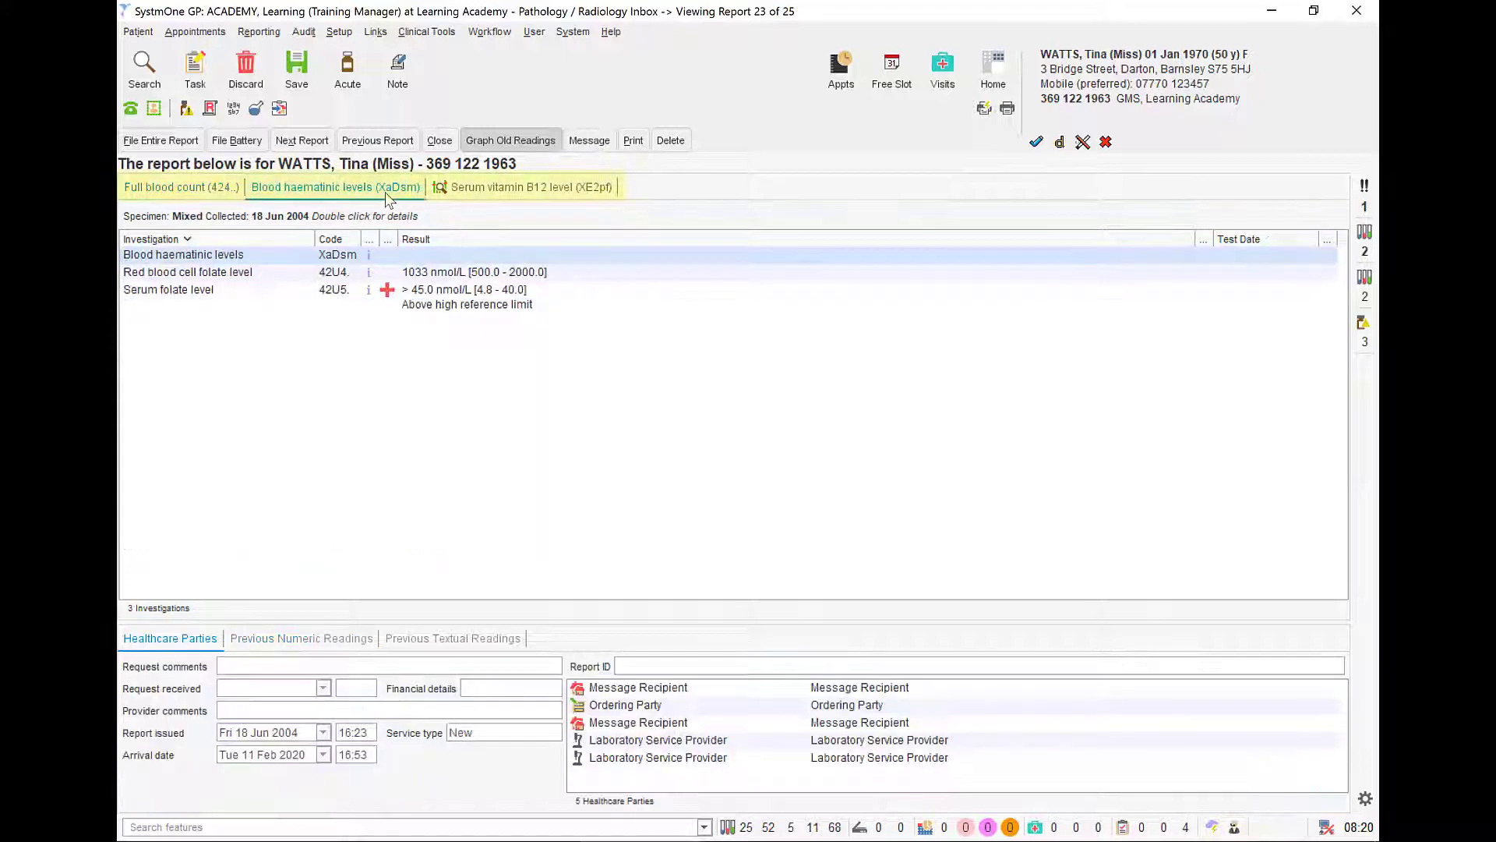
left_click(523, 185)
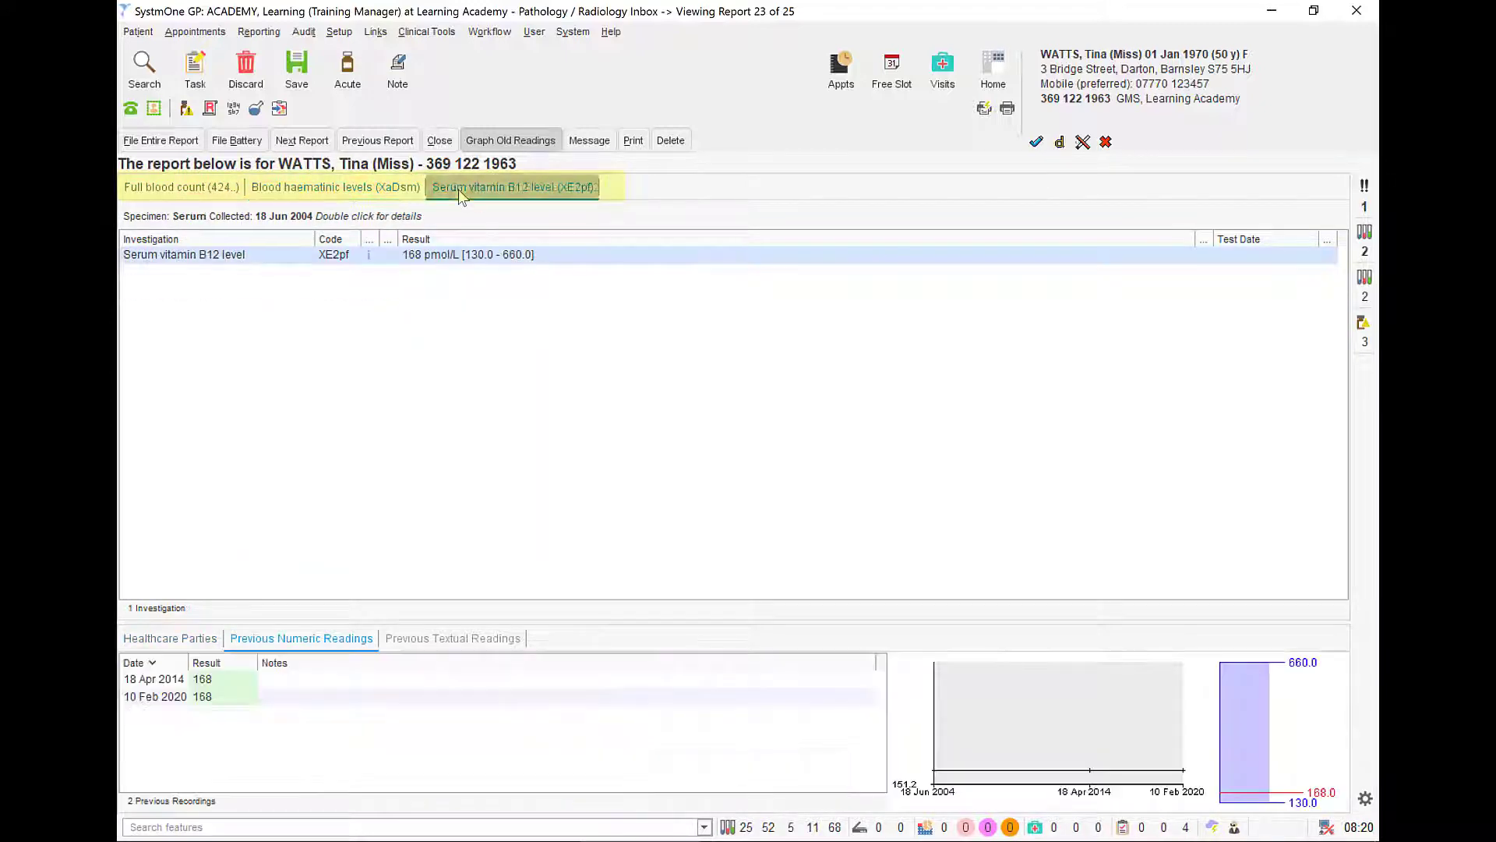
left_click(335, 185)
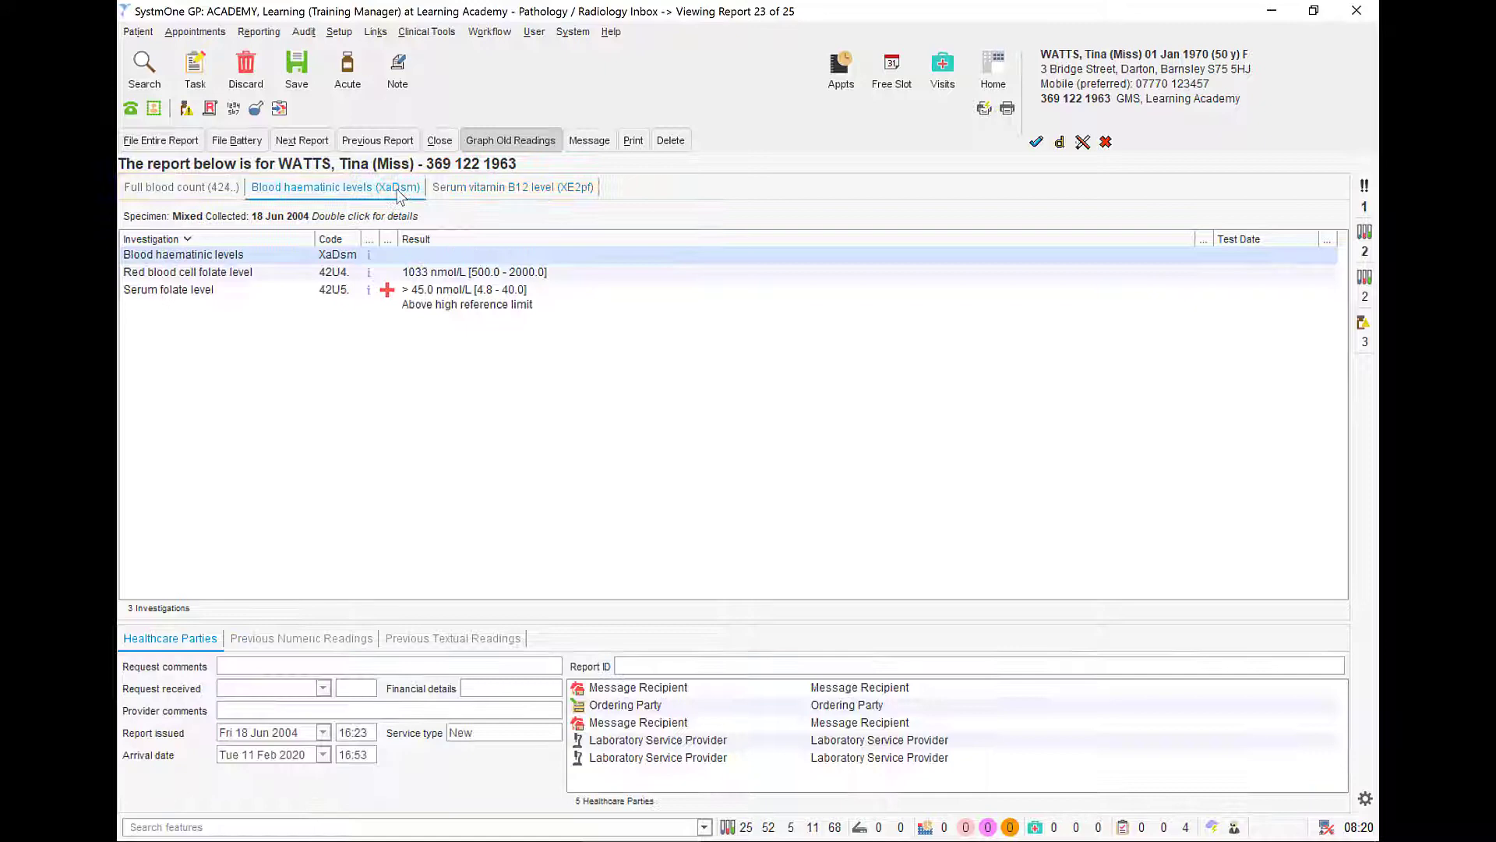
left_click(181, 186)
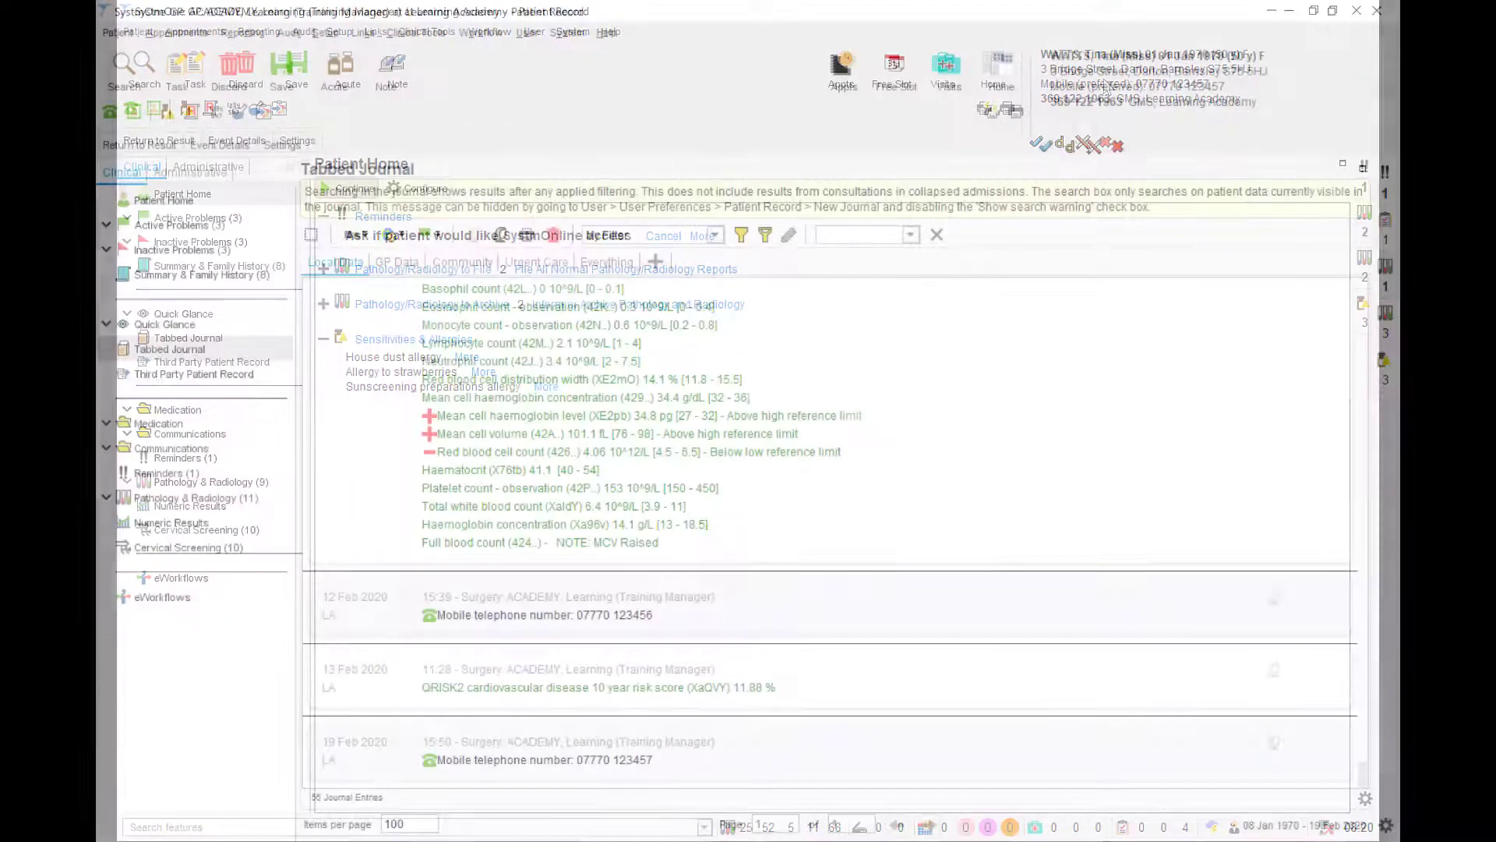
Show the Patient Home summary with reminders, results to file and allergies
left_click(161, 423)
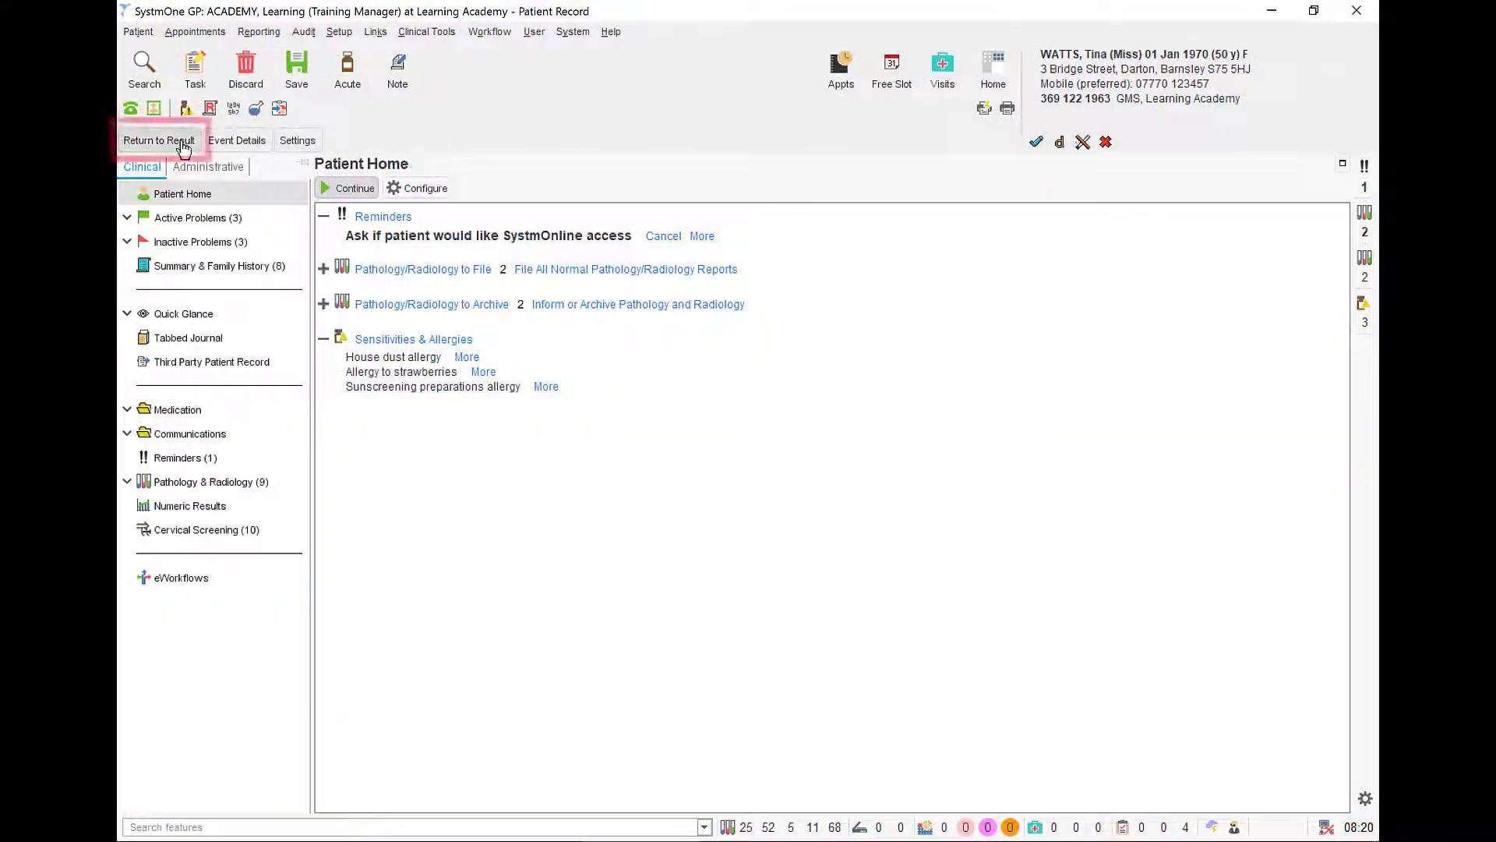
Return to the full blood count result and start filing the battery
left_click(159, 140)
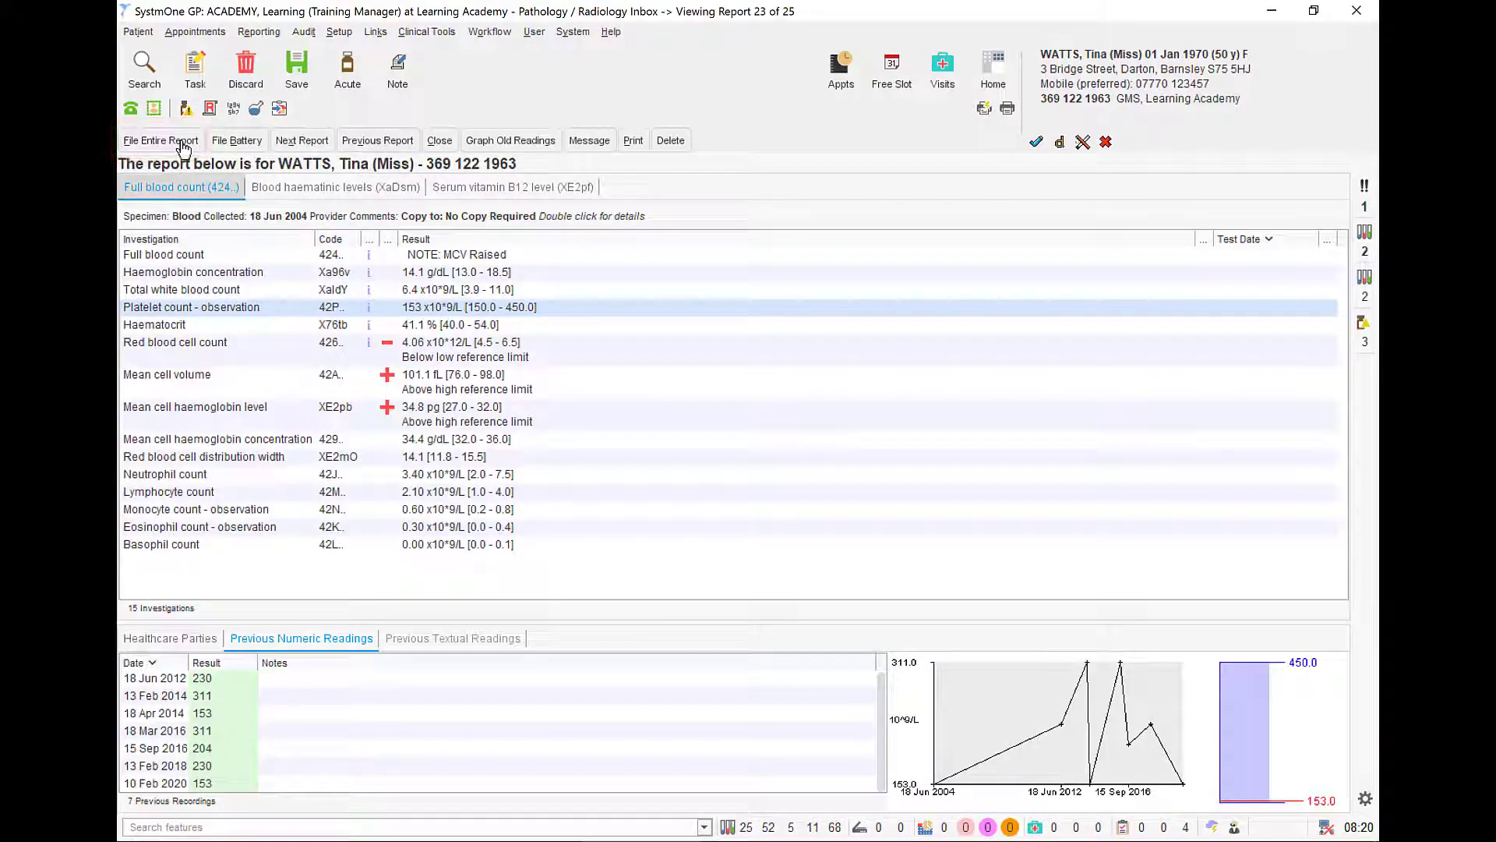
mouse_move(211, 238)
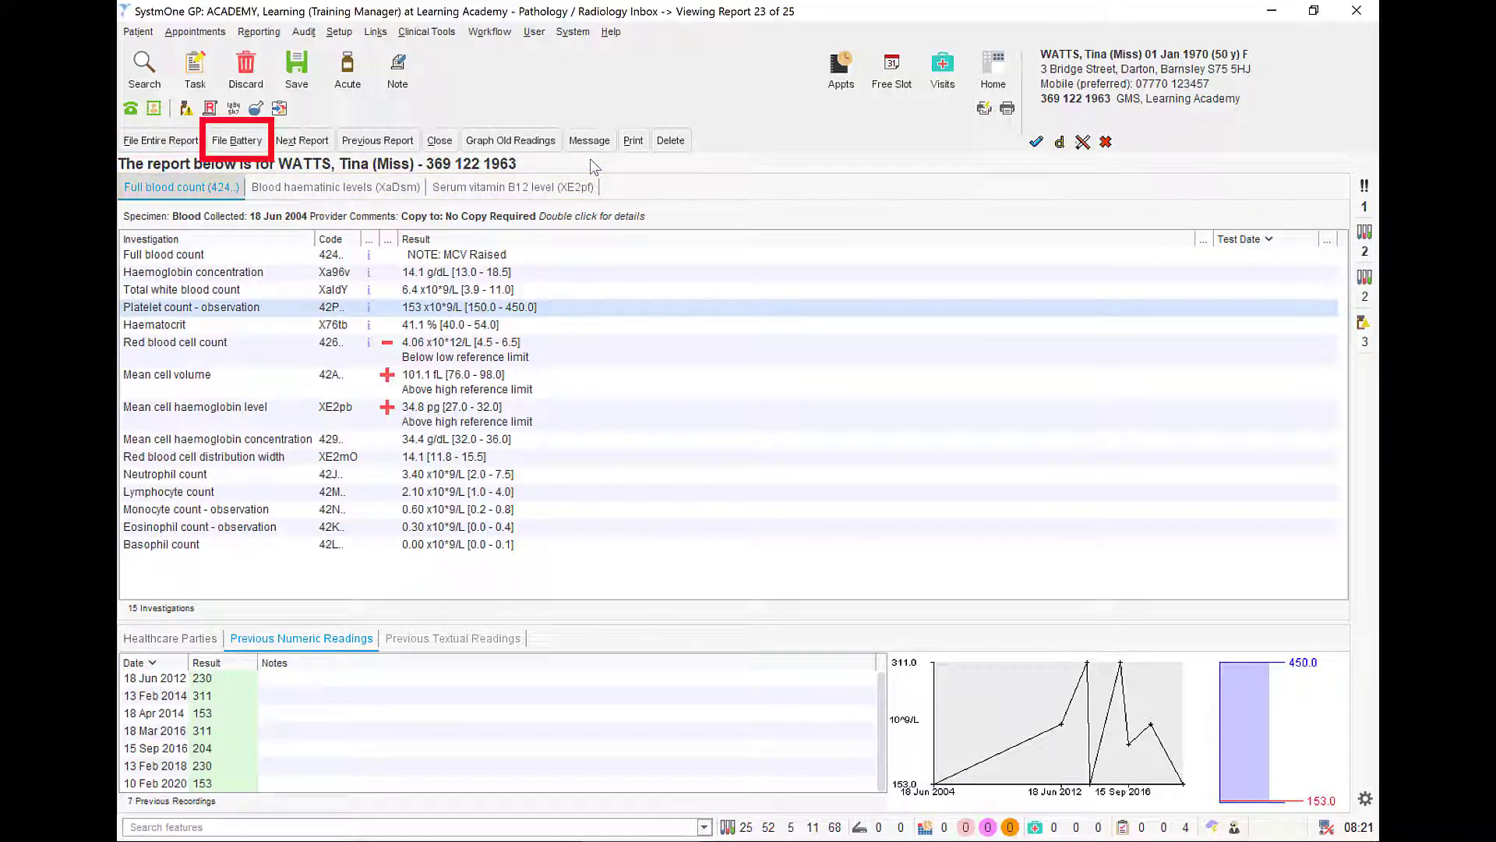
left_click(180, 186)
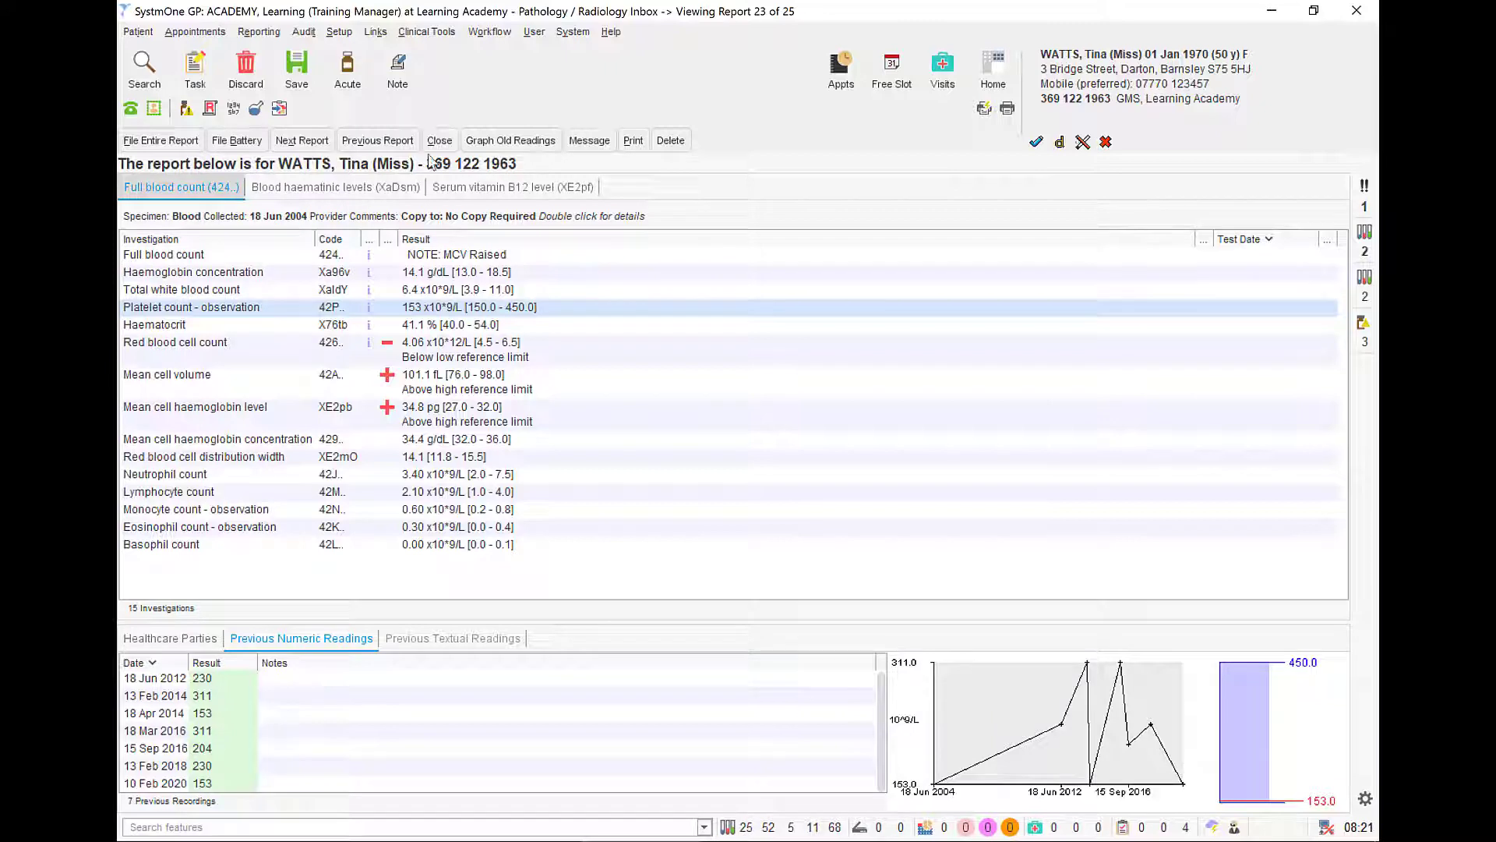
left_click(237, 141)
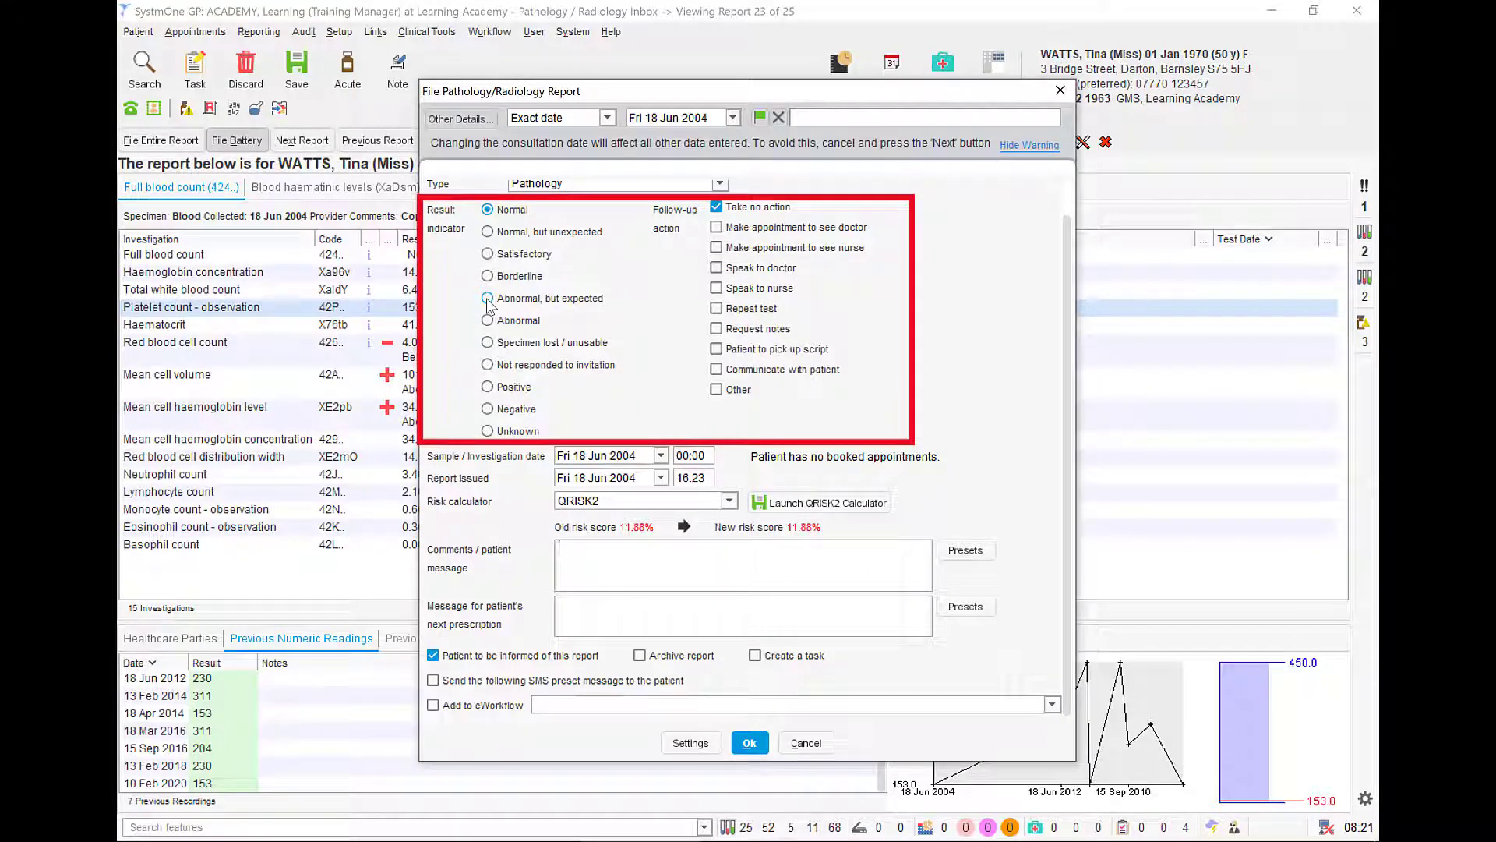
Mark the result abnormal but expected, speak to doctor, and check the QRISK2 score
left_click(488, 297)
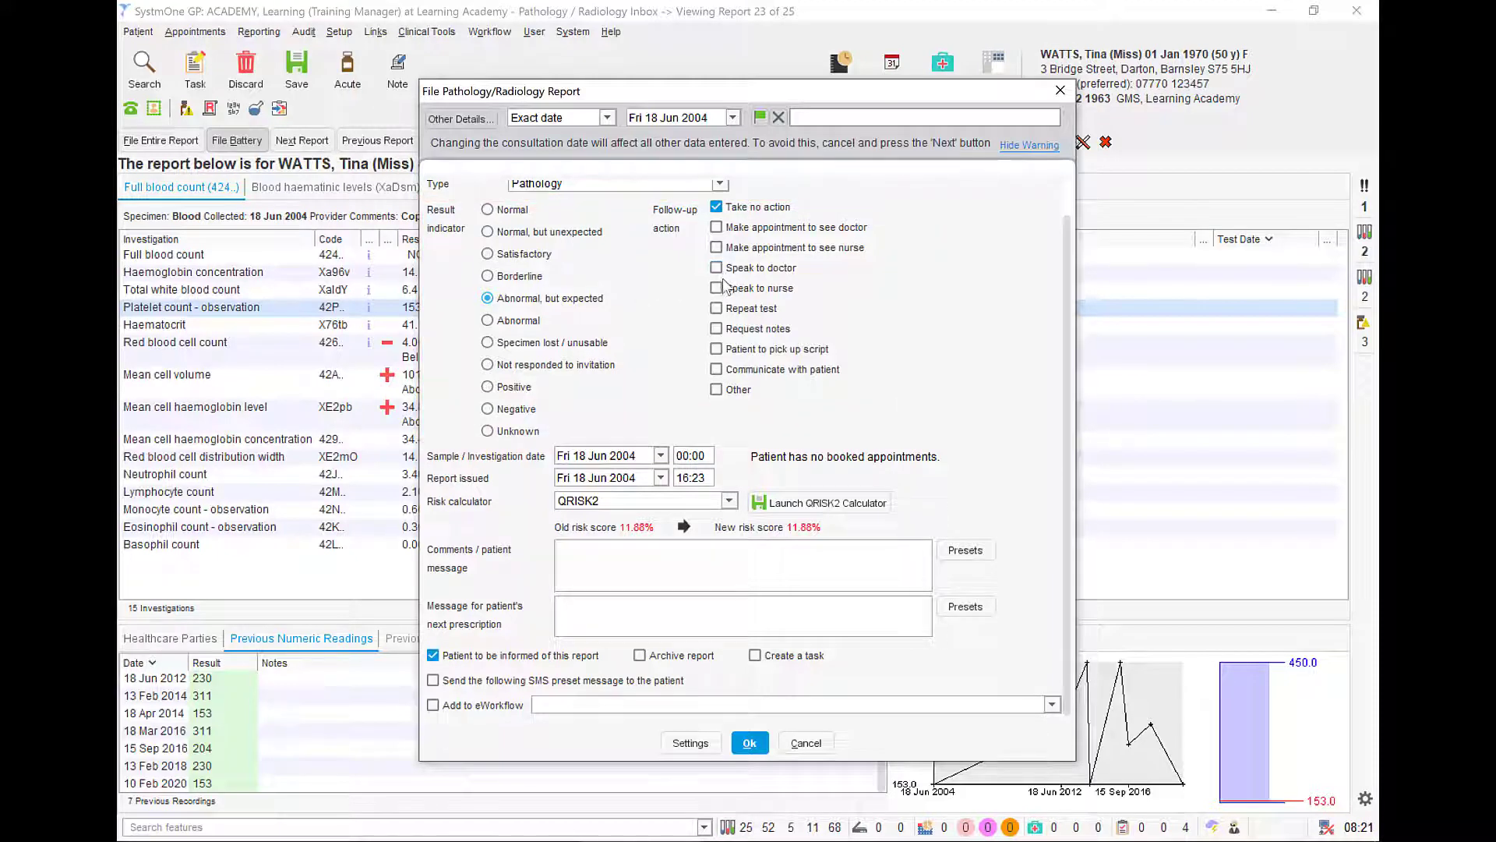
left_click(717, 267)
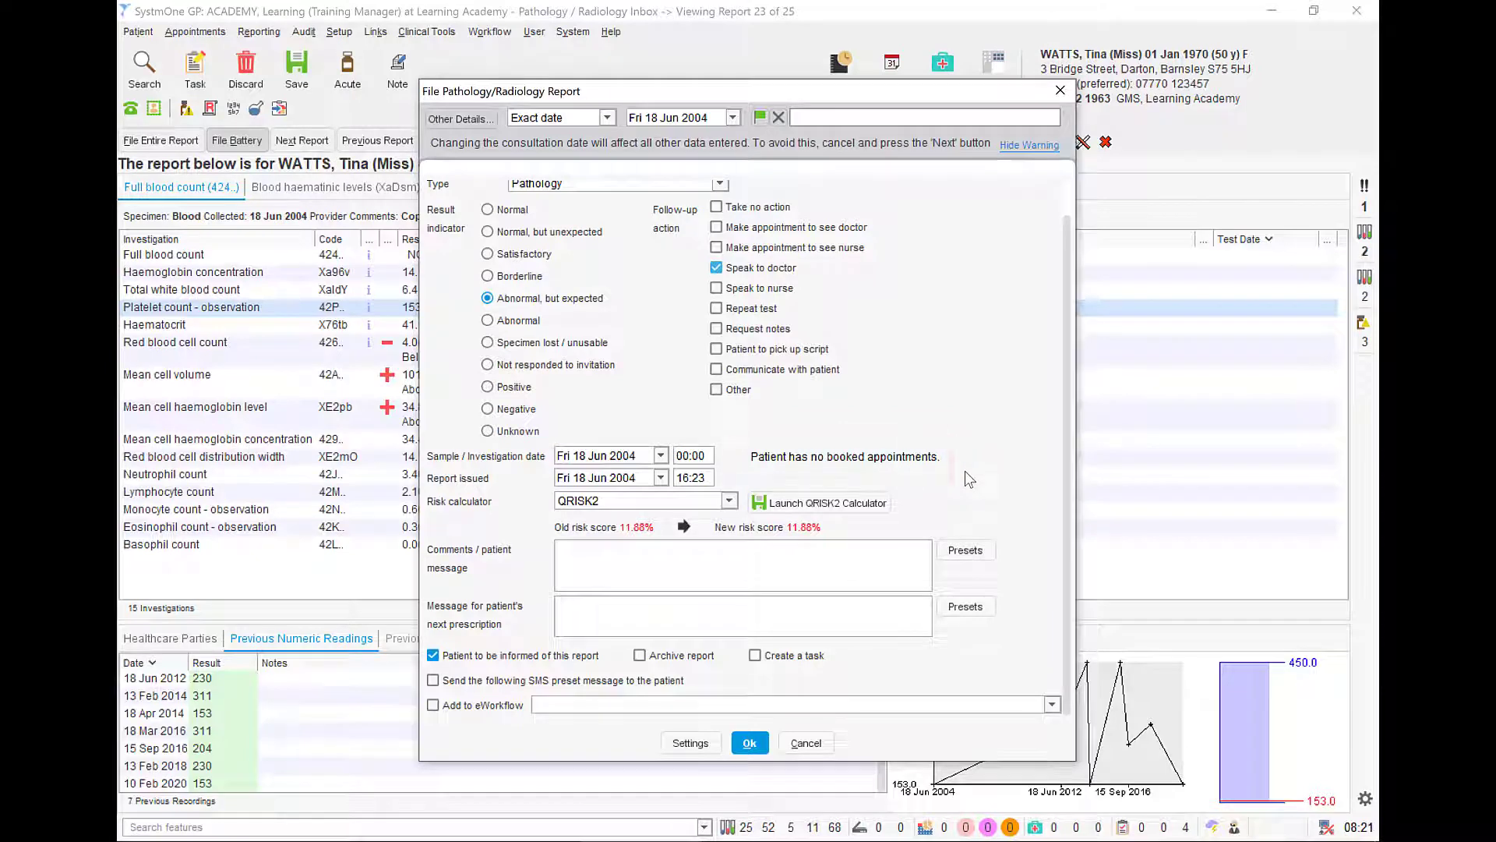
left_click(818, 503)
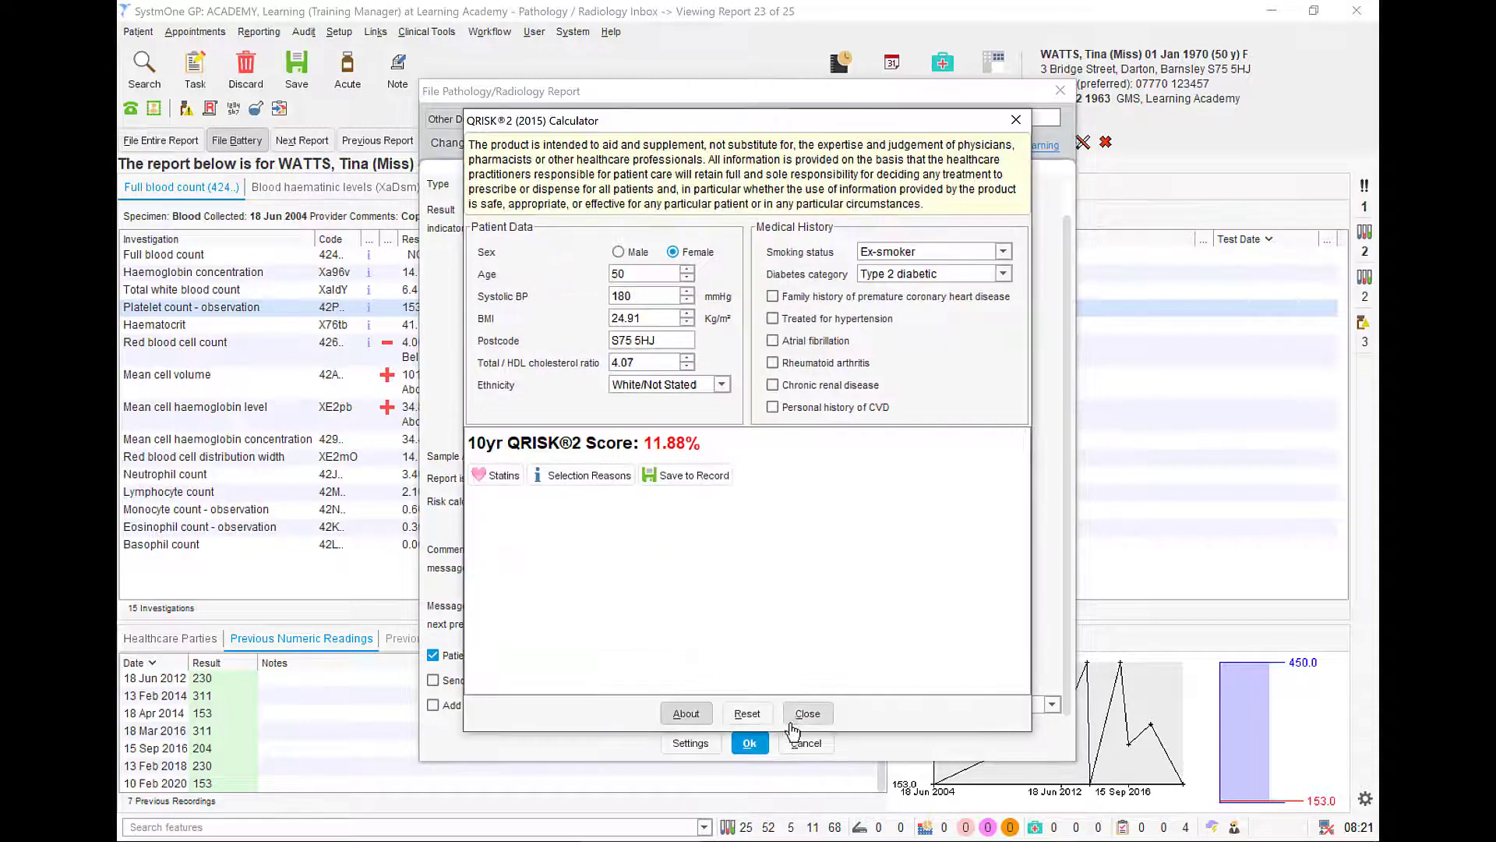
left_click(807, 712)
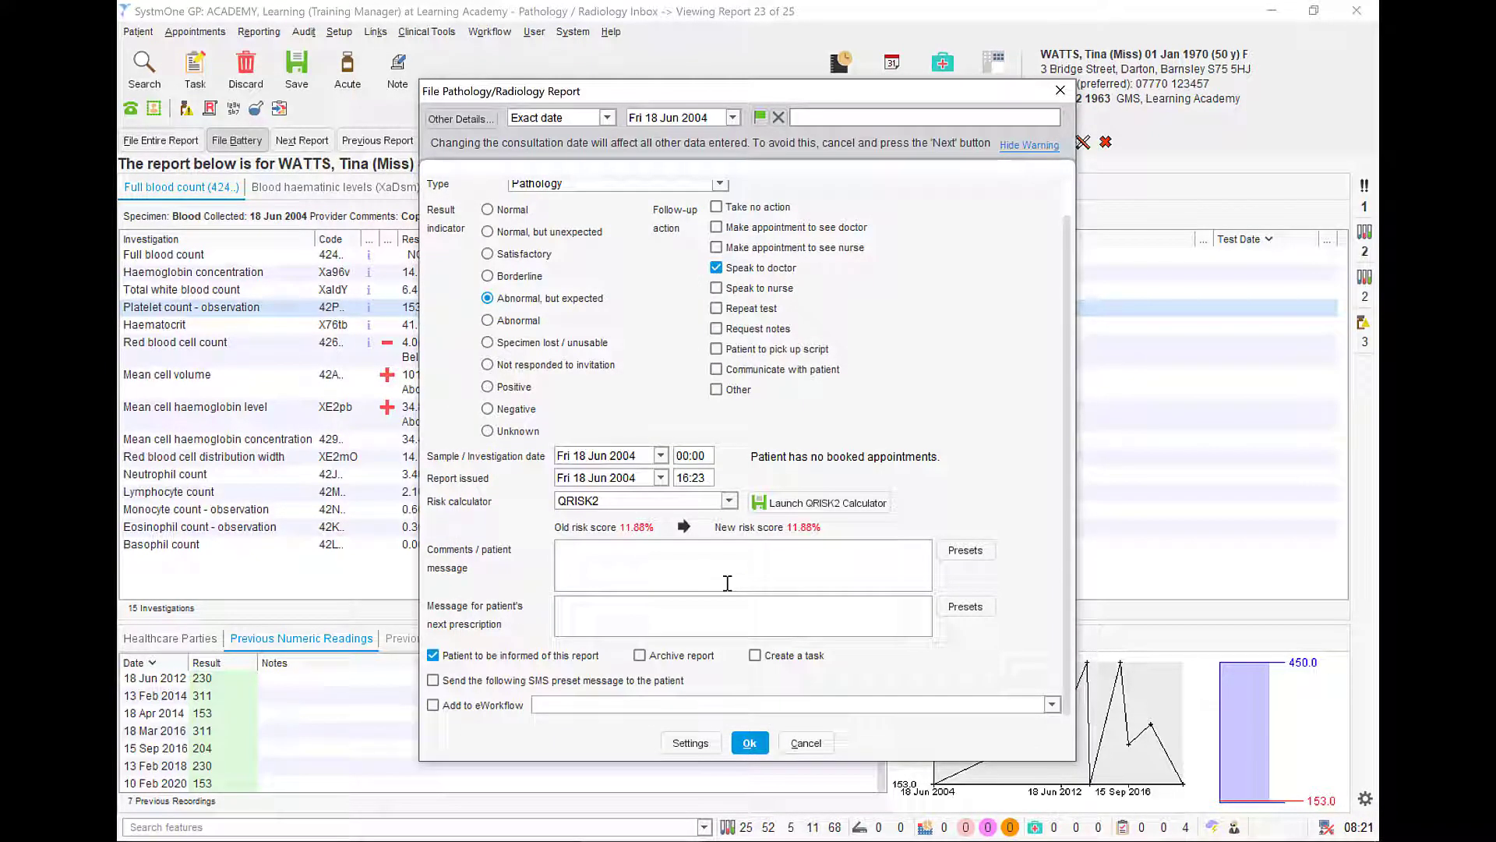
Add the patient comment 'Med review required'
type("Med revi")
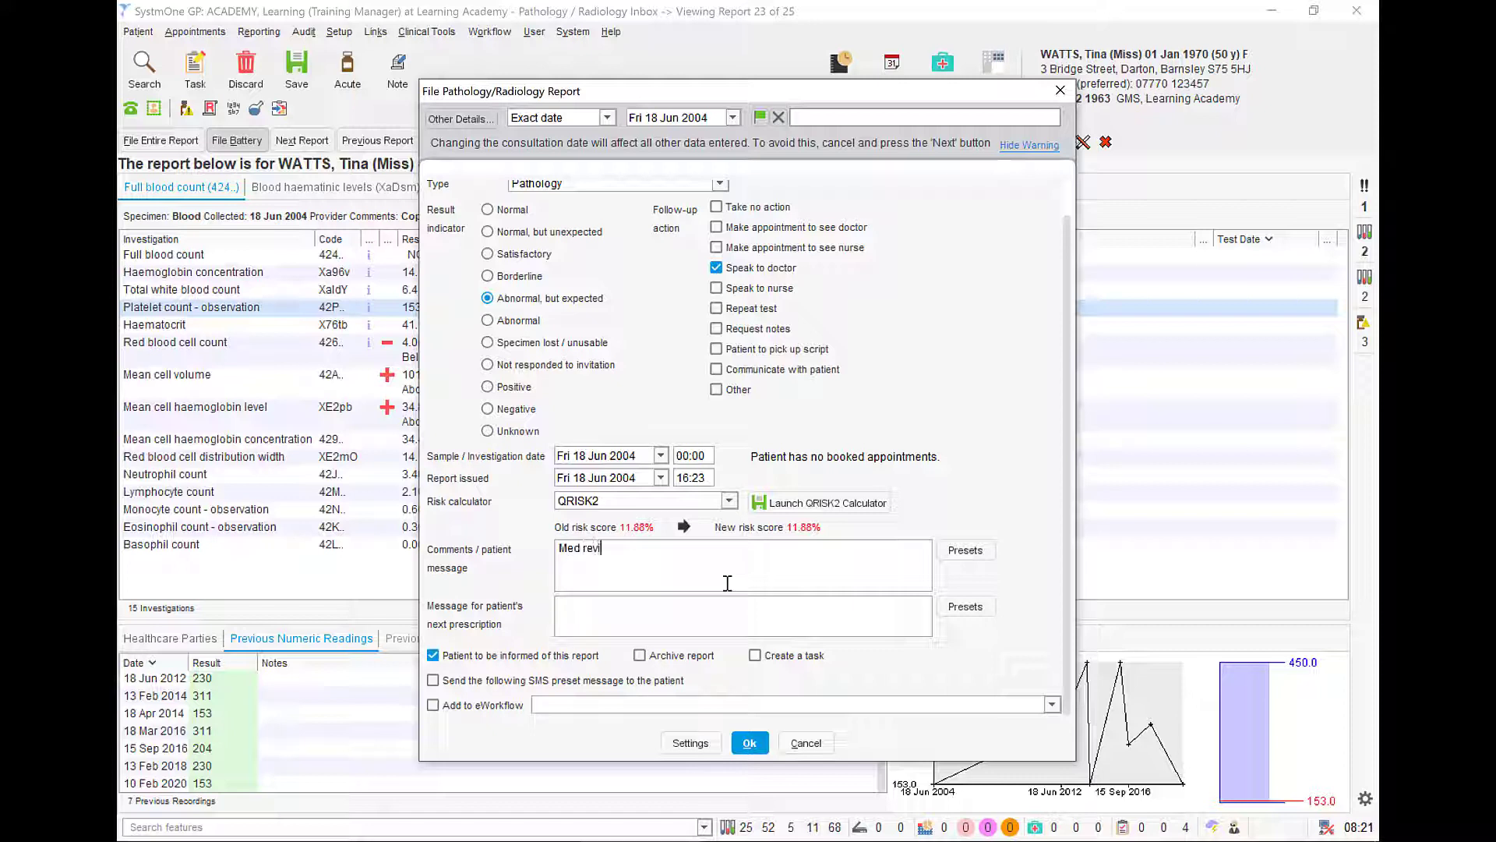
type("iew requ")
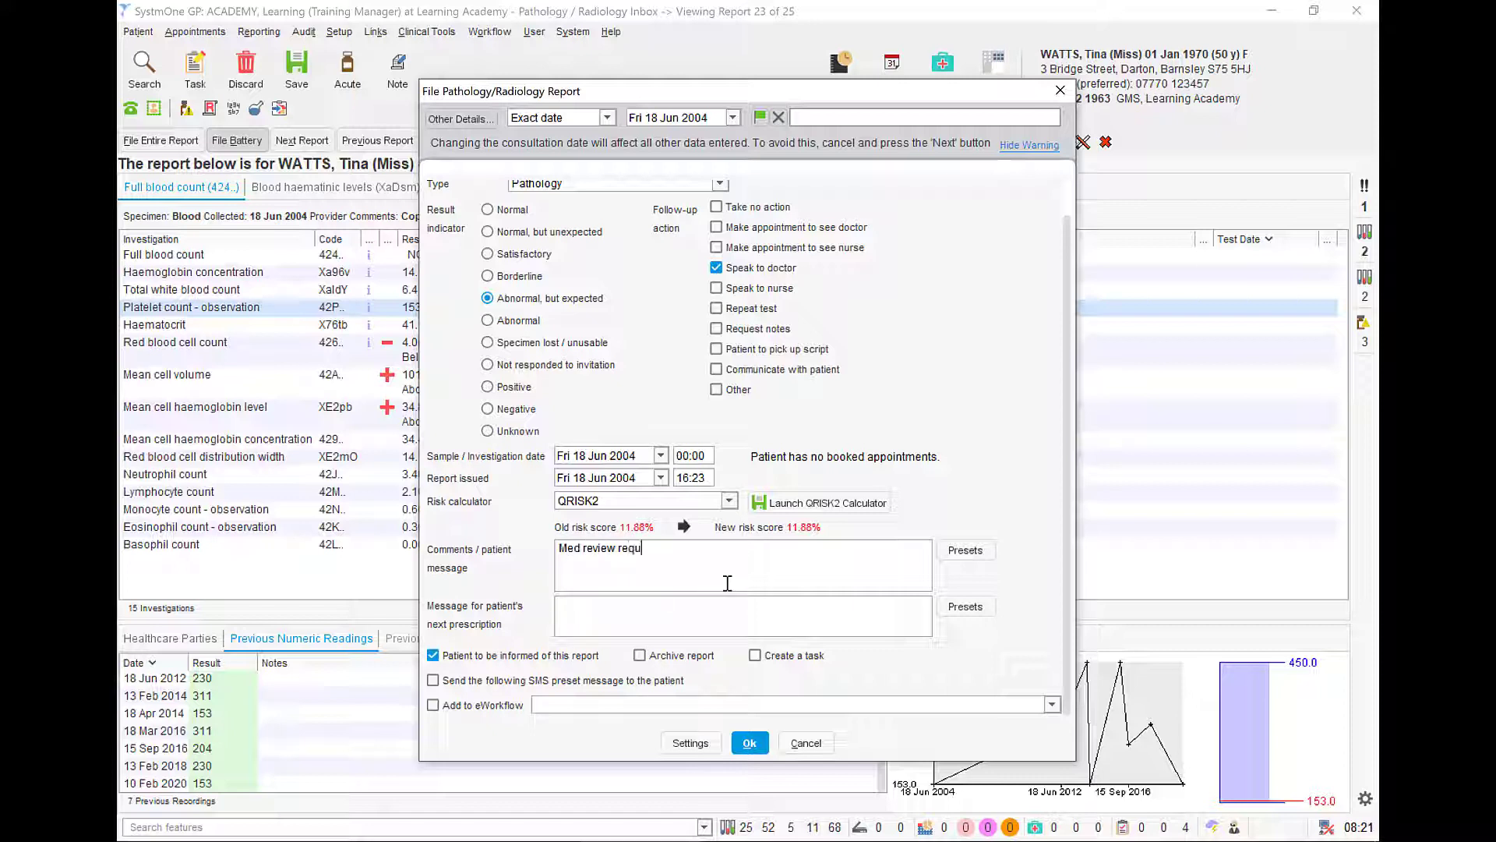
type("ired")
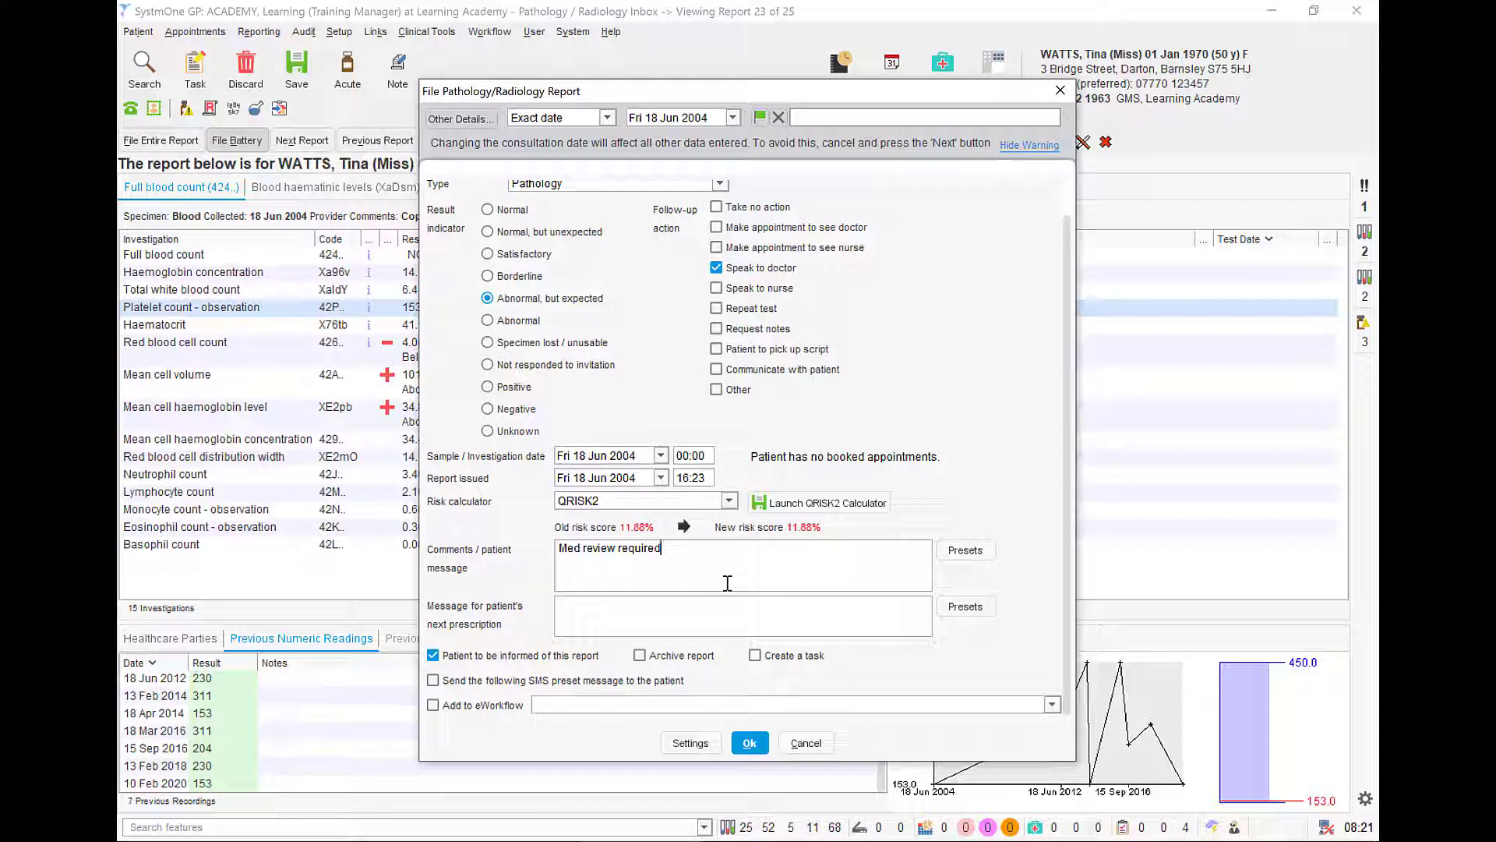
mouse_move(729, 601)
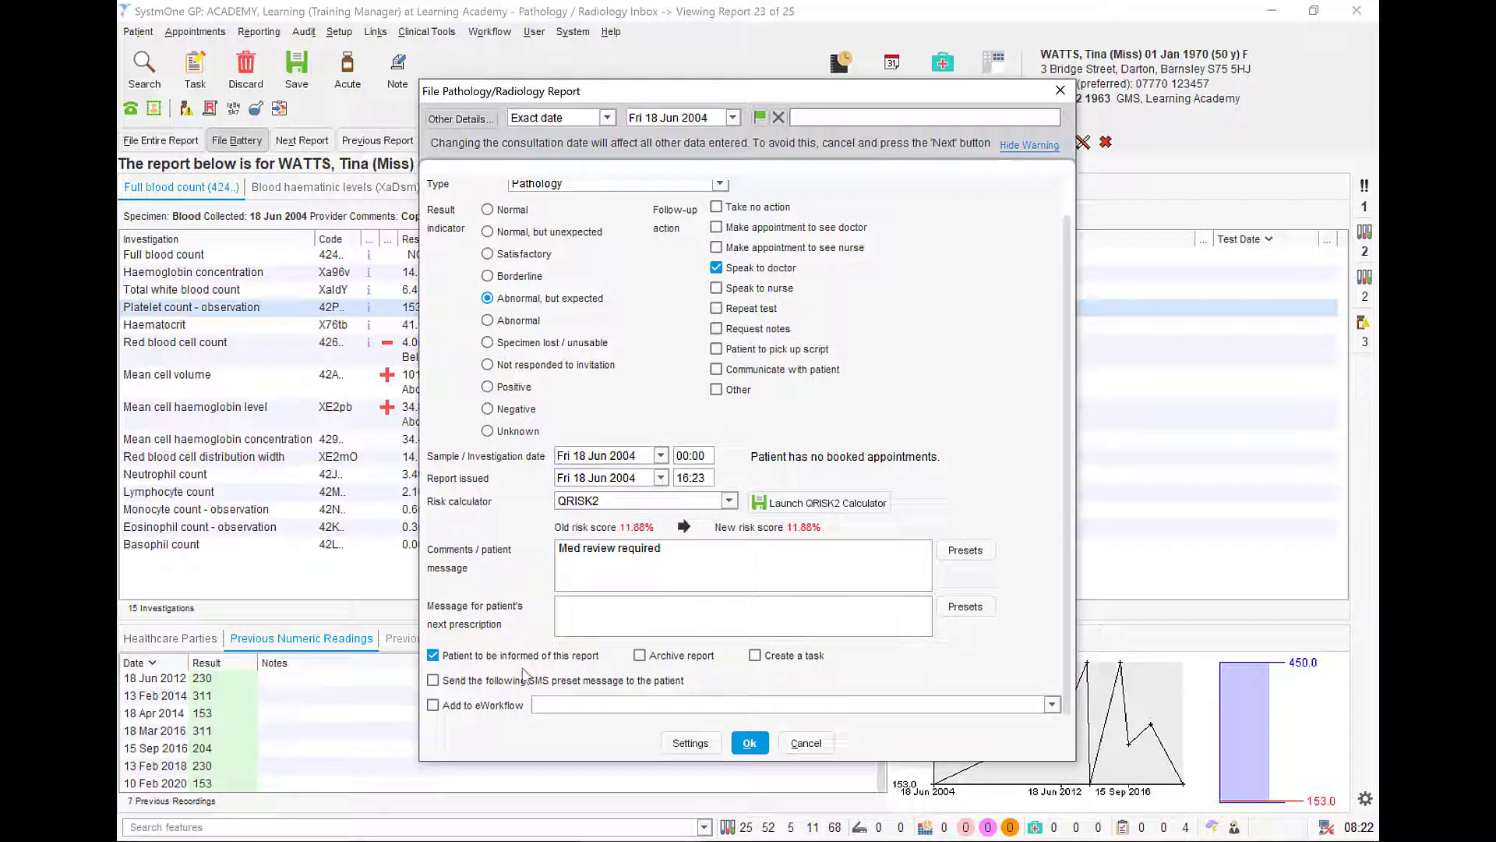
Set filing to create a task, cancel the SMS option, toggle eWorkflow and confirm
left_click(755, 655)
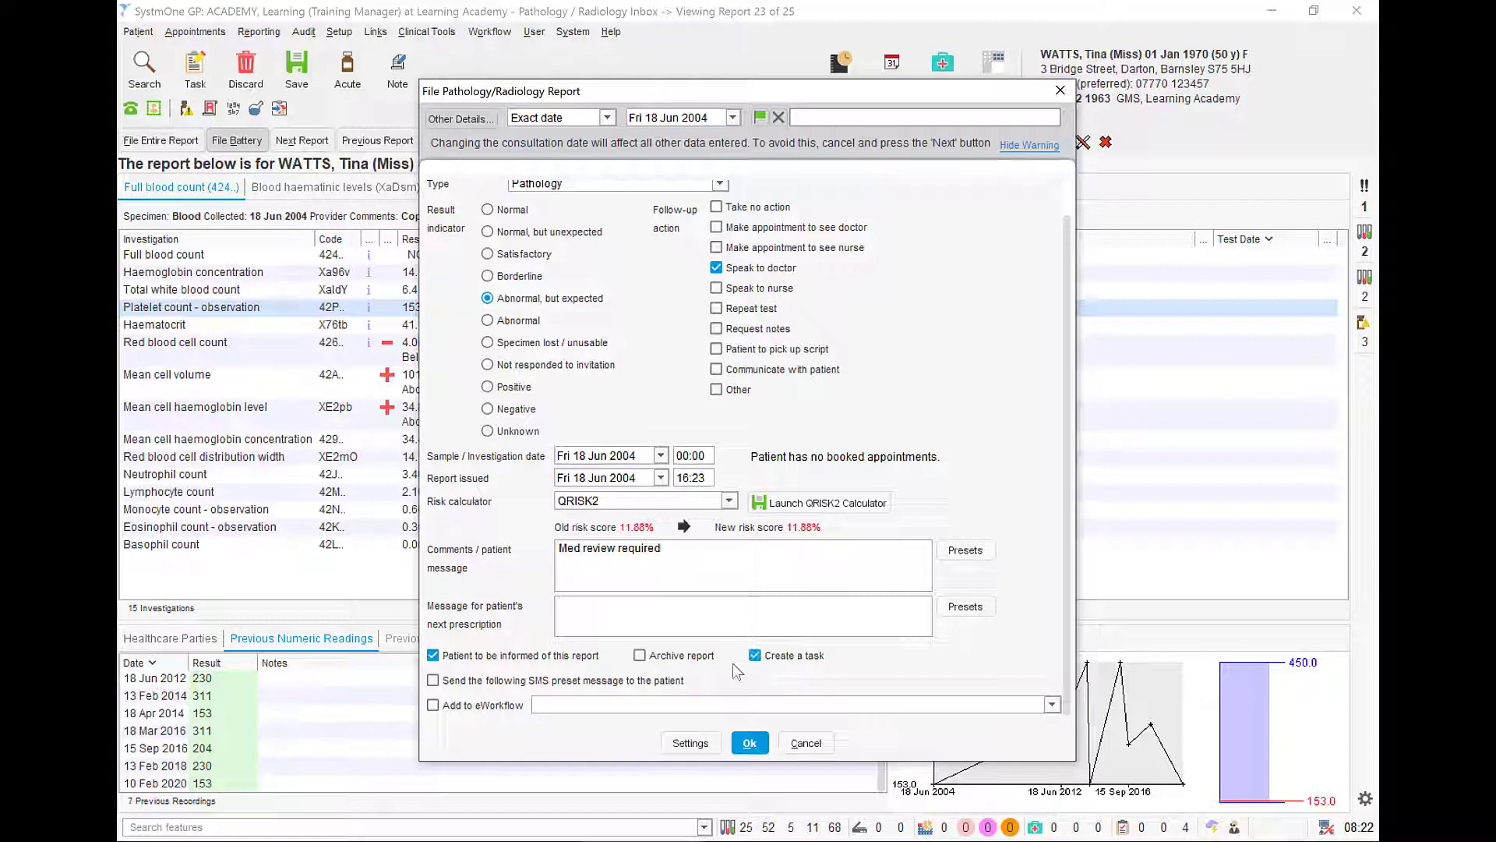
left_click(434, 682)
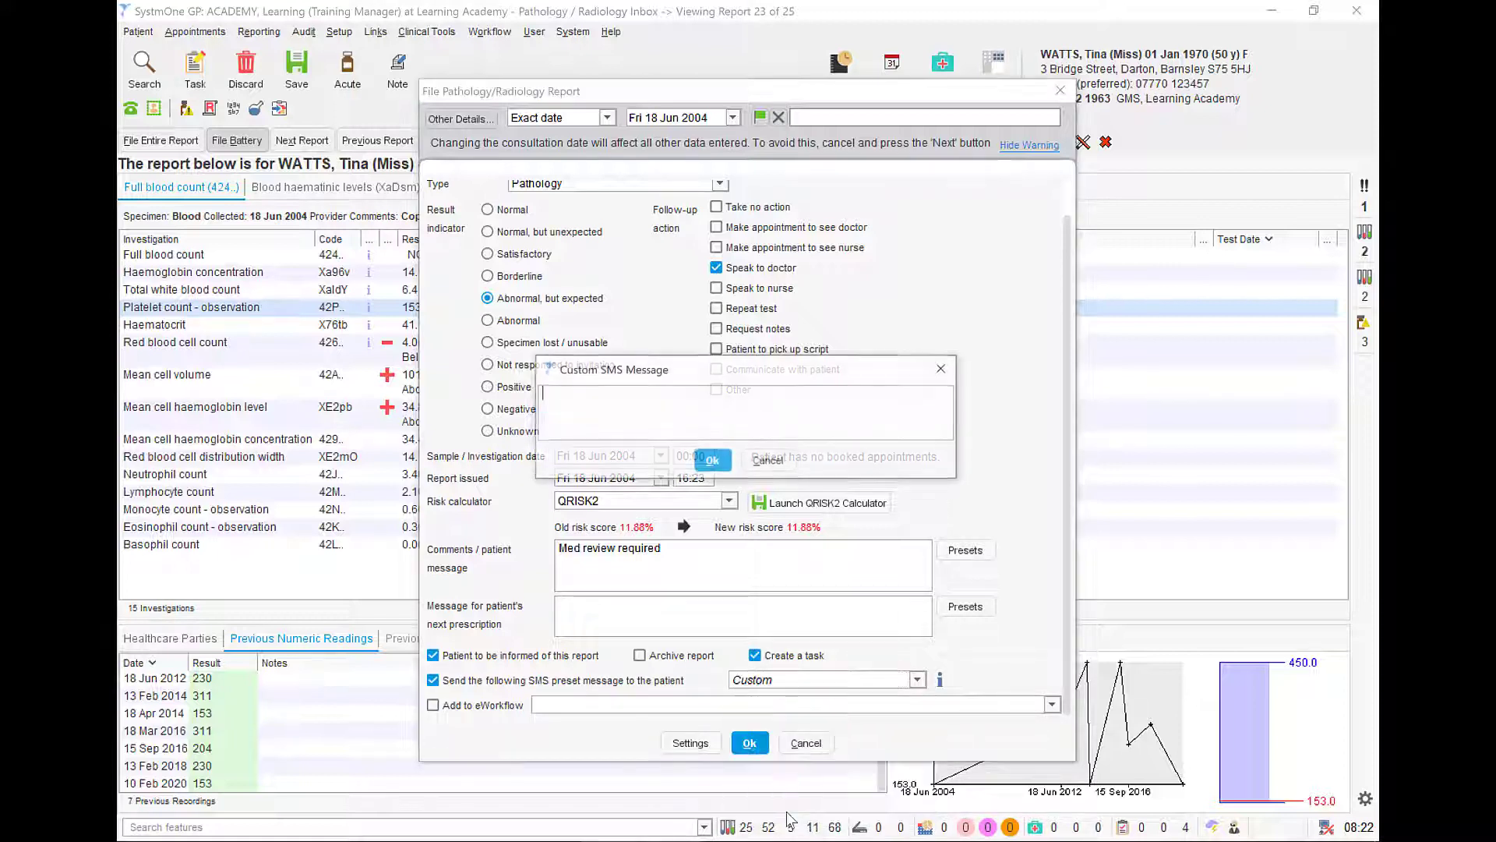
left_click(713, 460)
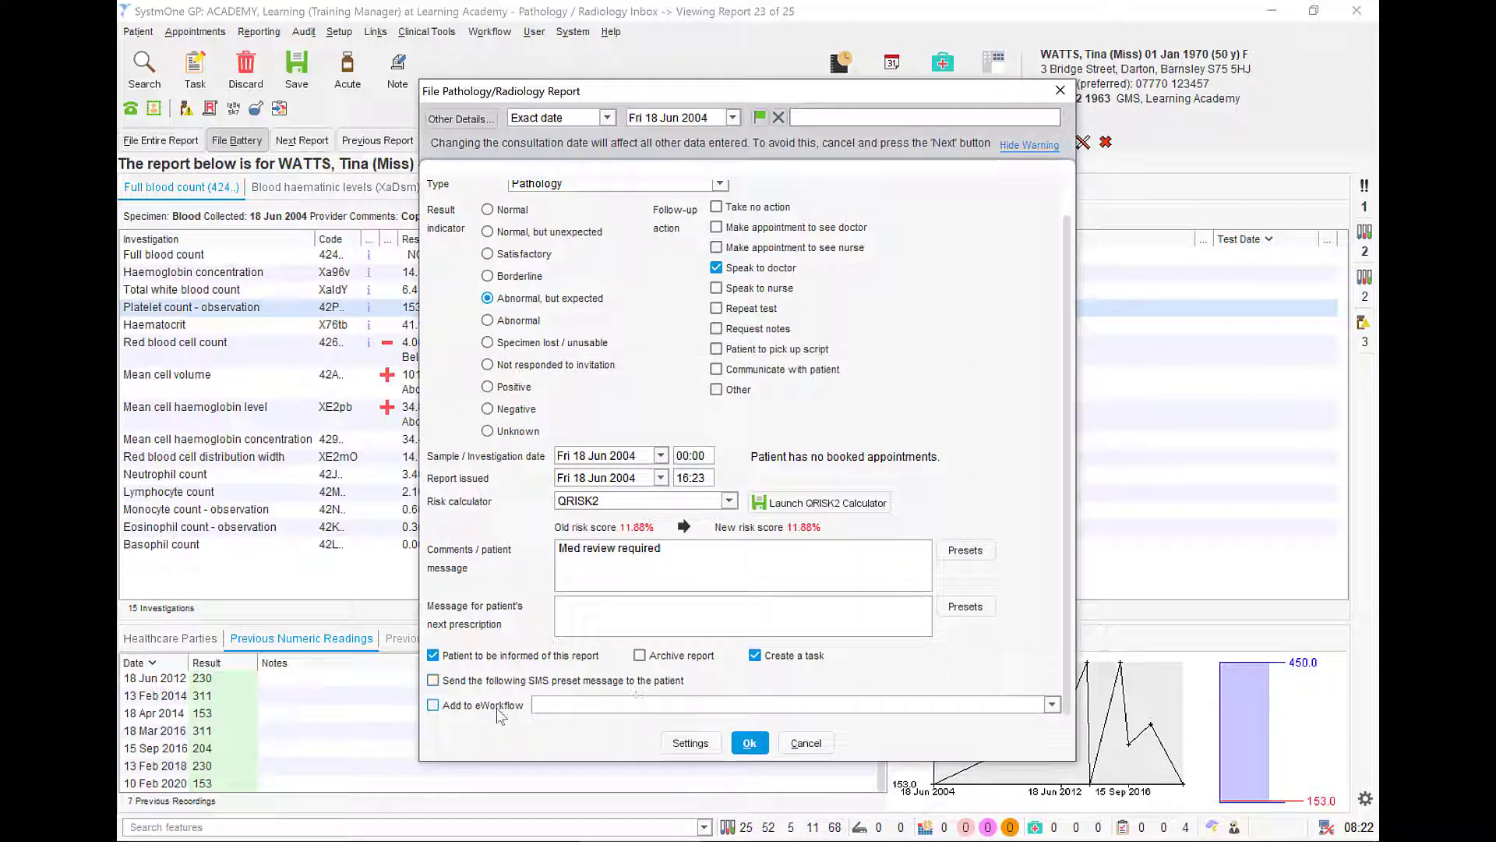
left_click(434, 705)
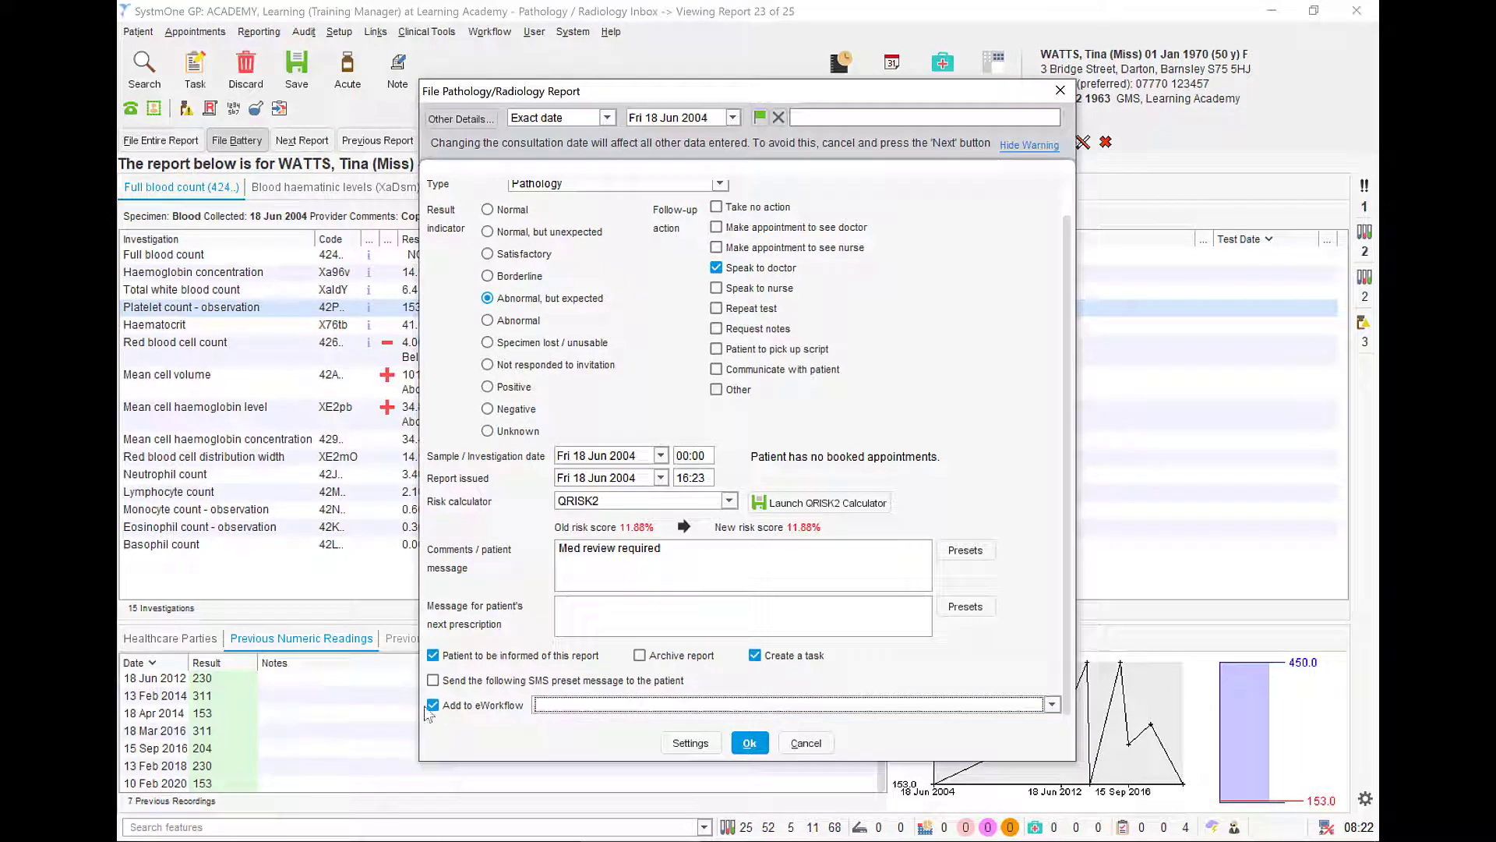
left_click(434, 704)
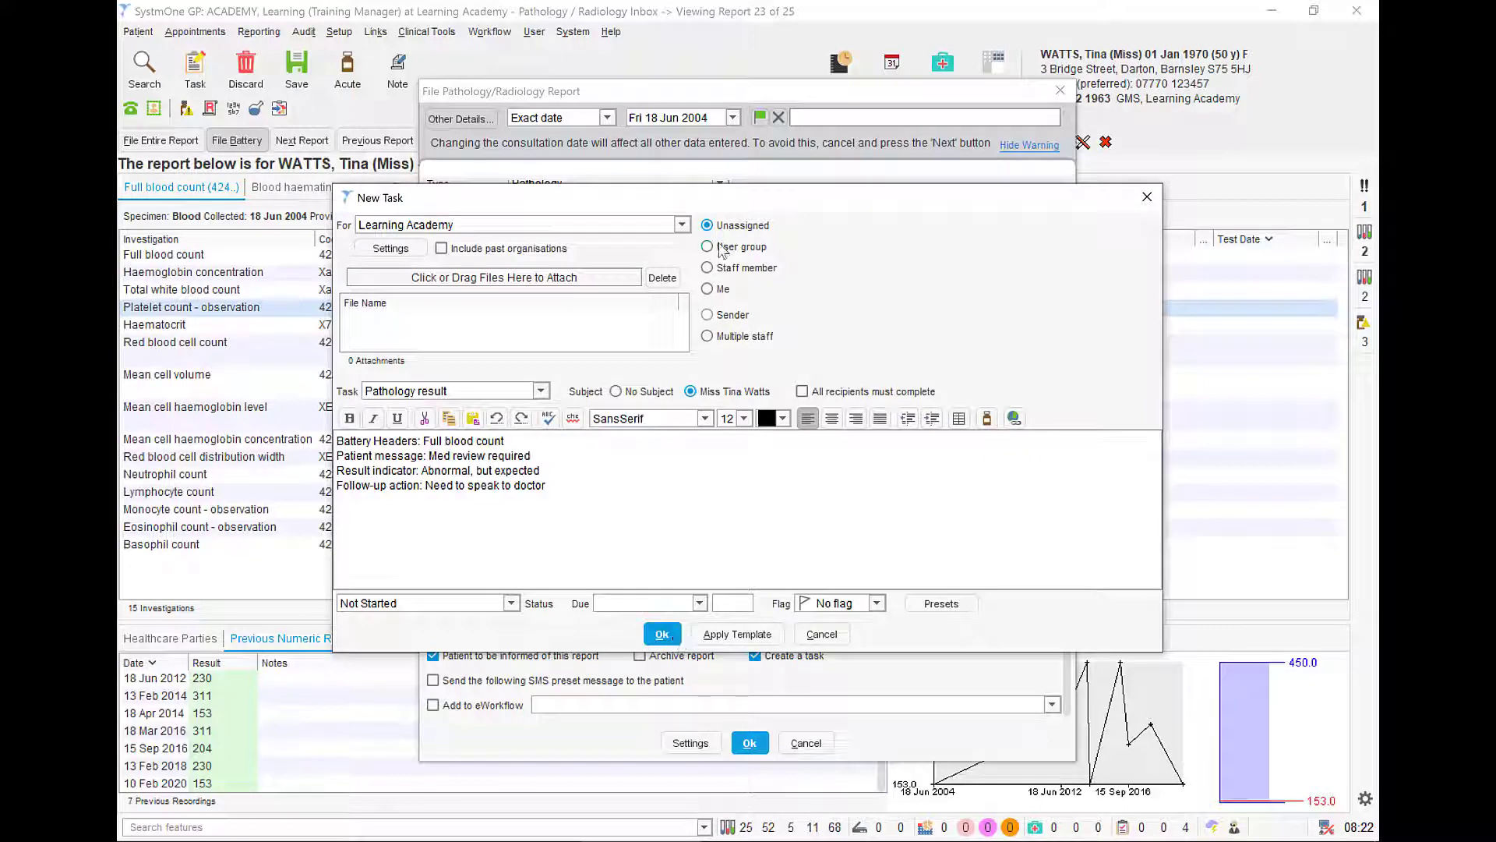
Assign the follow-up task to the Reception user group and finish filing the report
left_click(708, 246)
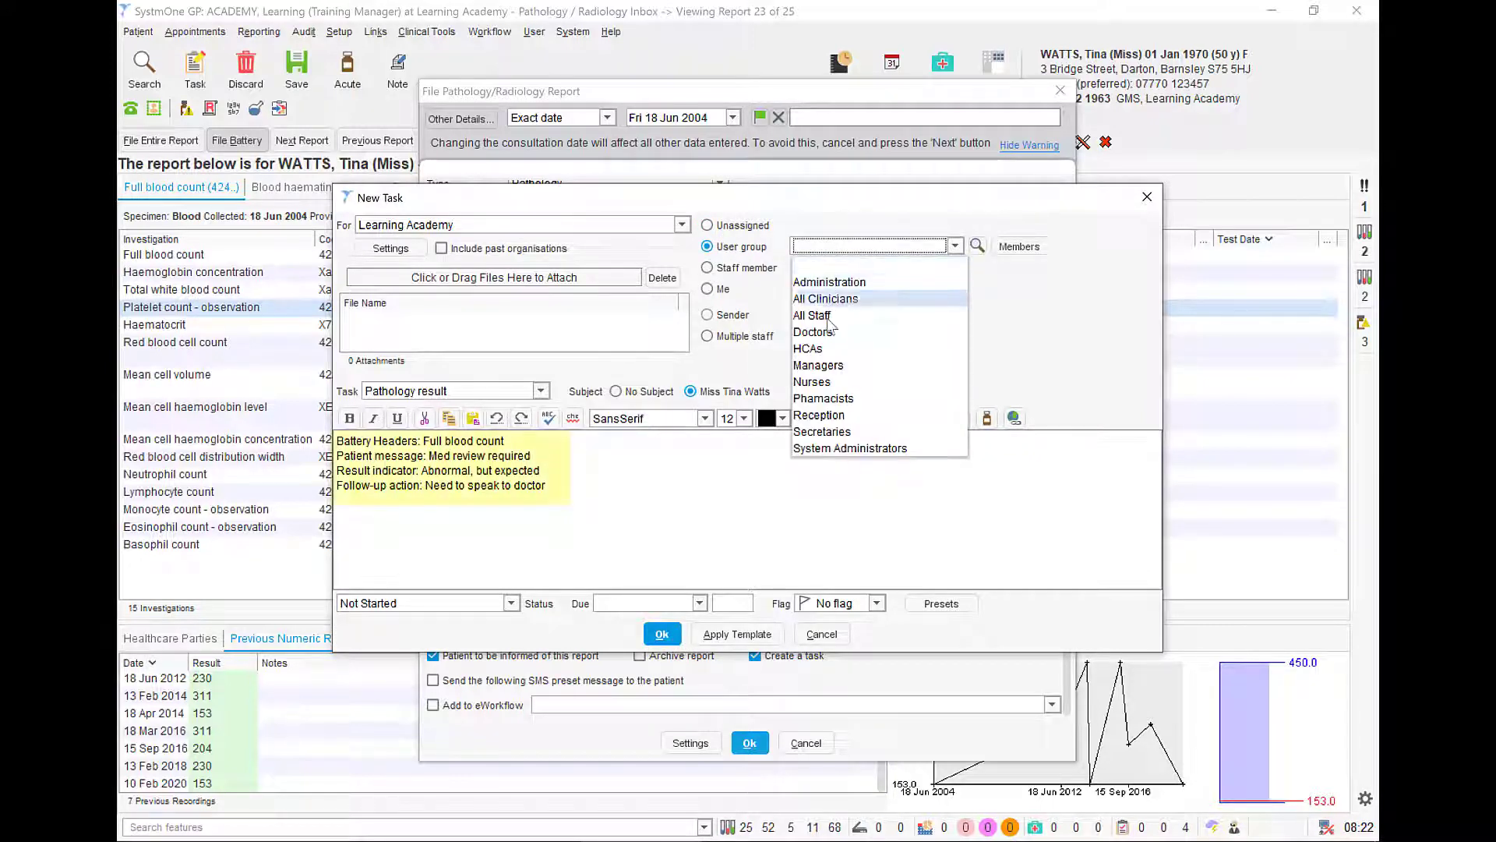
left_click(819, 414)
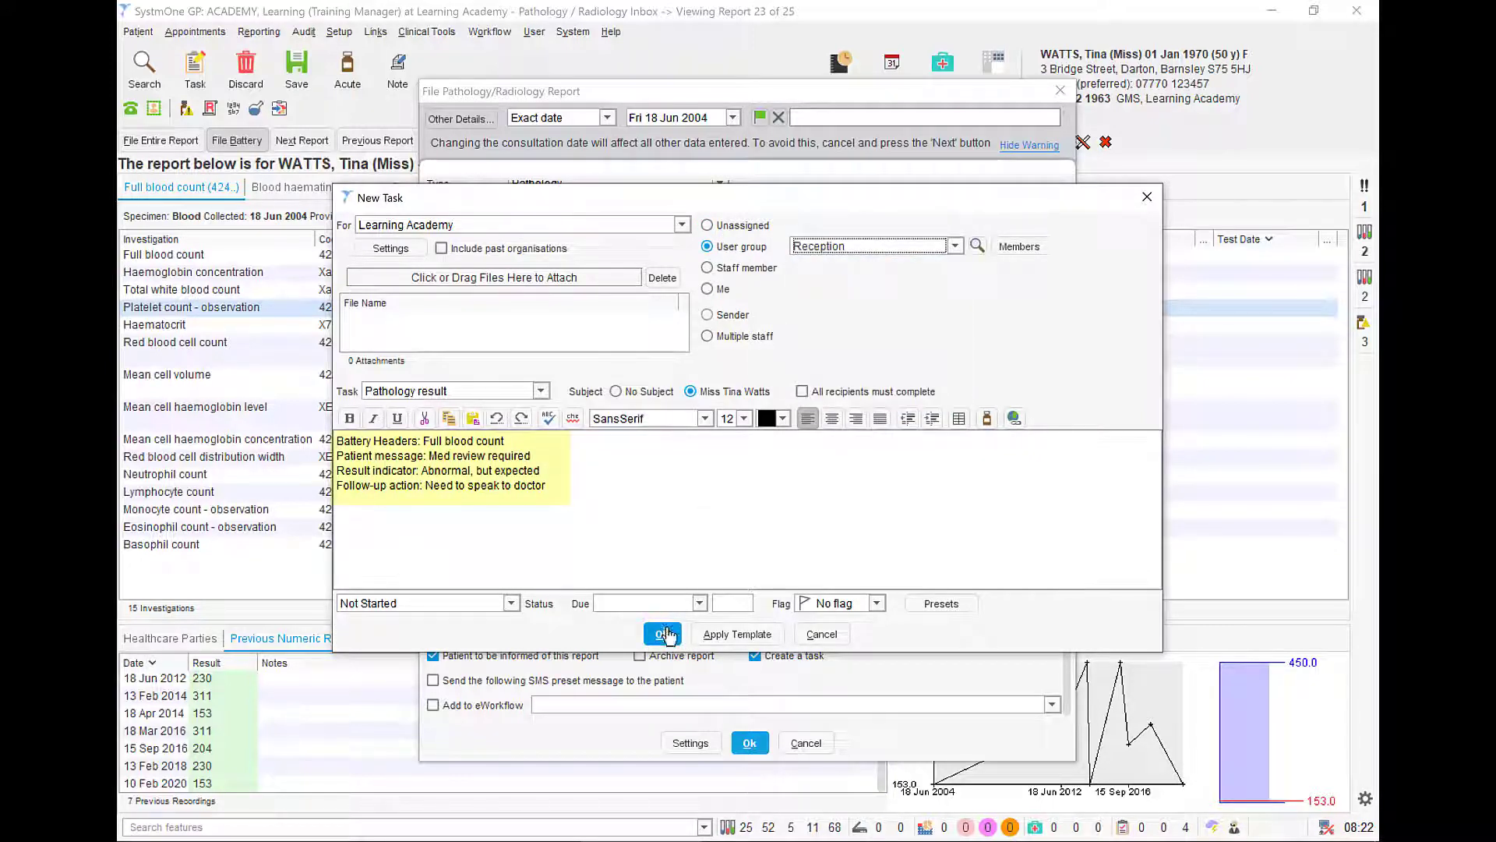
left_click(662, 635)
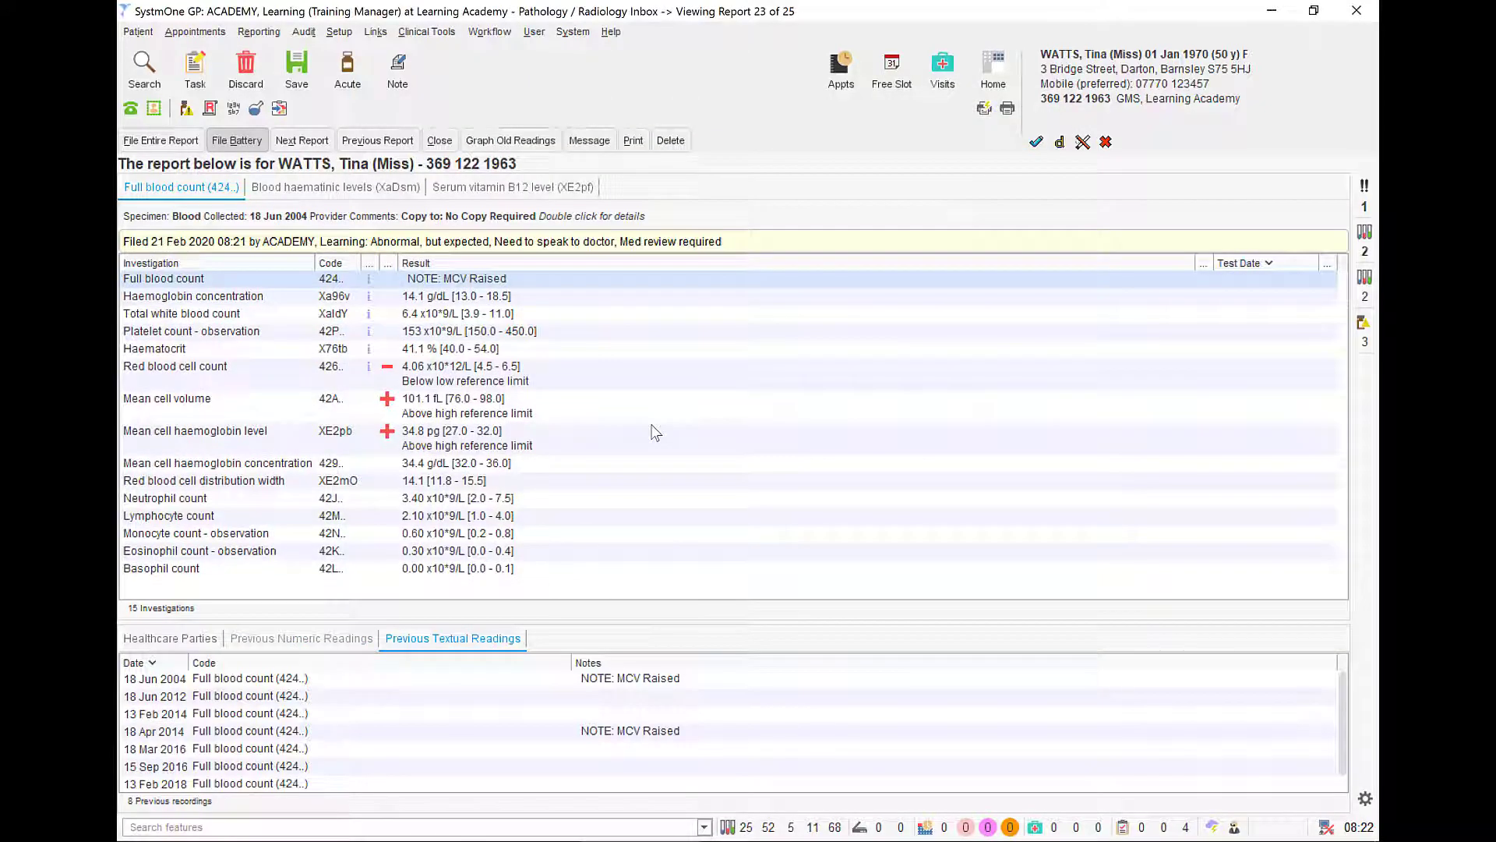
mouse_move(353, 196)
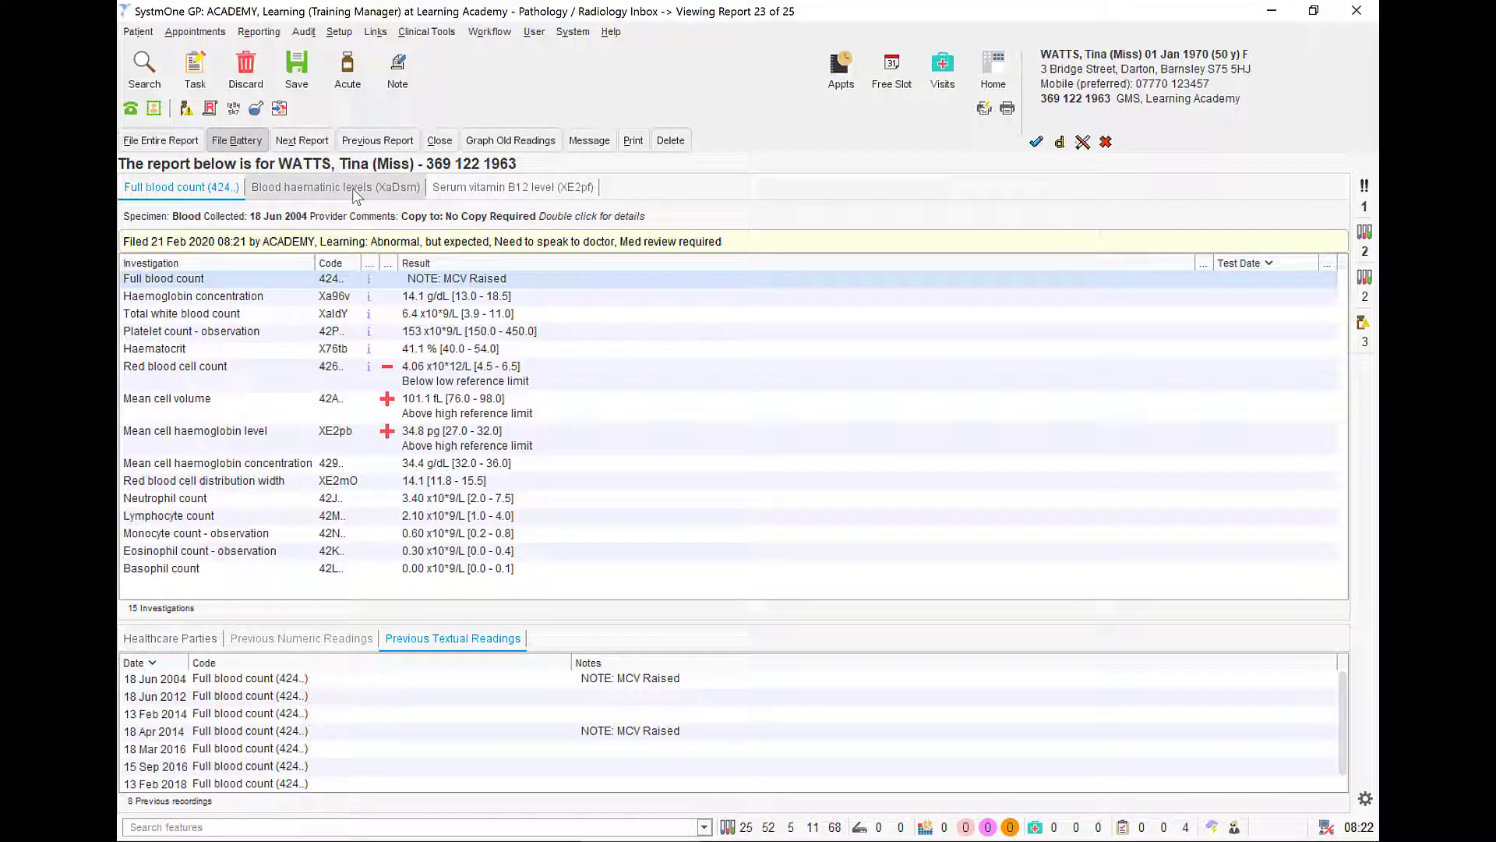
Close the filed report so the inbox again lists the 25 reports ready for filing
left_click(333, 186)
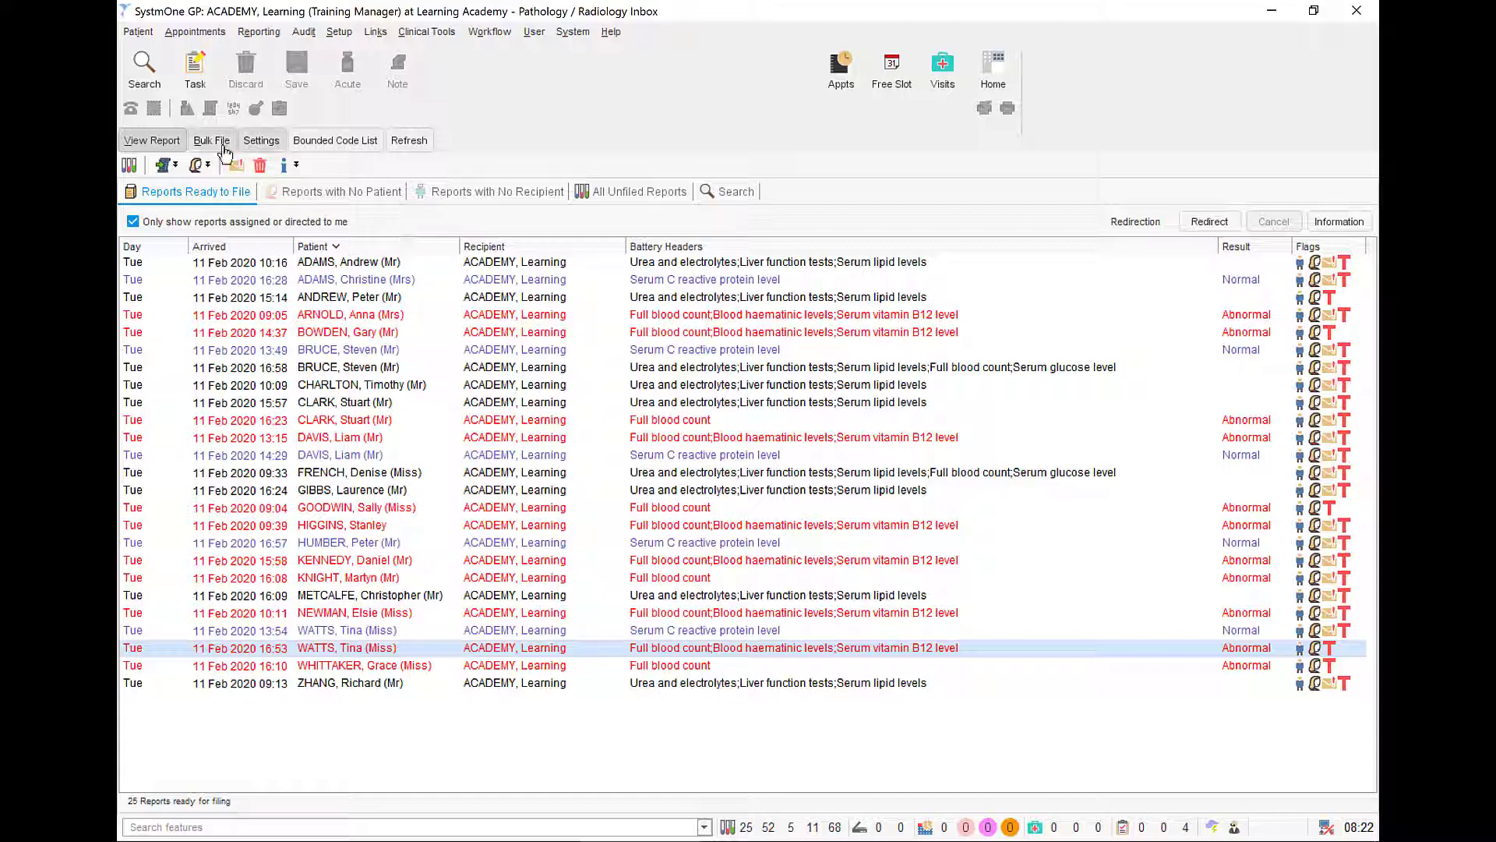
Bulk file the five normal results as normal with no action and acknowledge the success message
left_click(210, 140)
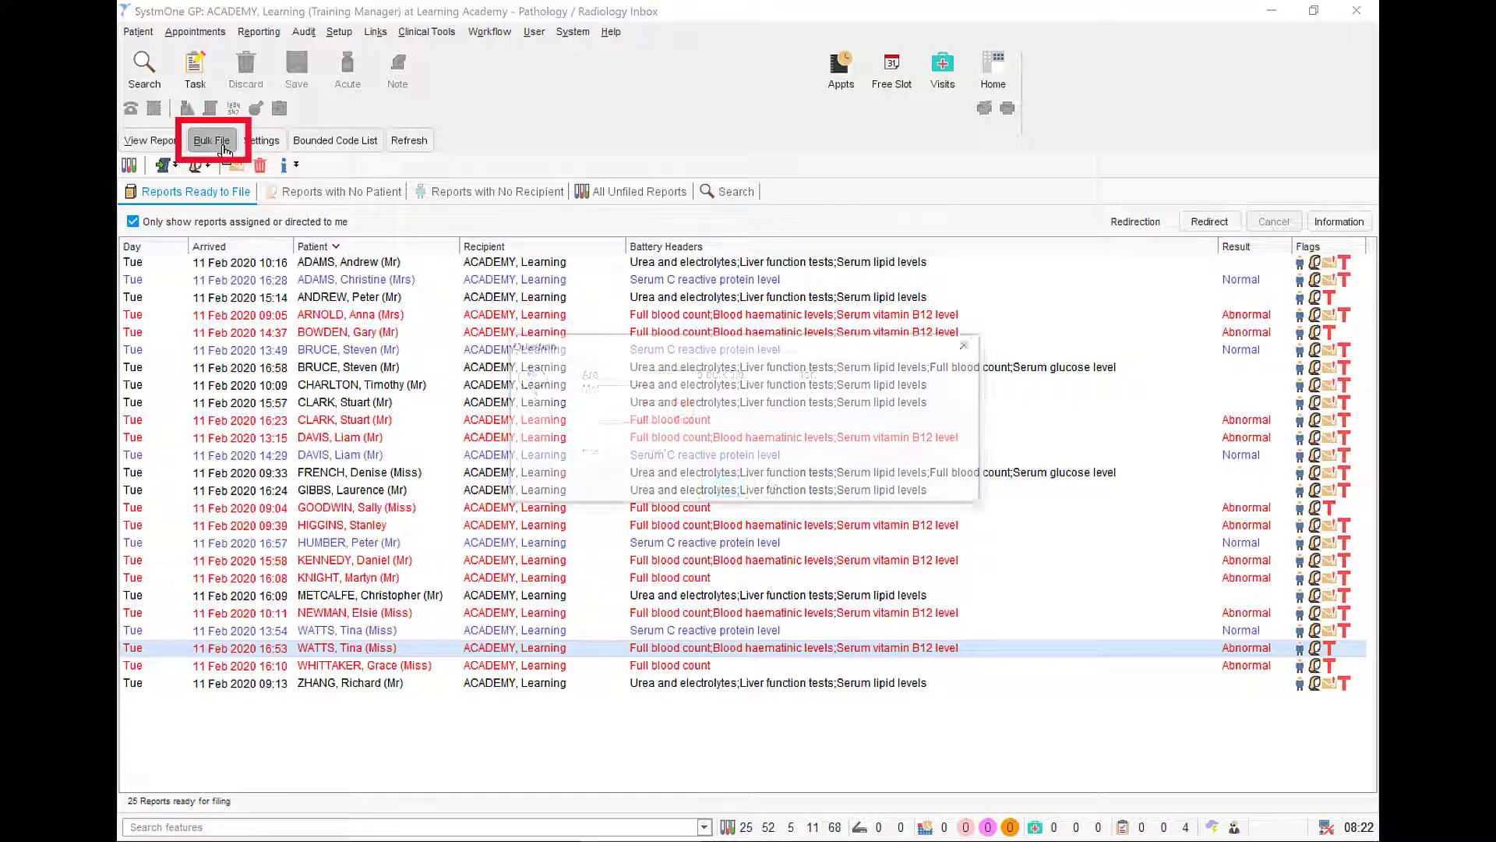
left_click(210, 141)
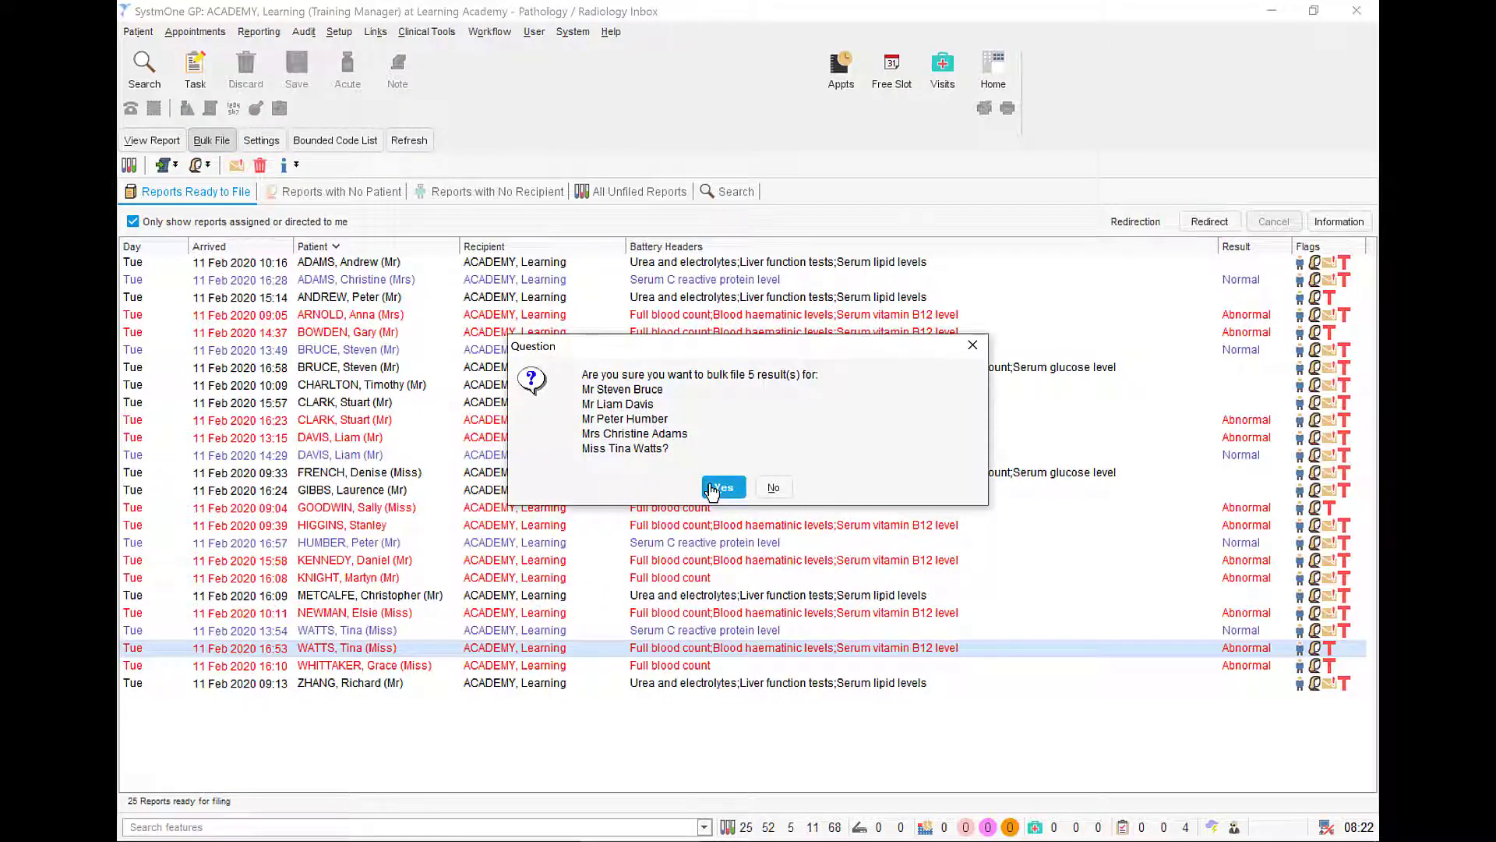
left_click(721, 486)
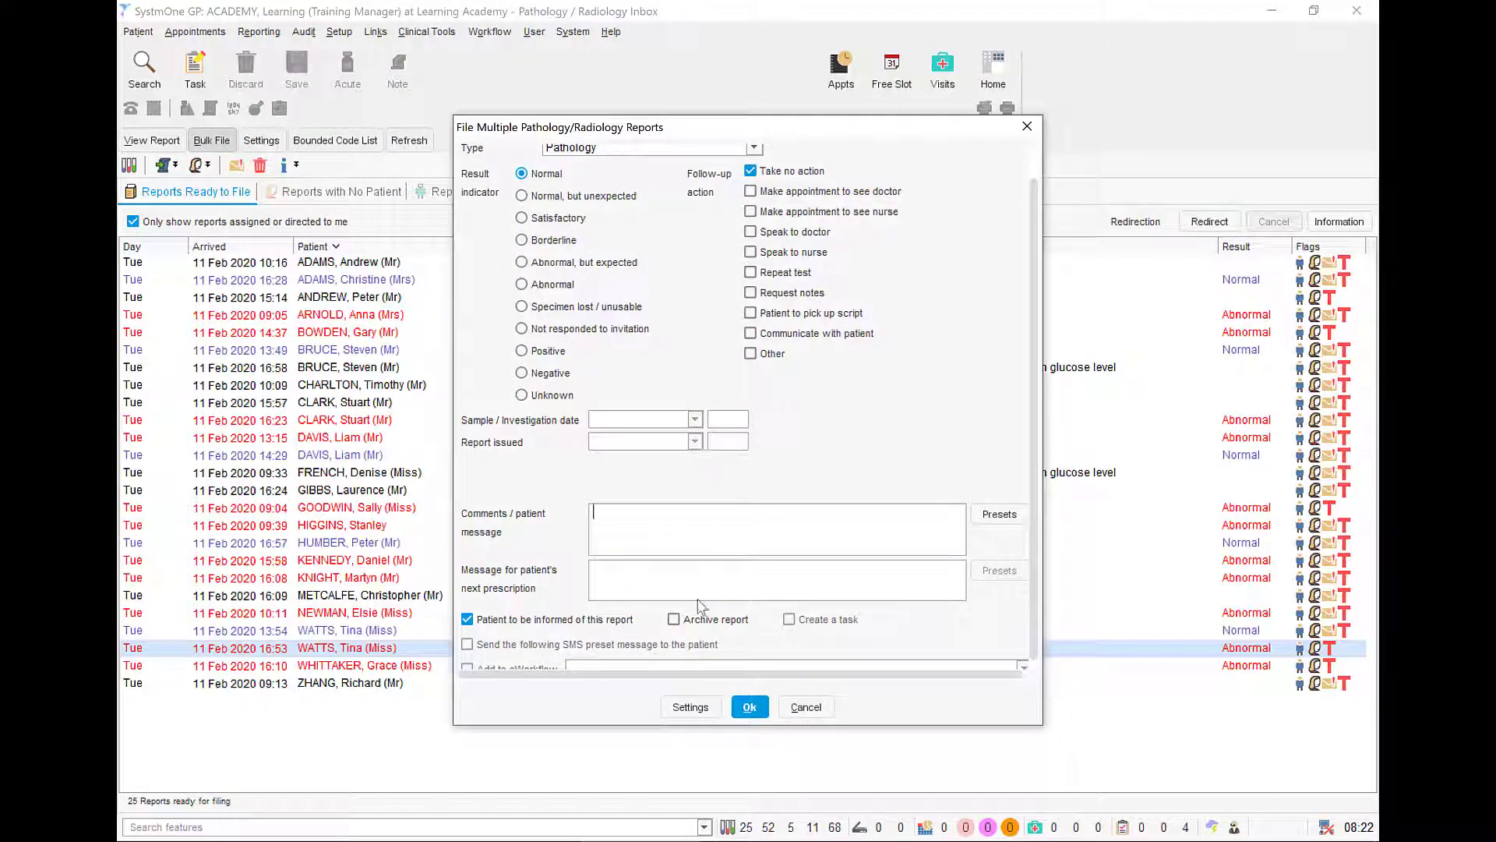
left_click(749, 706)
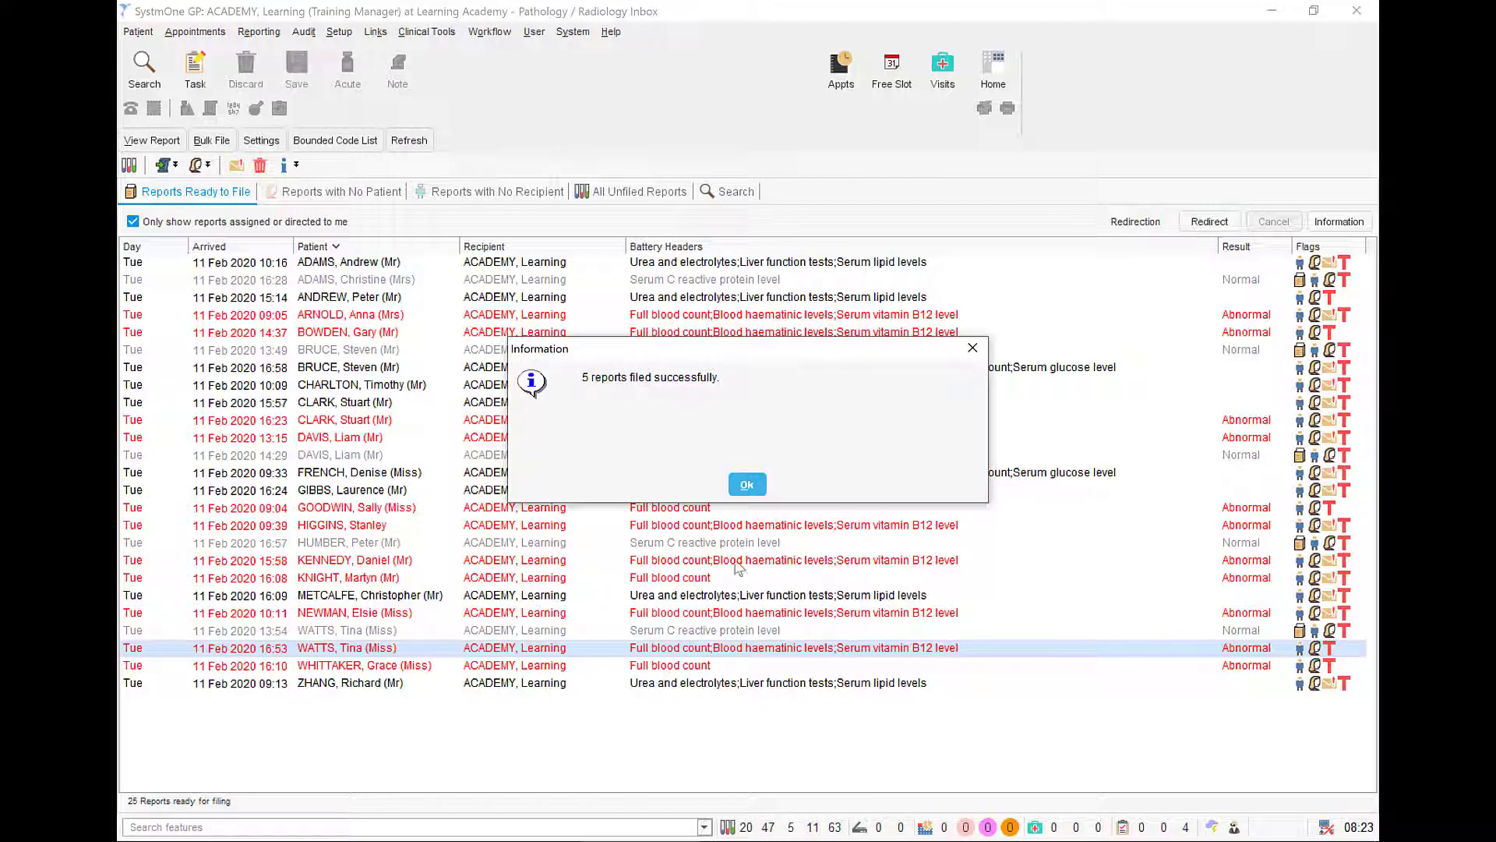
left_click(747, 483)
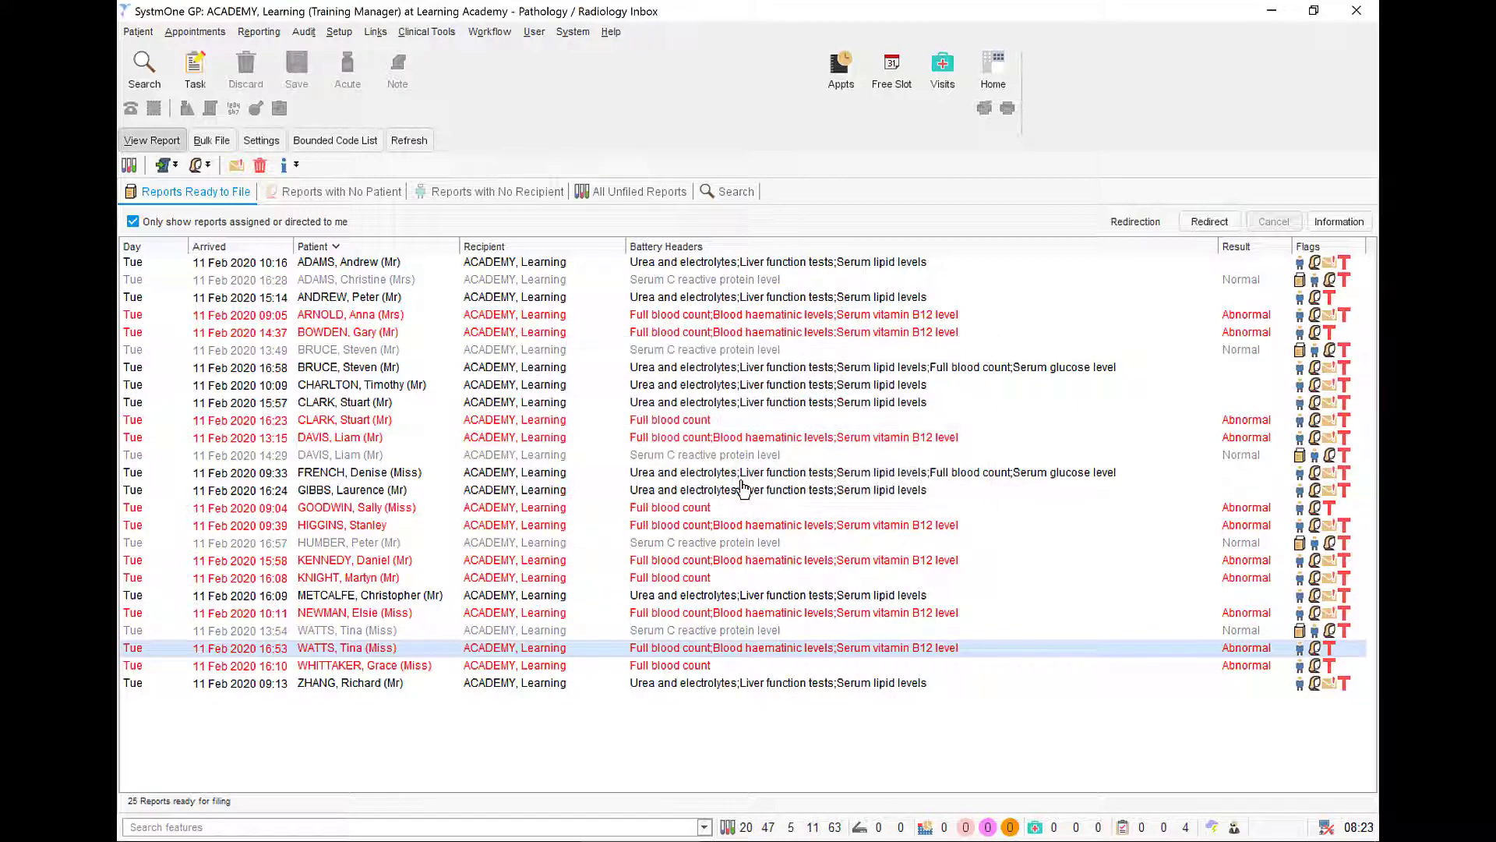